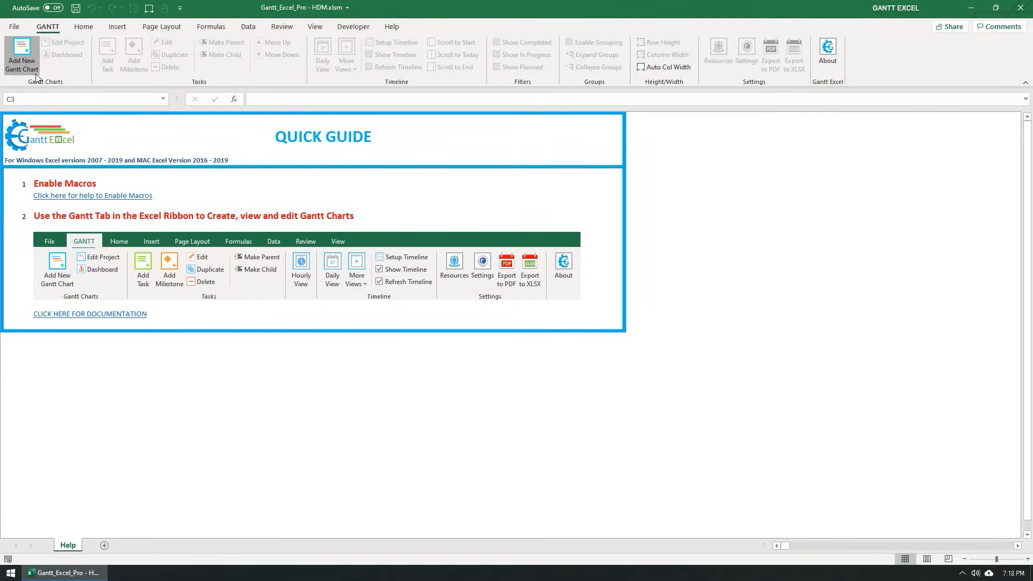
Start a new Gantt chart named 'Construction - St. Louis Villa'
click(20, 50)
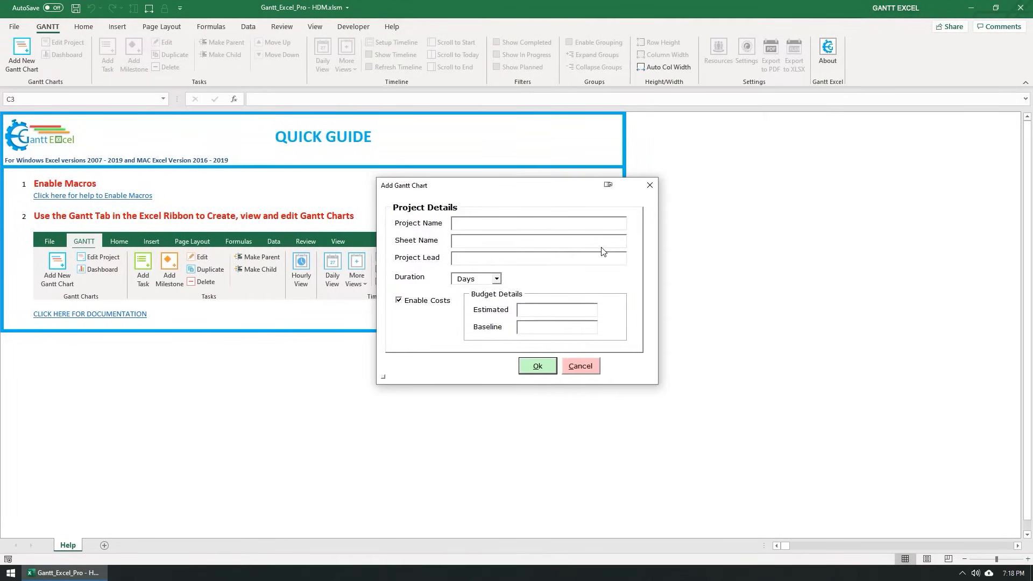
text(Construction)
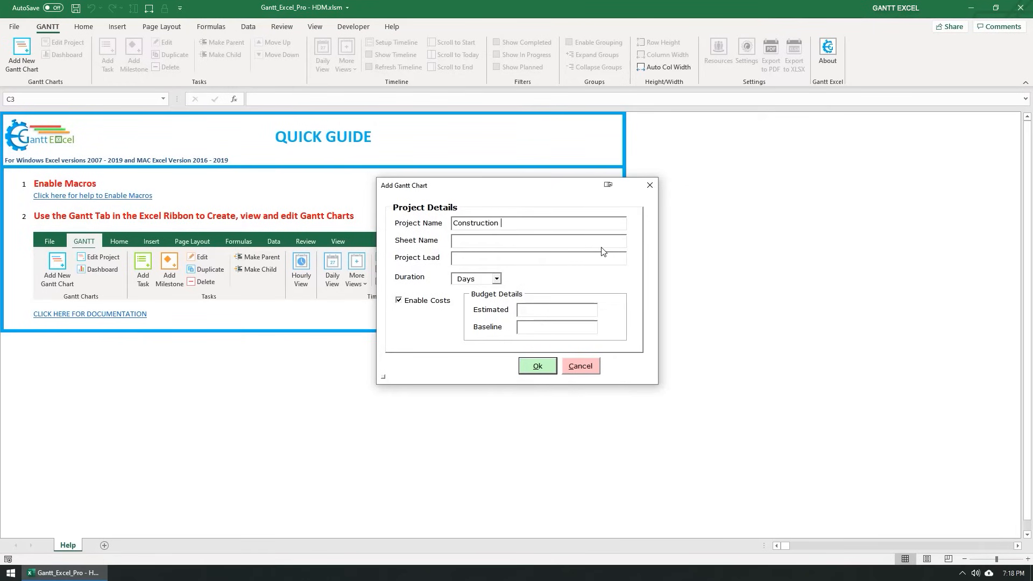
text(- St. Louis Villa)
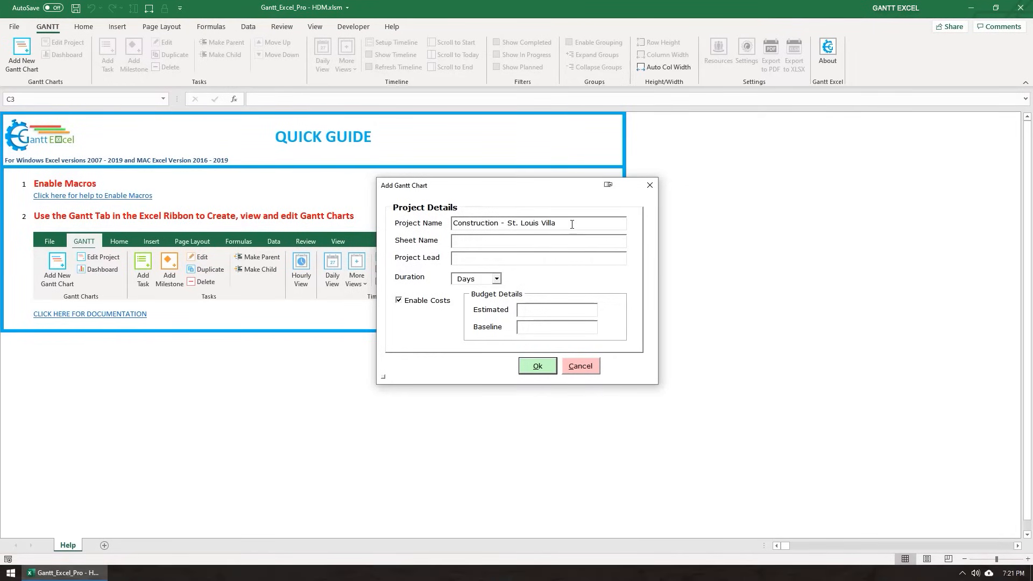
Name the worksheet 'Plan', dismissing the naming notice, and fill in the project lead
click(537, 241)
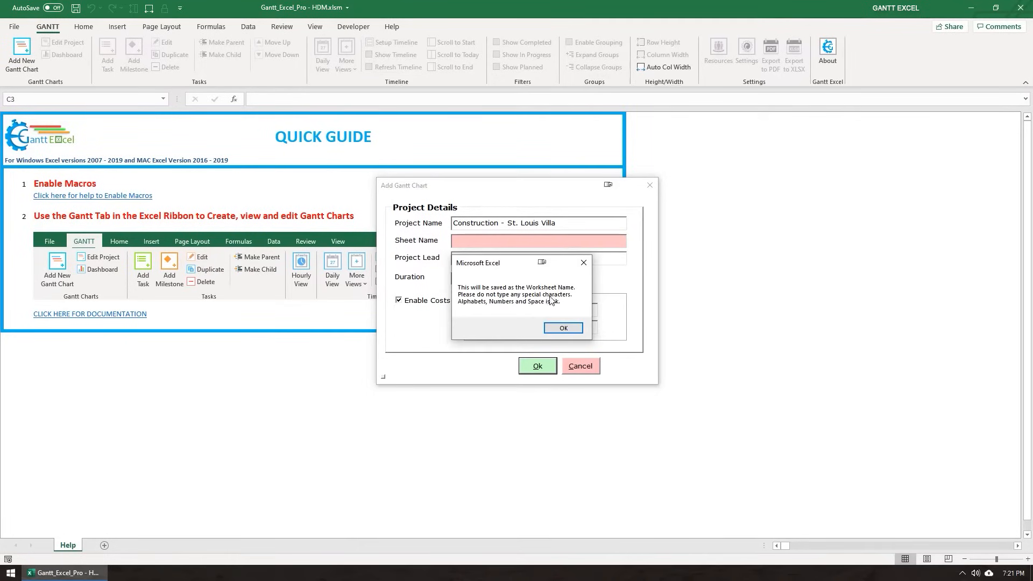
click(563, 327)
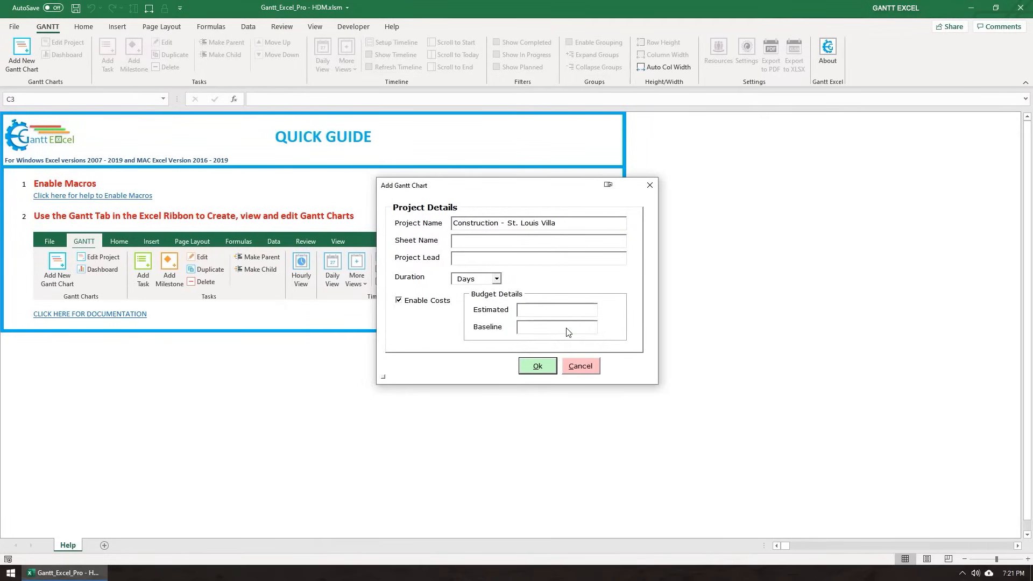
text(Plan)
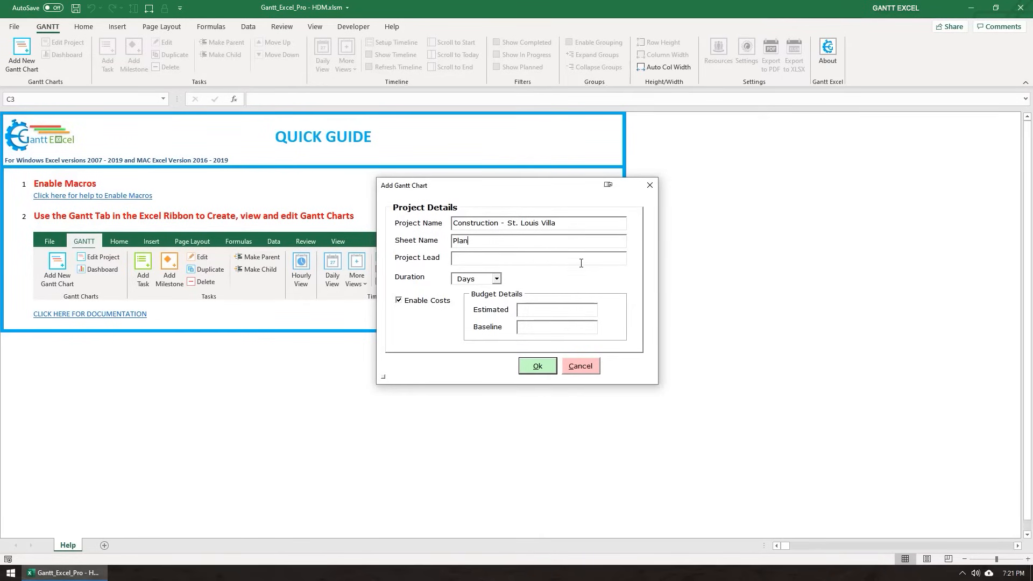
text(Adam Sm)
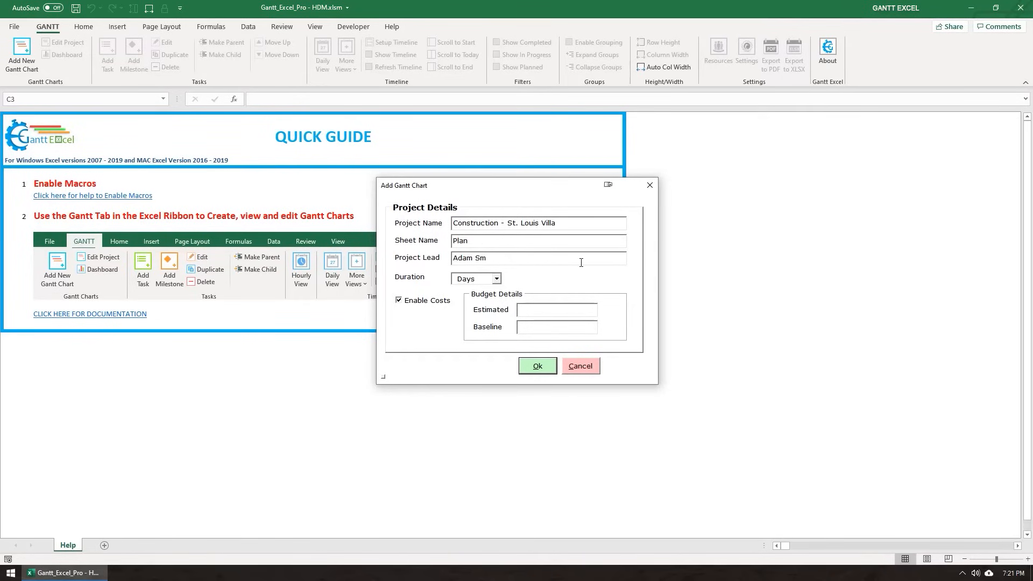
text(ith)
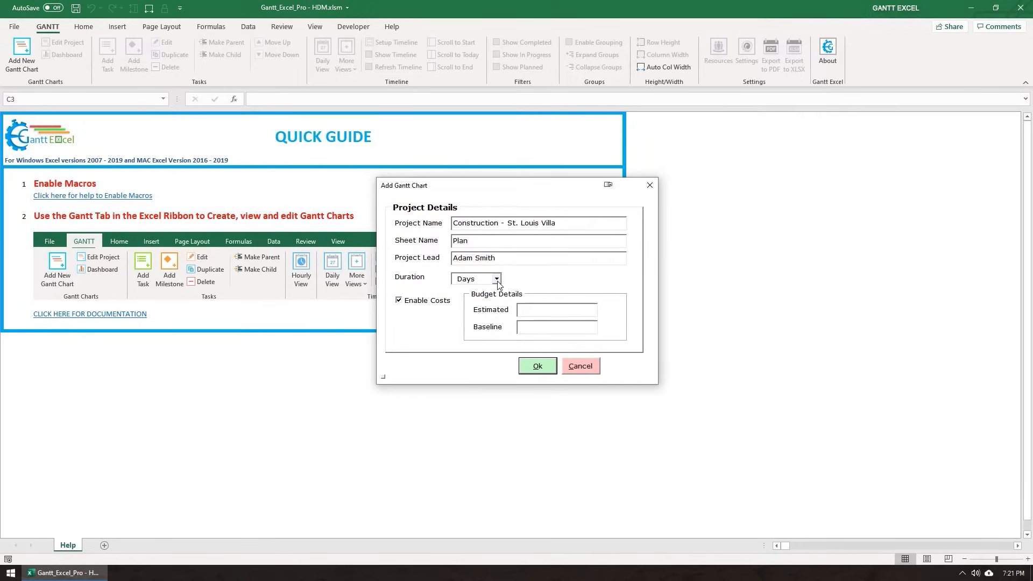
Keep duration measured in Days and leave Enable Costs checked
click(496, 277)
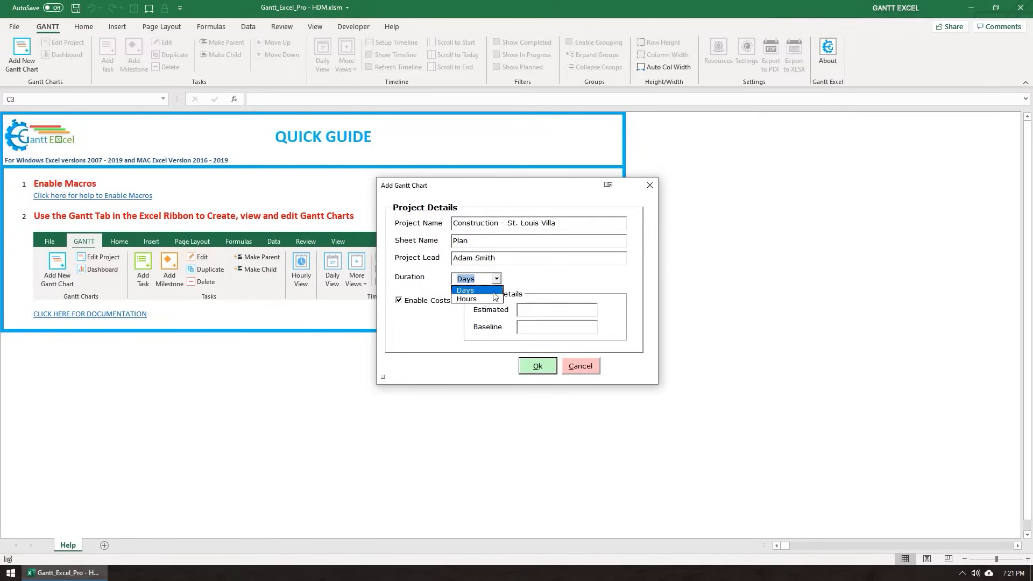
mouse_move(487, 299)
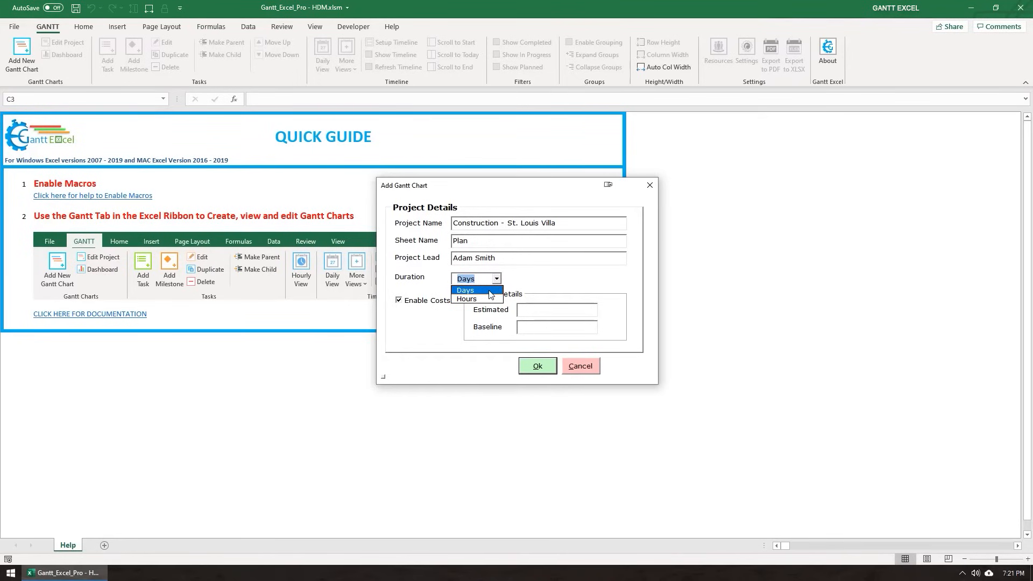
click(465, 291)
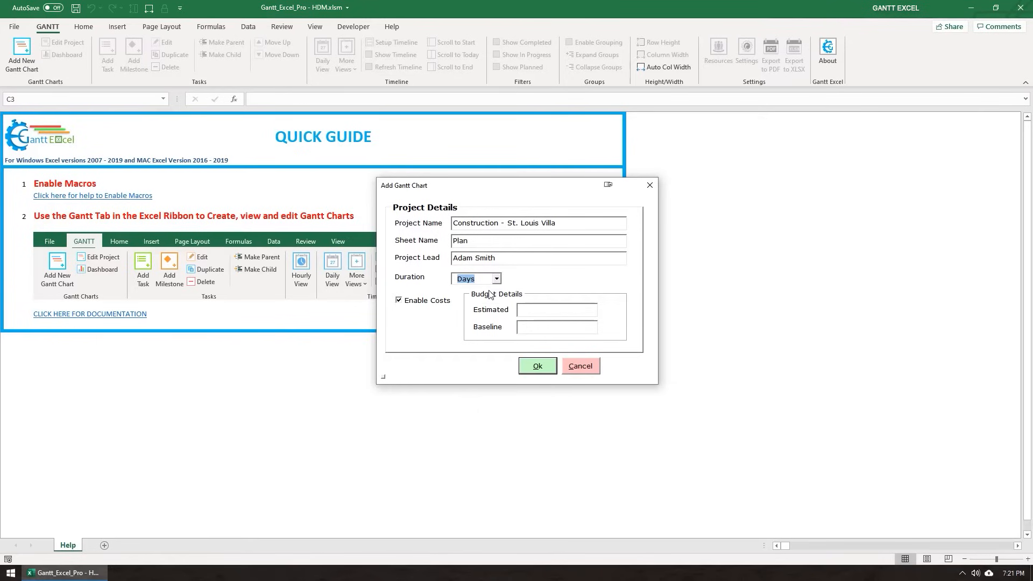
mouse_move(502, 298)
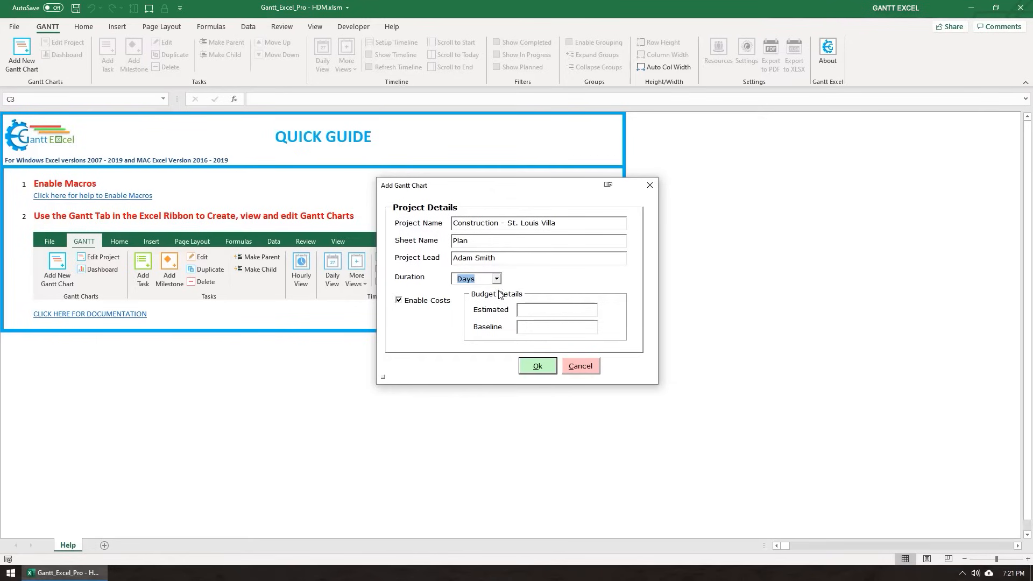
click(557, 310)
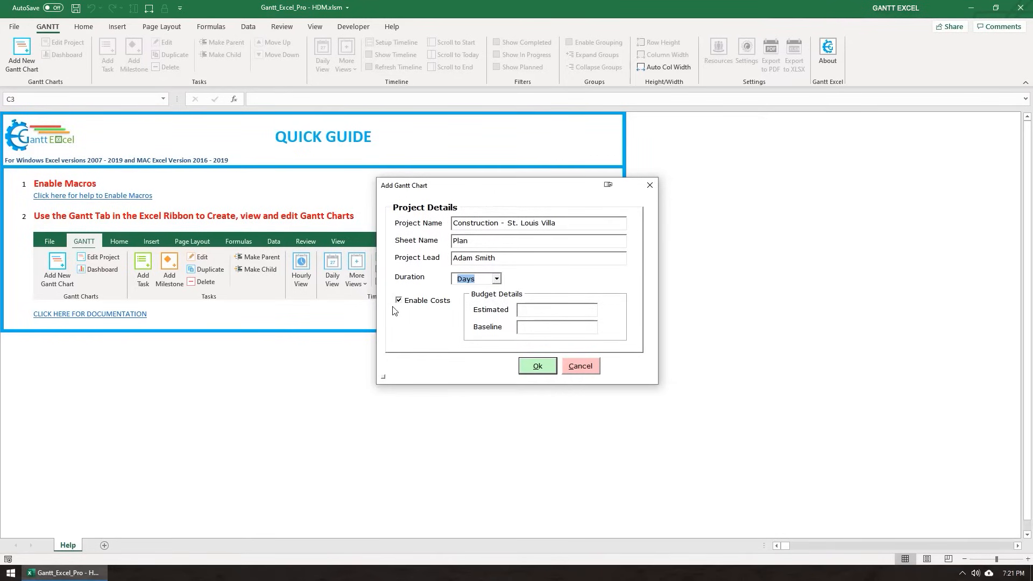
mouse_move(394, 312)
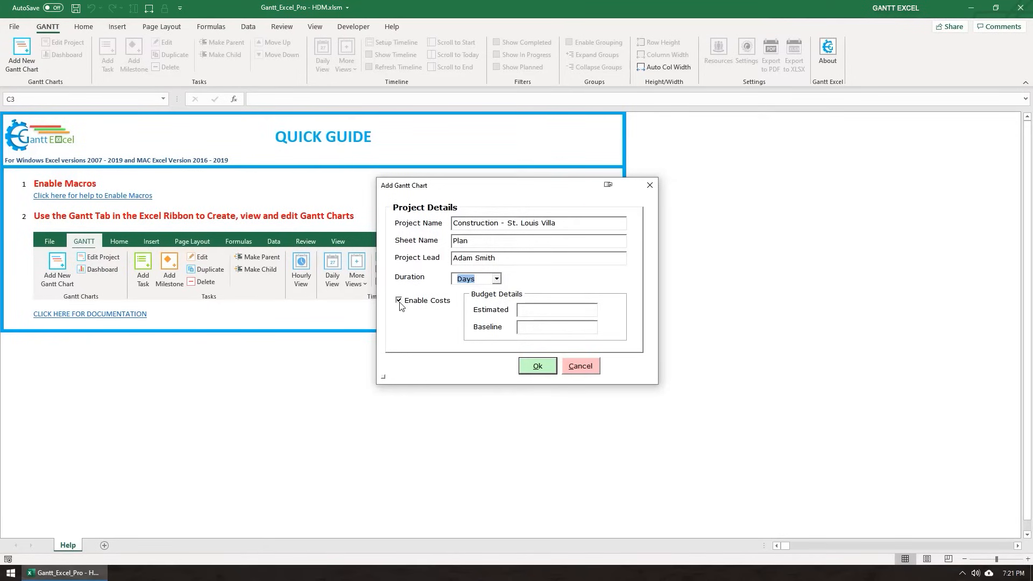
click(398, 301)
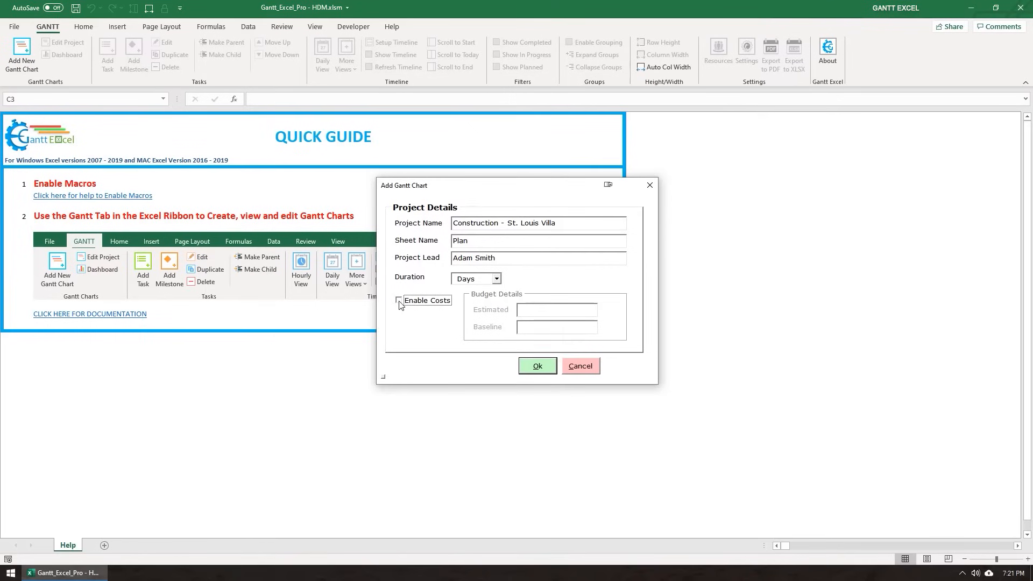
click(398, 300)
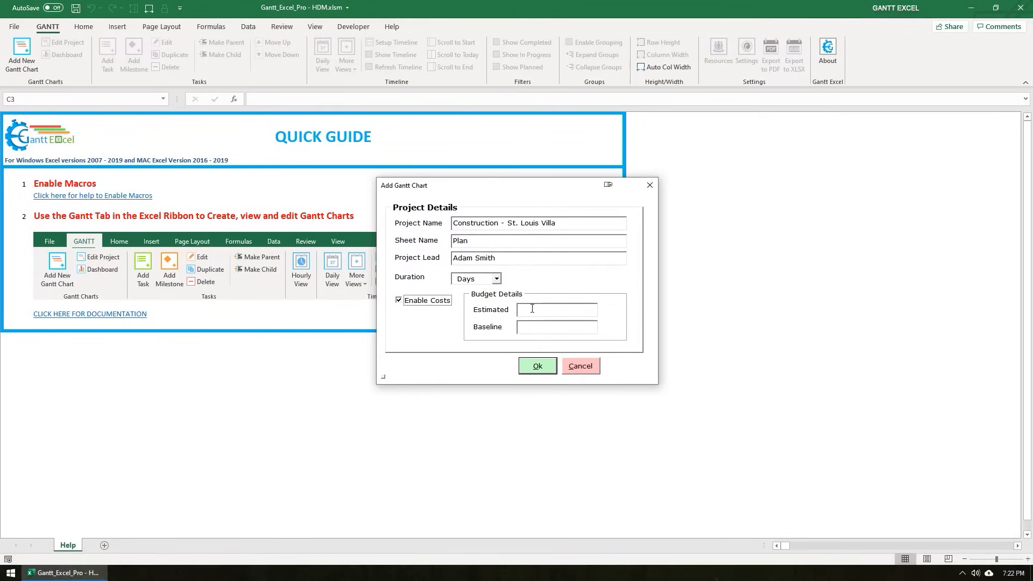
Enter 250000 for both the Estimated and Baseline budgets
text(2)
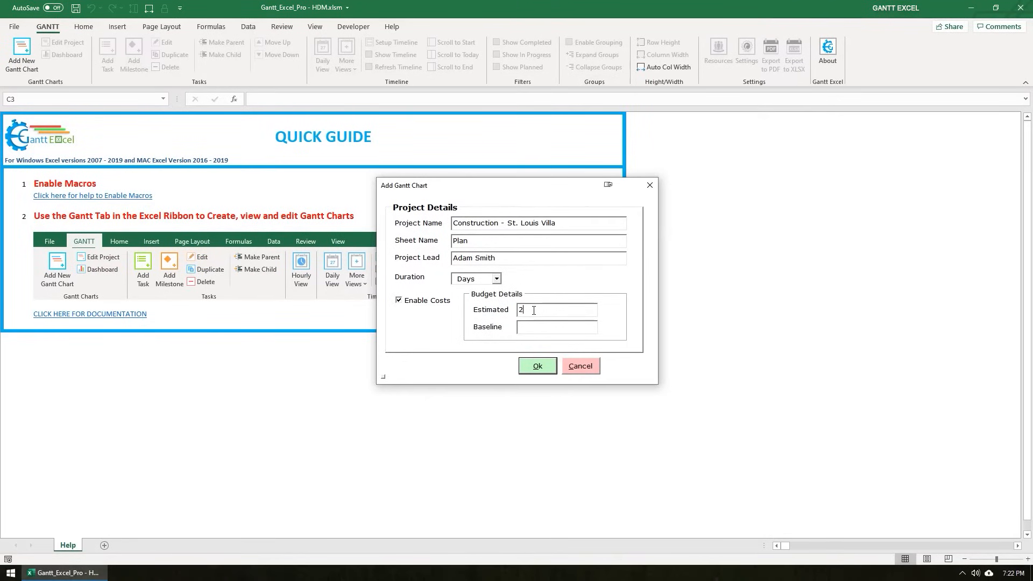
text(50000)
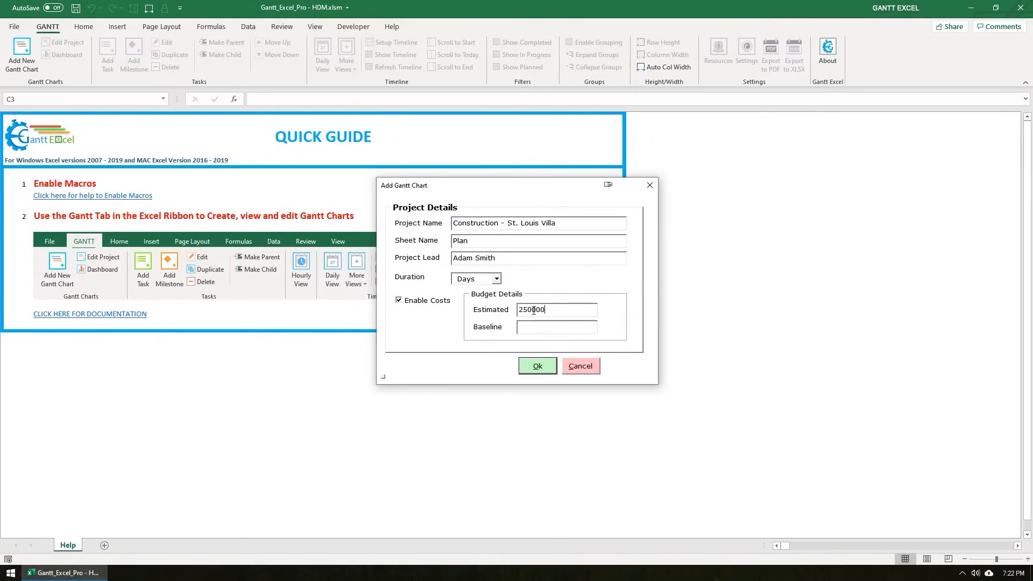
text(2)
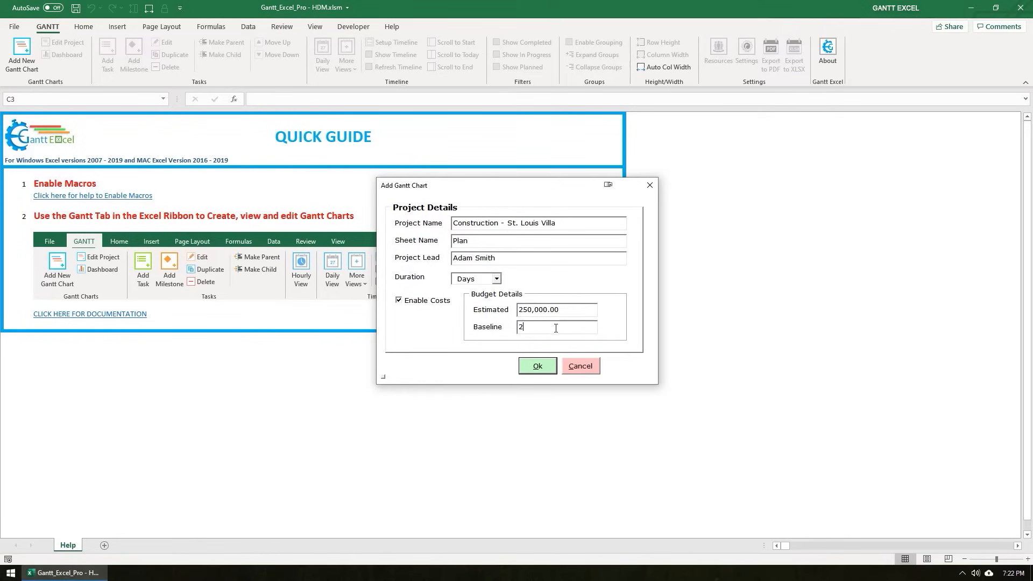
text(50000)
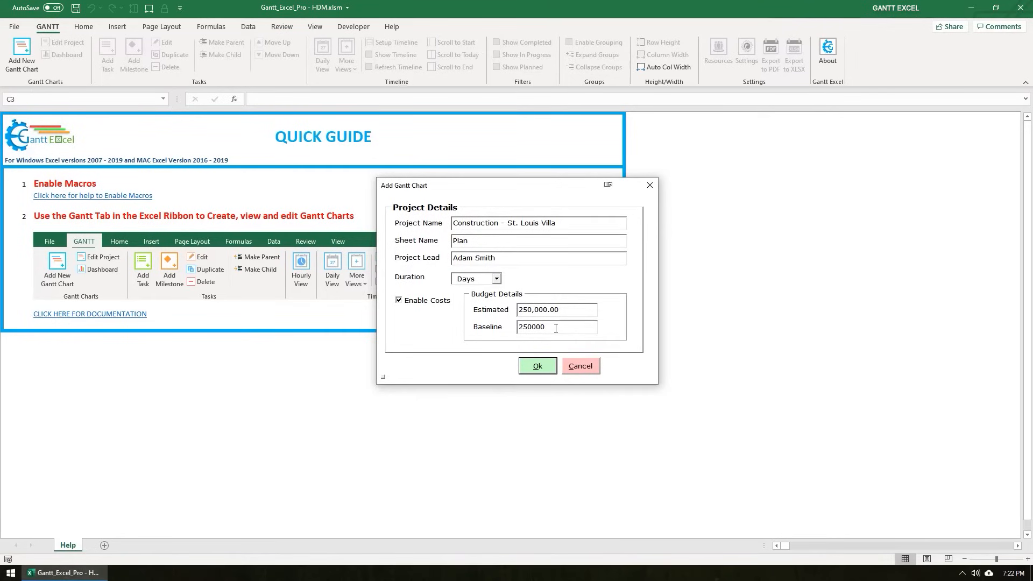
mouse_move(599, 342)
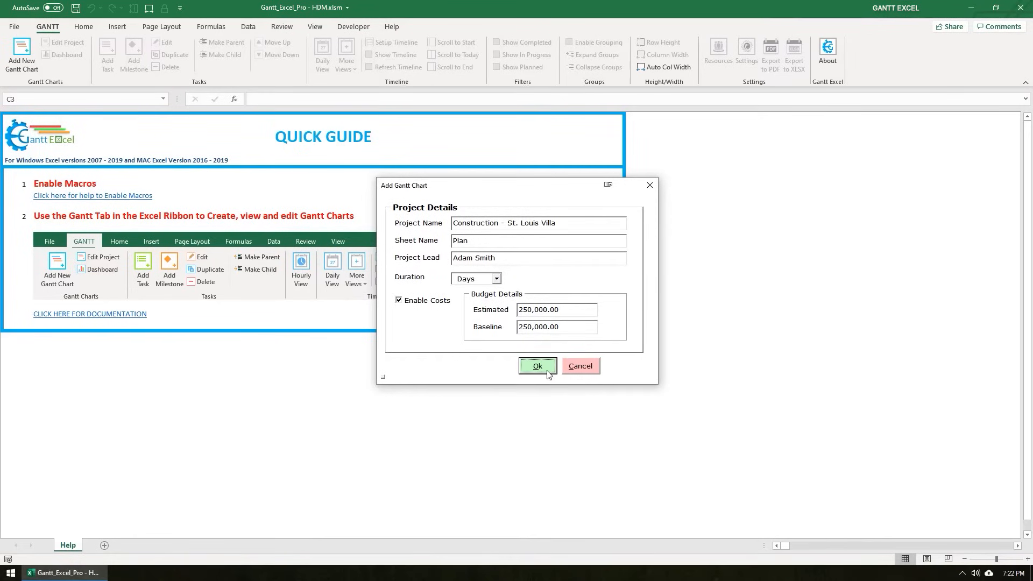
Create the chart and review the Plan sheet's title, budgets and default task row
click(536, 366)
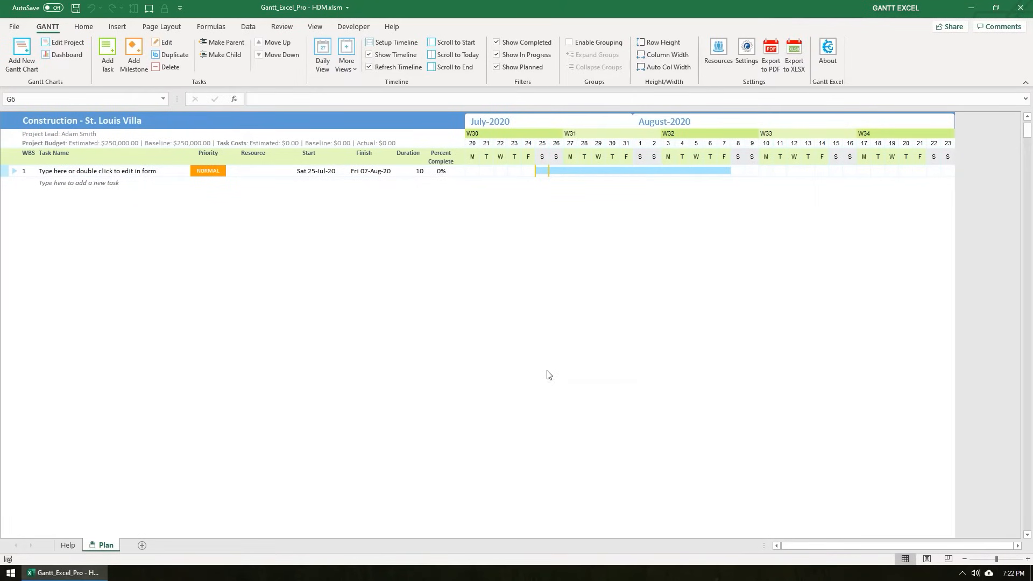
mouse_move(549, 364)
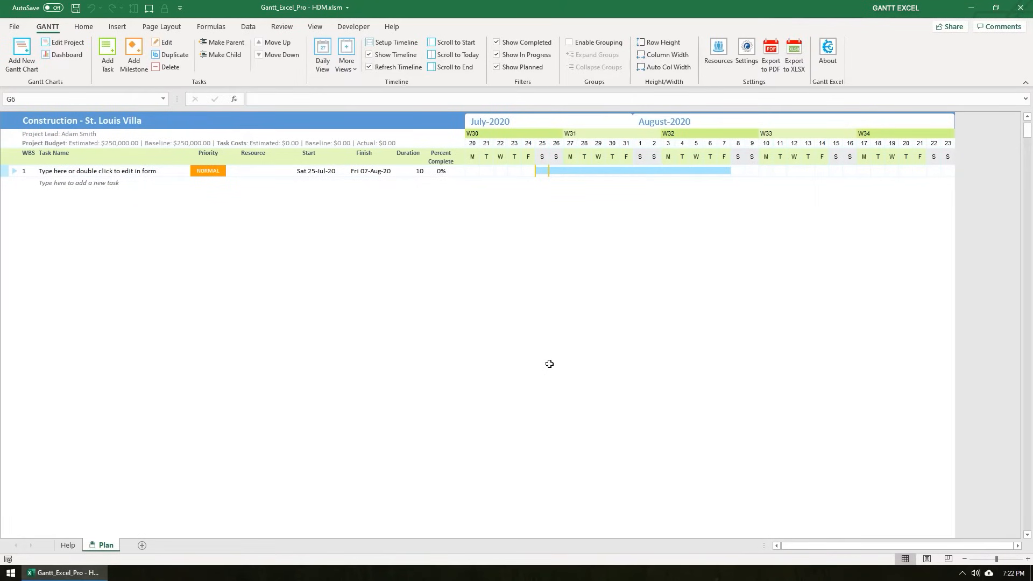
mouse_move(183, 261)
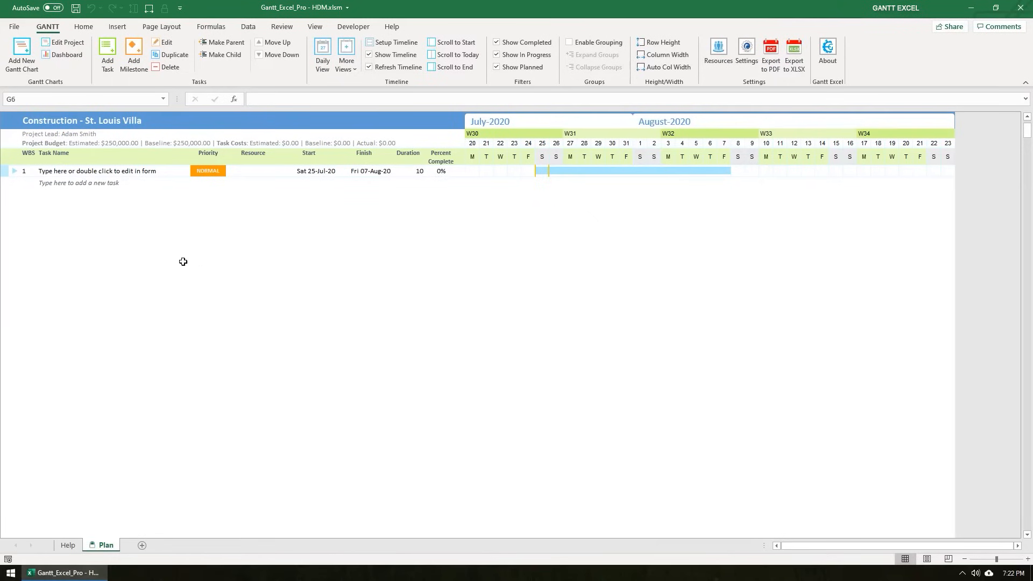
mouse_move(72, 196)
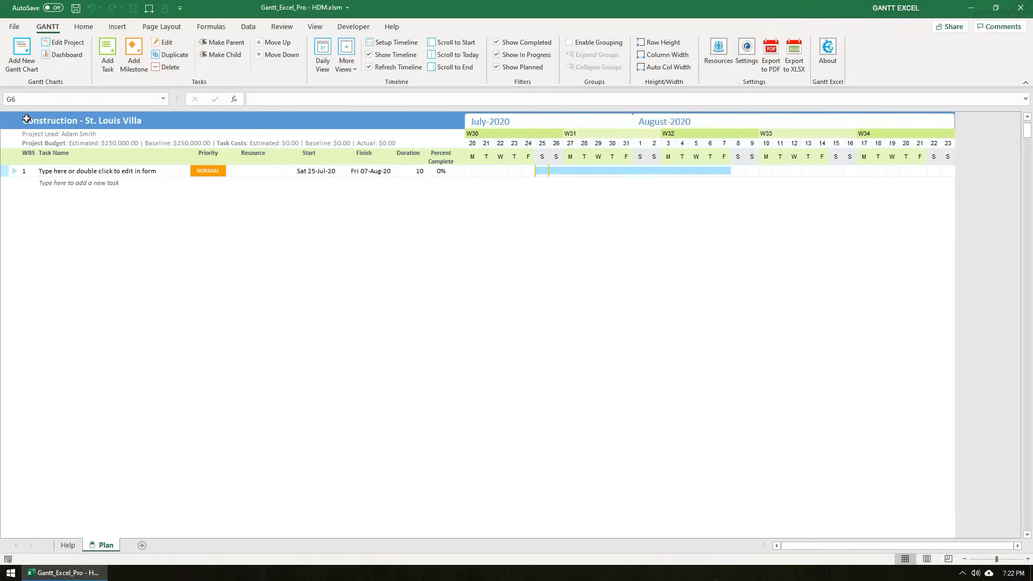
click(80, 120)
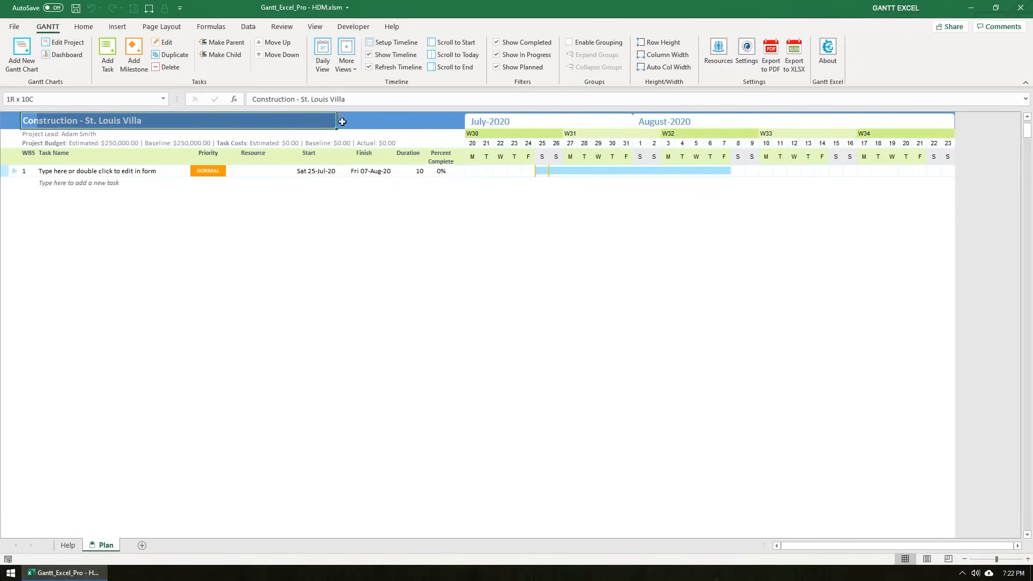
click(113, 229)
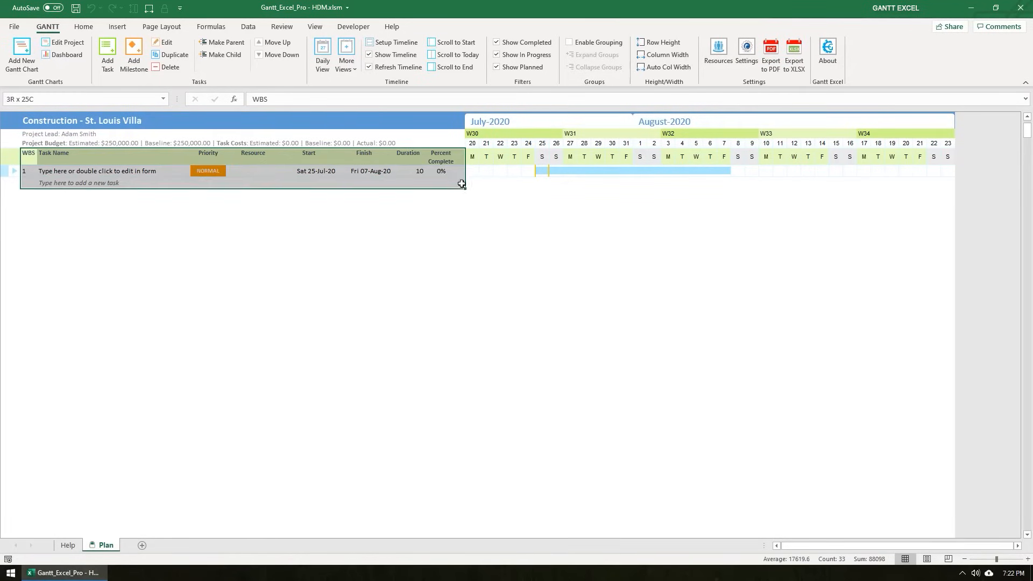
drag(461, 184, 459, 218)
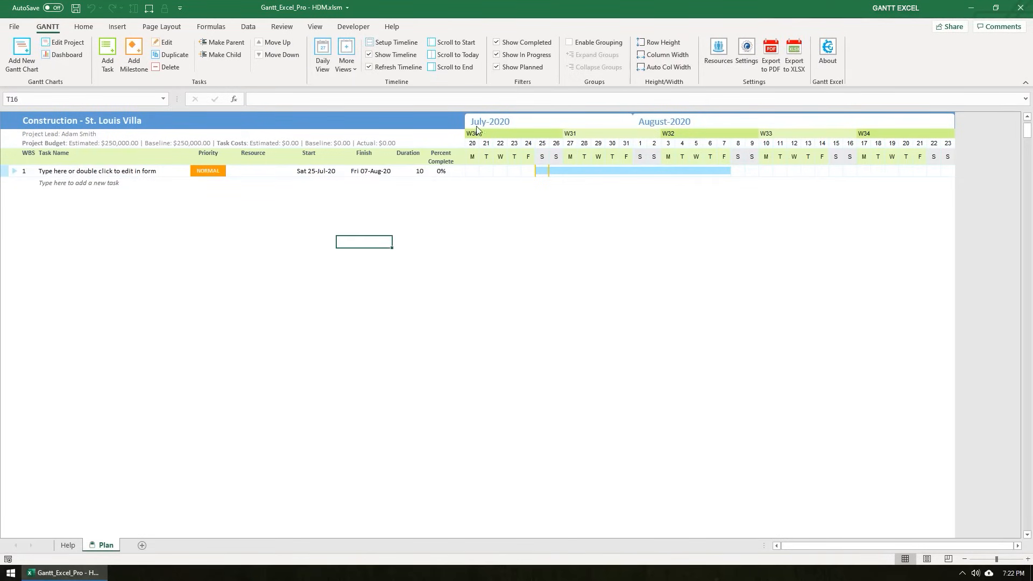
mouse_move(936, 122)
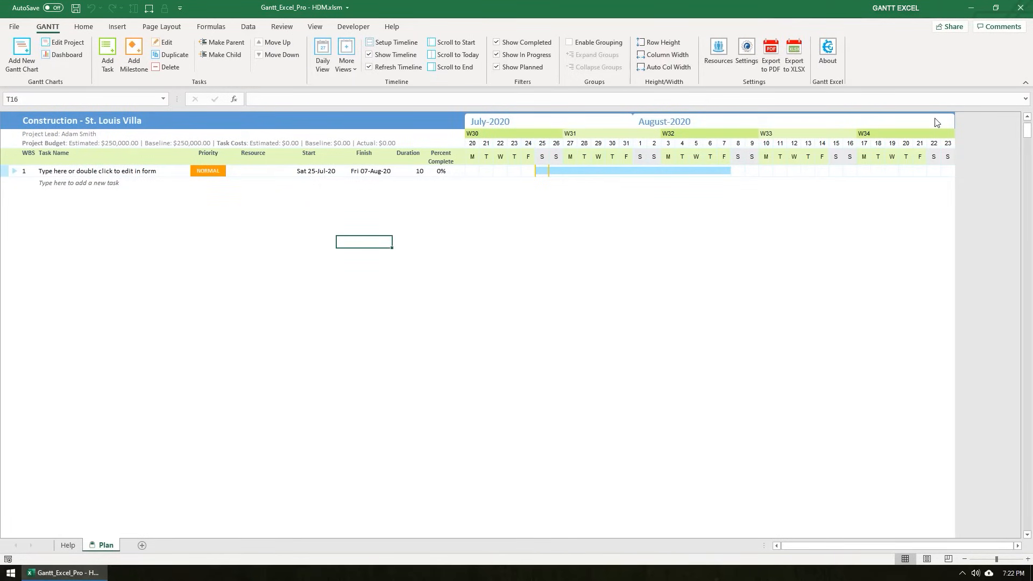
mouse_move(951, 125)
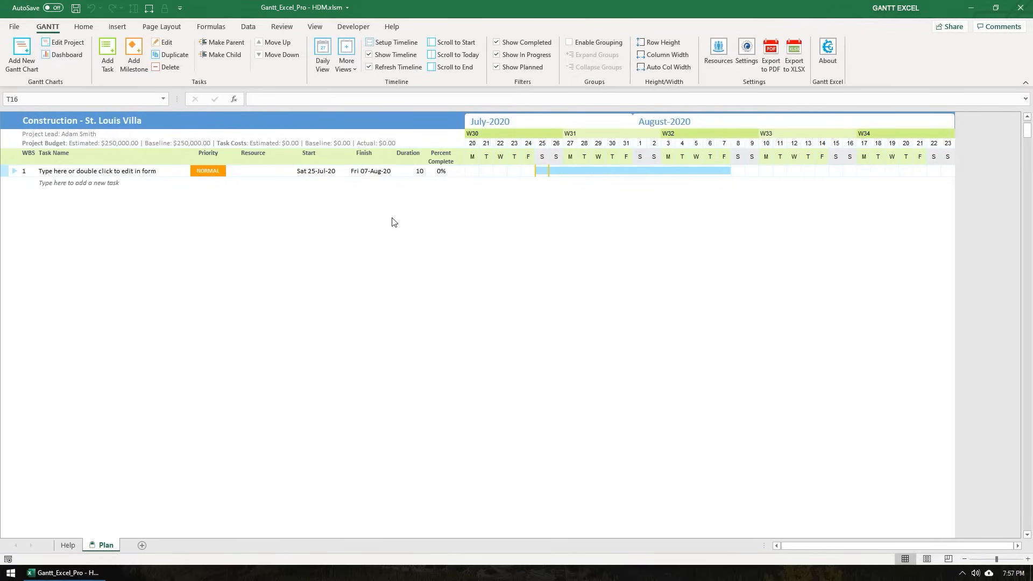
mouse_move(209, 205)
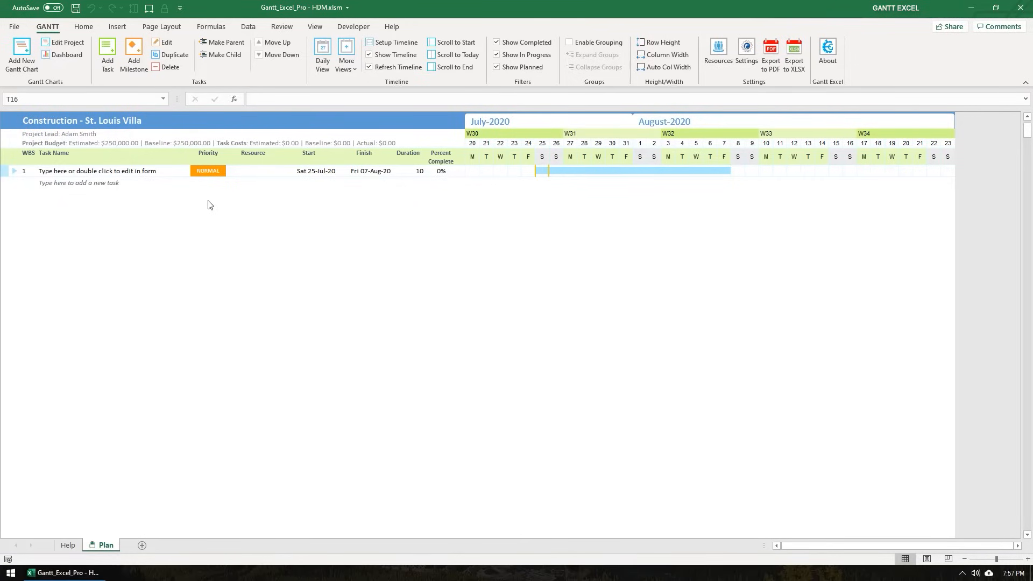
Rename the first task to Architectural Design, 10 days from 20-Jul-20
click(97, 170)
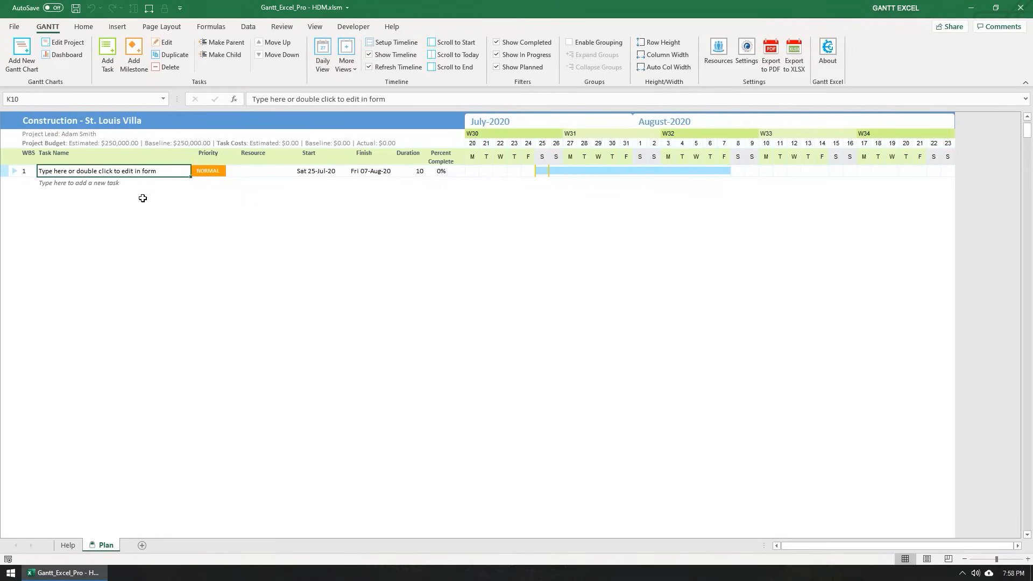
click(313, 171)
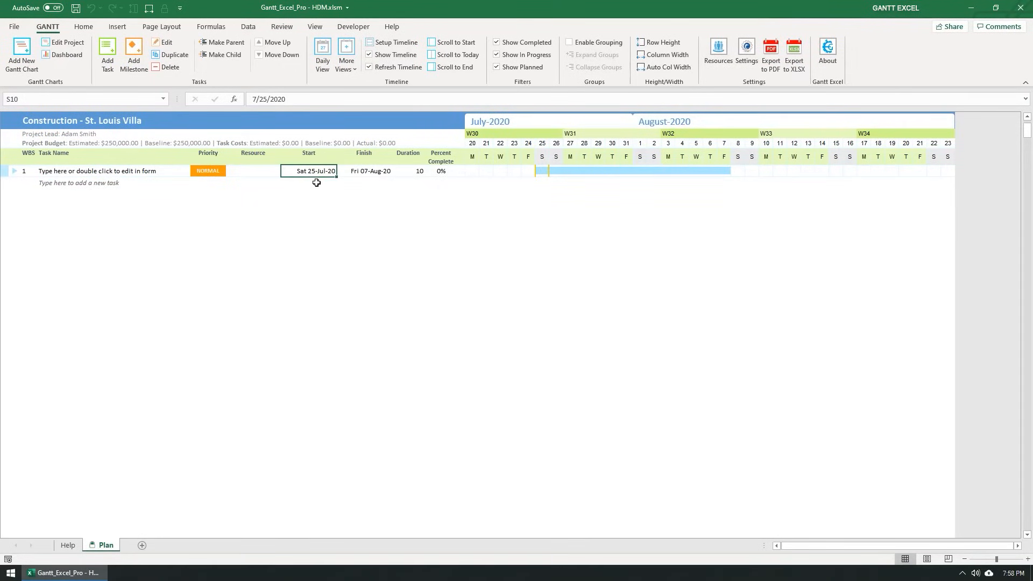
mouse_move(318, 188)
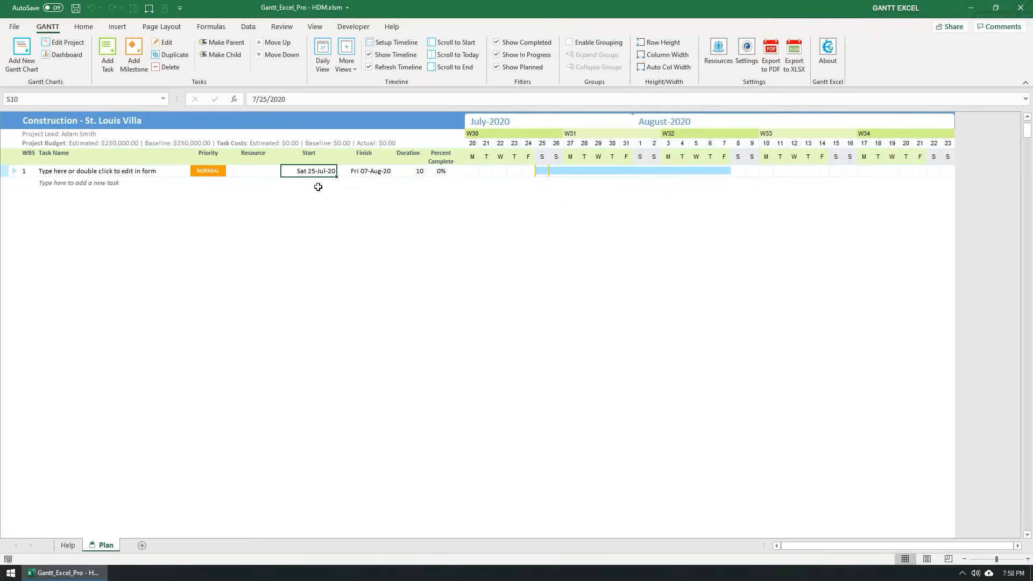
mouse_move(357, 202)
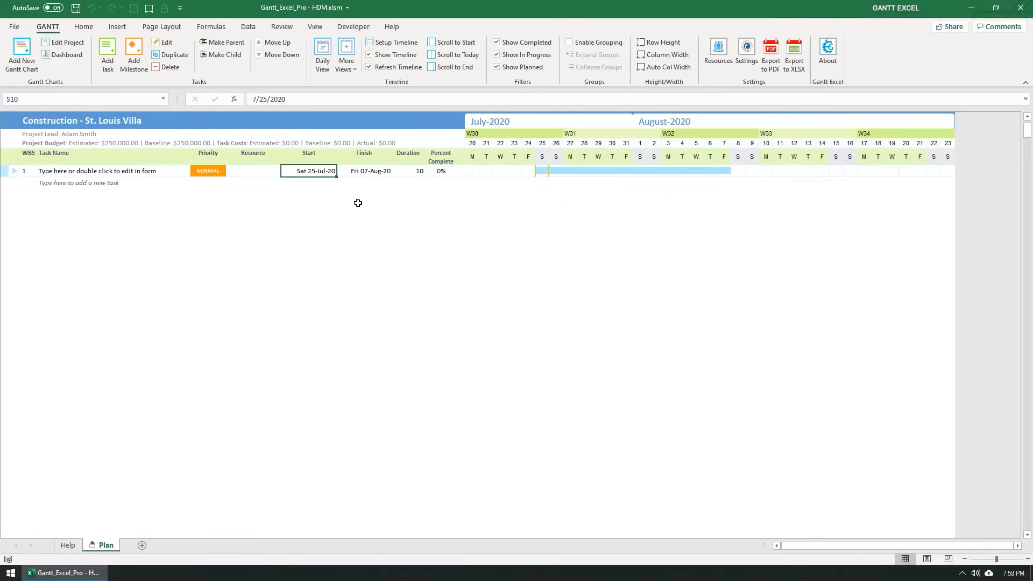
click(407, 171)
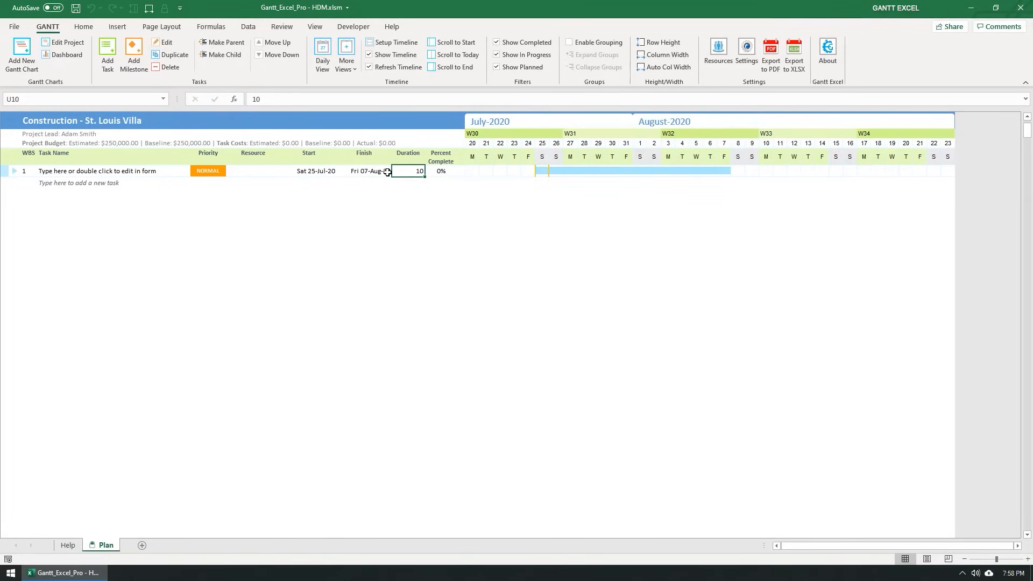
click(366, 170)
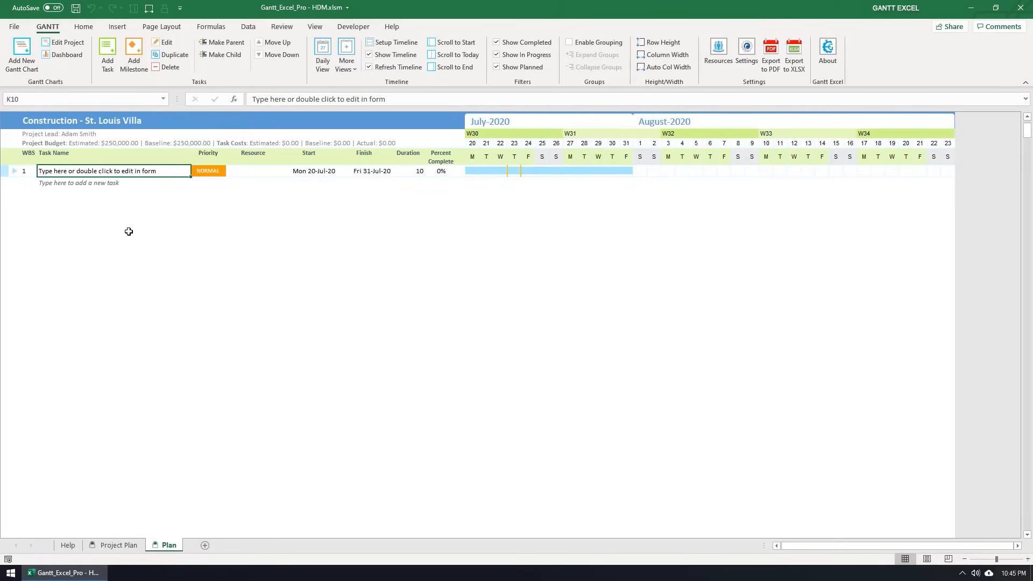
text(Architect)
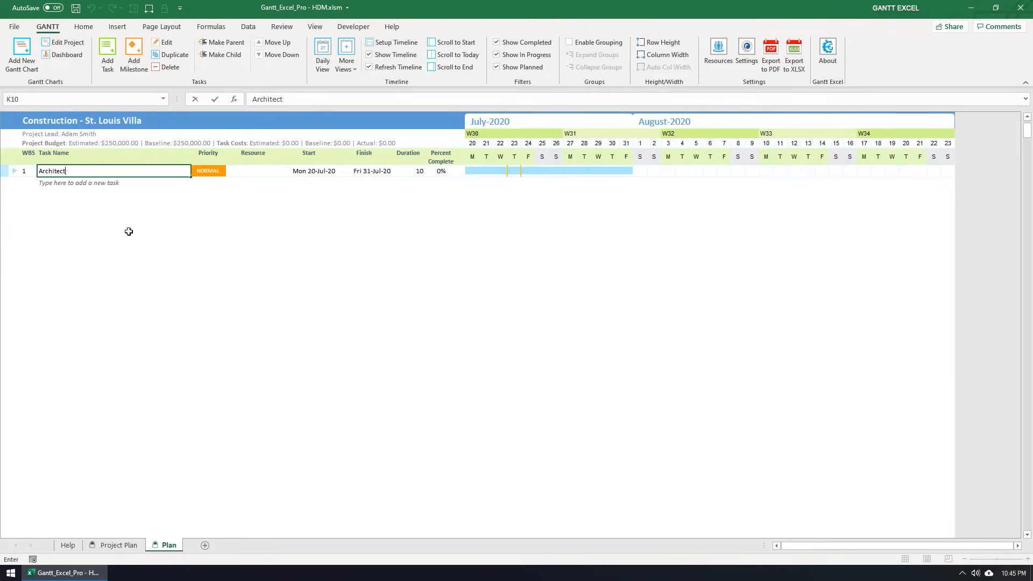
key(Enter)
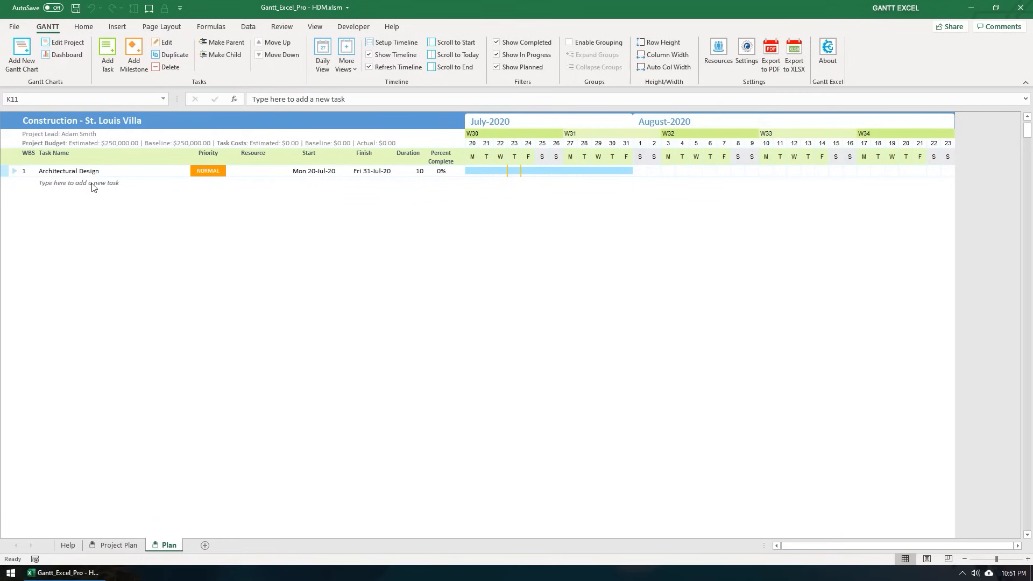
Add a second task, Create Draft of Architecture, via the Add Task form
click(92, 183)
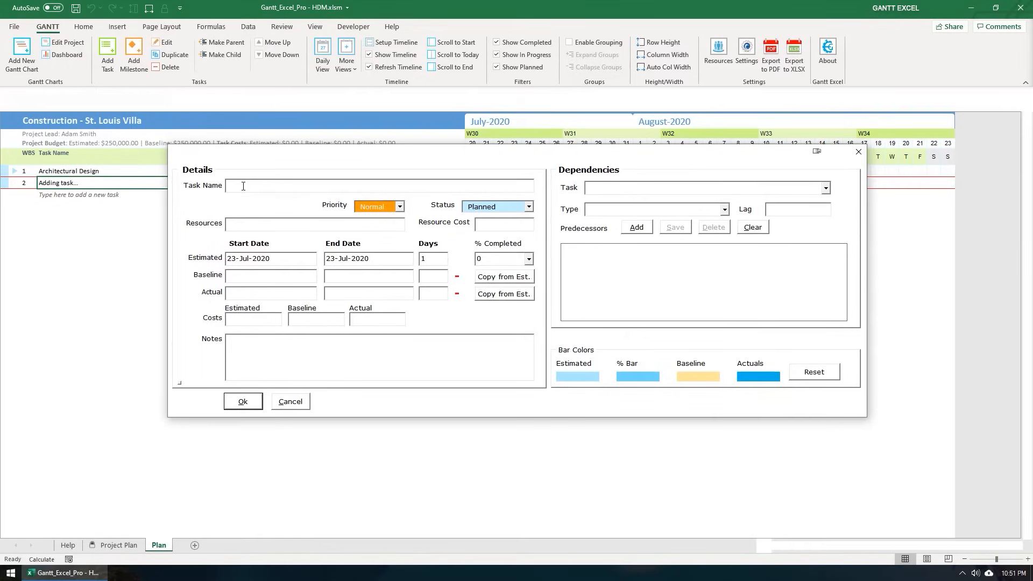
text(Create Draft of Architecture)
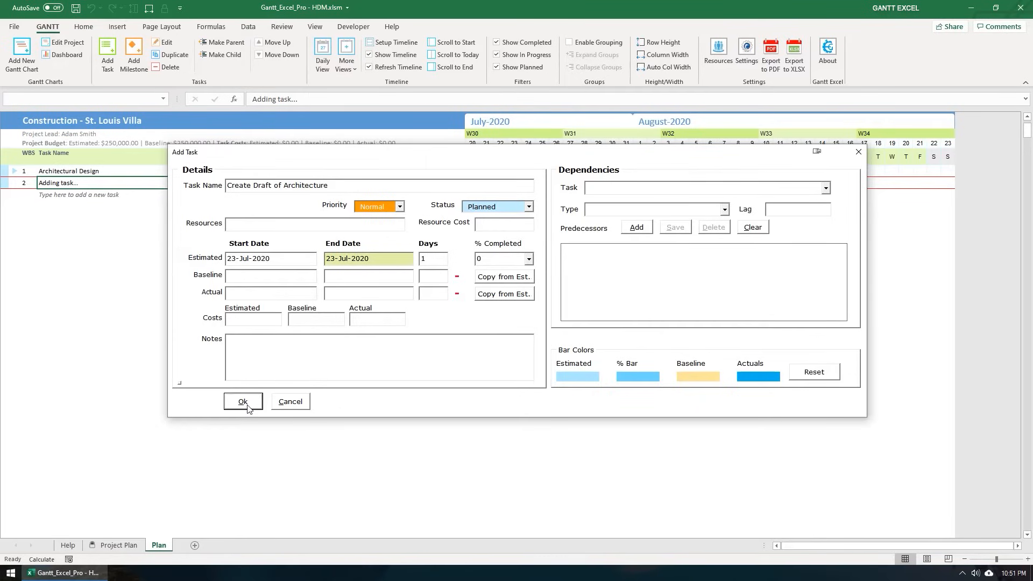
click(243, 401)
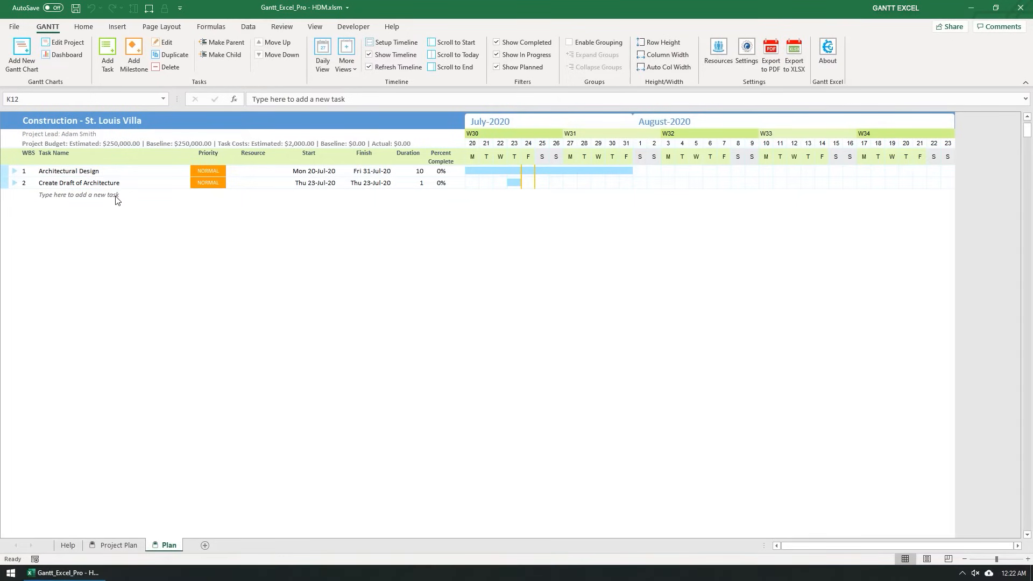
Add task Prepare Construction Documents at the empty row, starting 24 July 2020
click(86, 195)
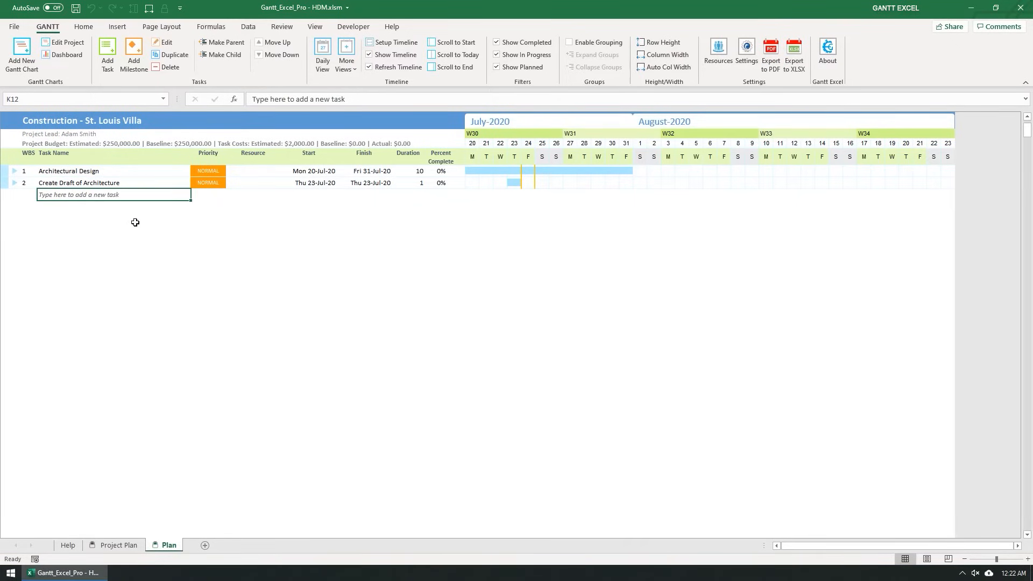
right_click(113, 195)
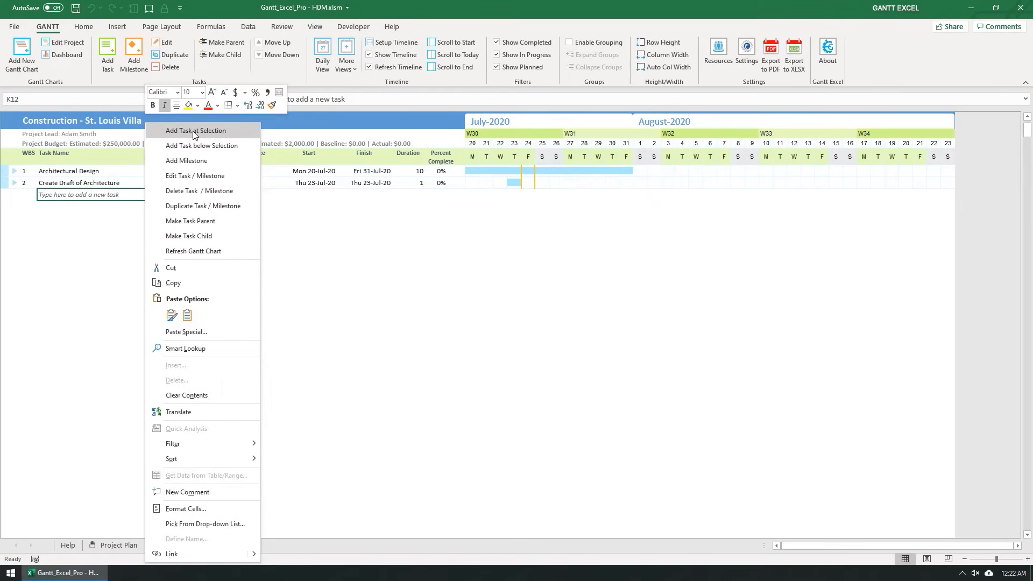
click(195, 130)
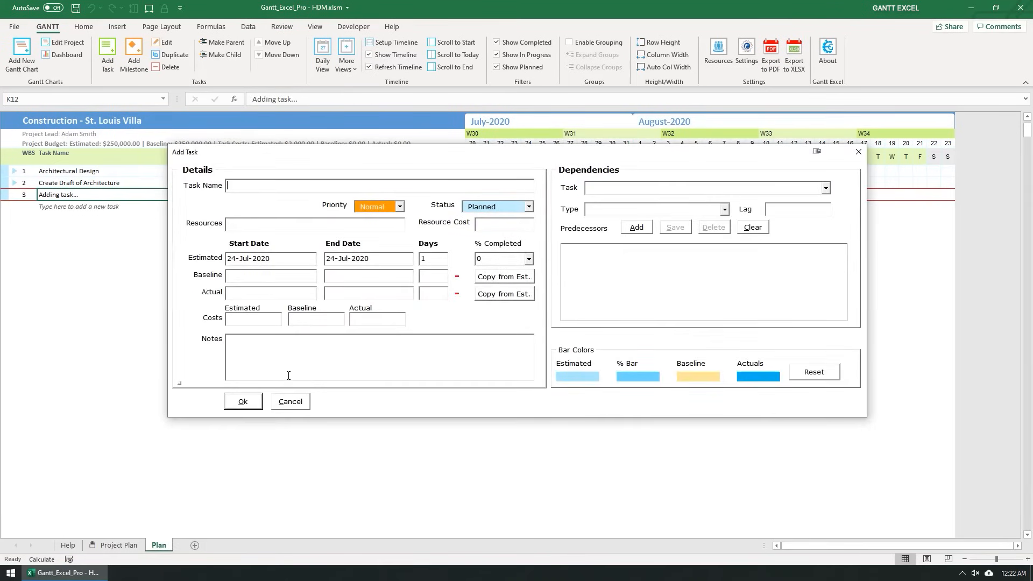
text(Prepare Construction D)
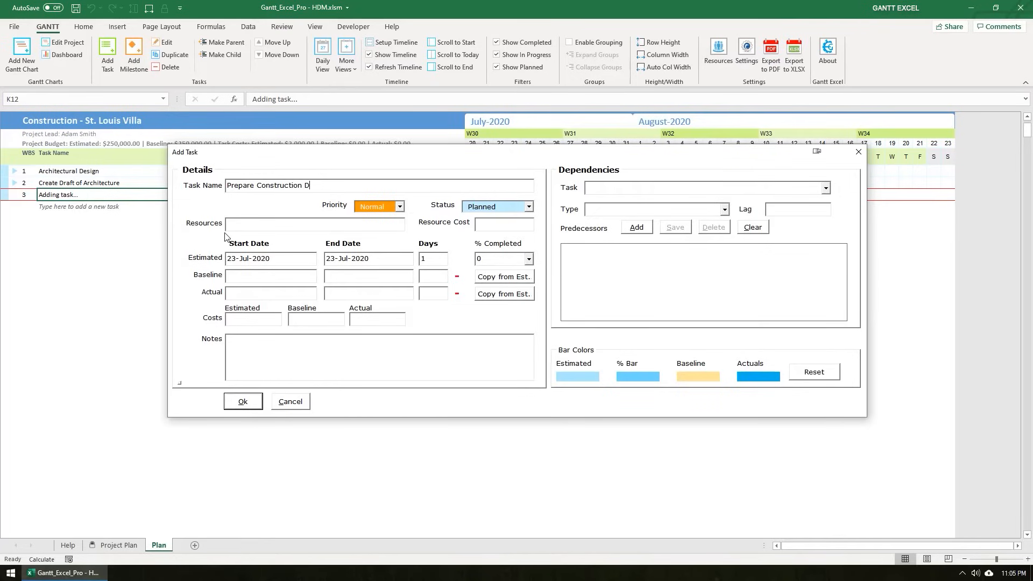
text(ocuments)
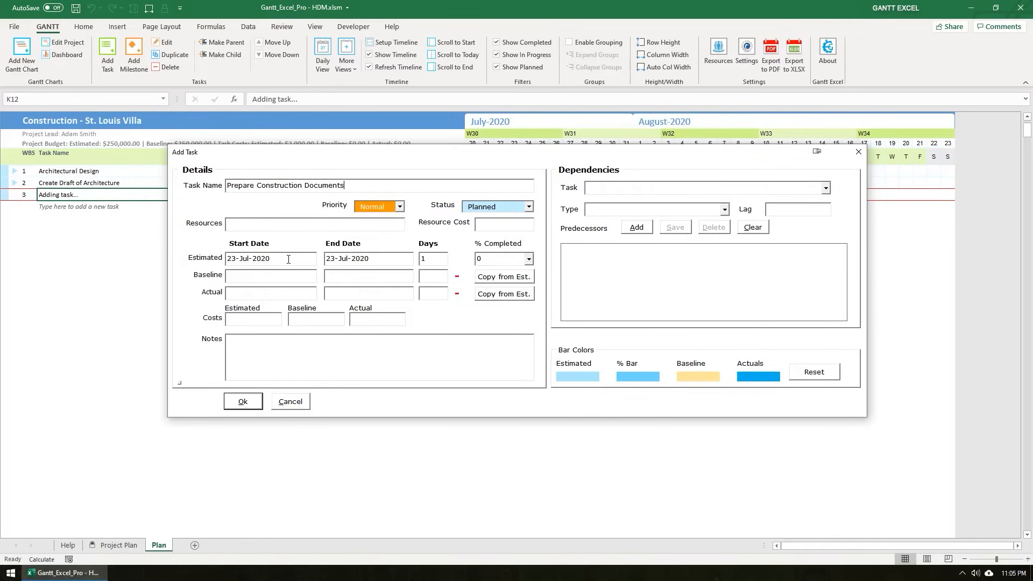
click(270, 258)
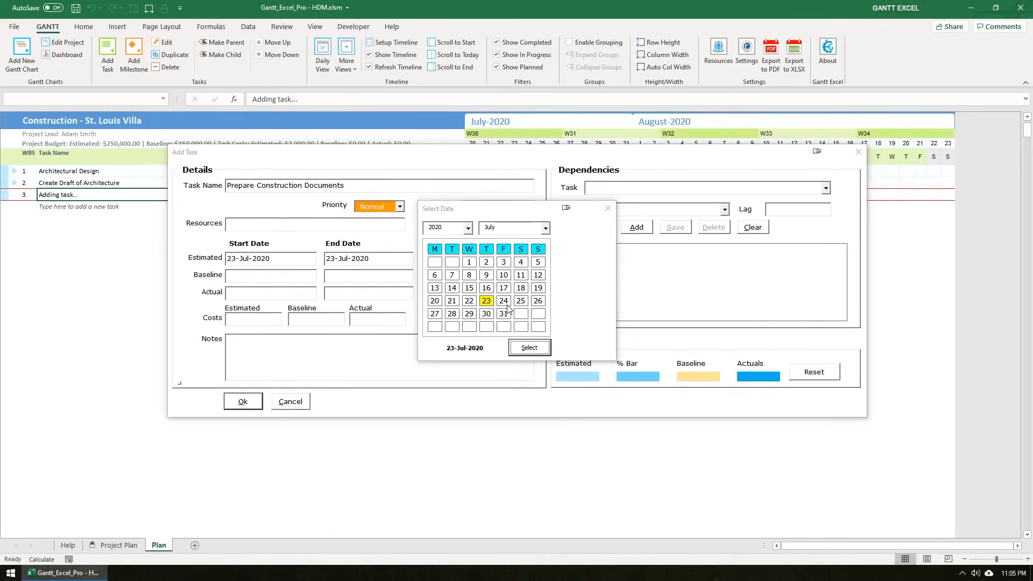
click(503, 302)
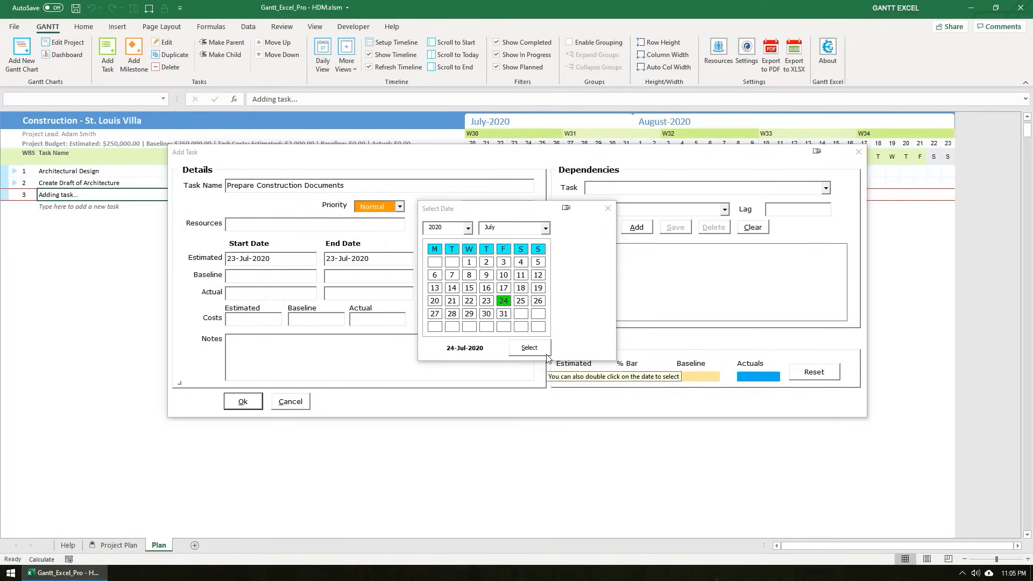
click(529, 347)
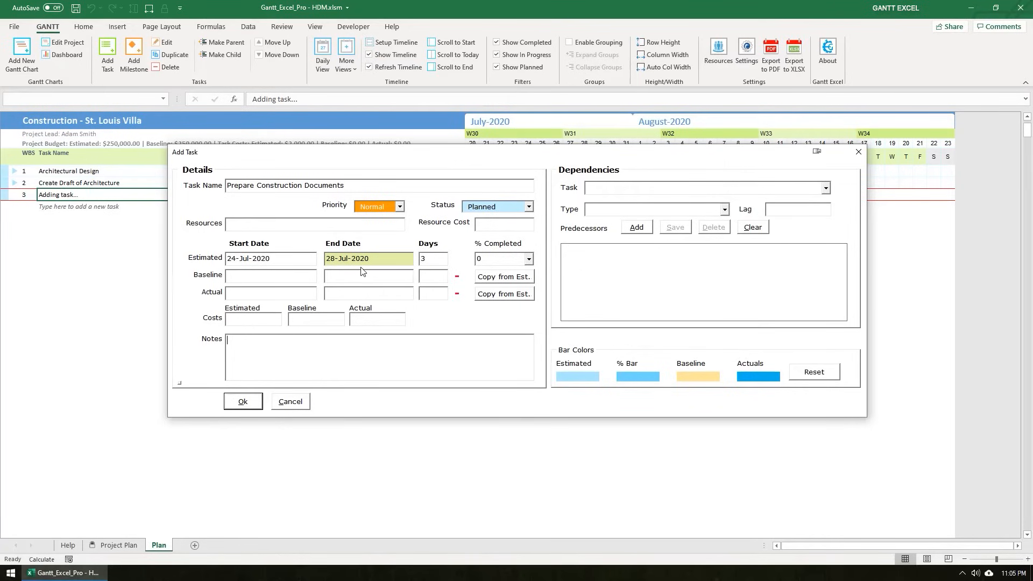
mouse_move(483, 283)
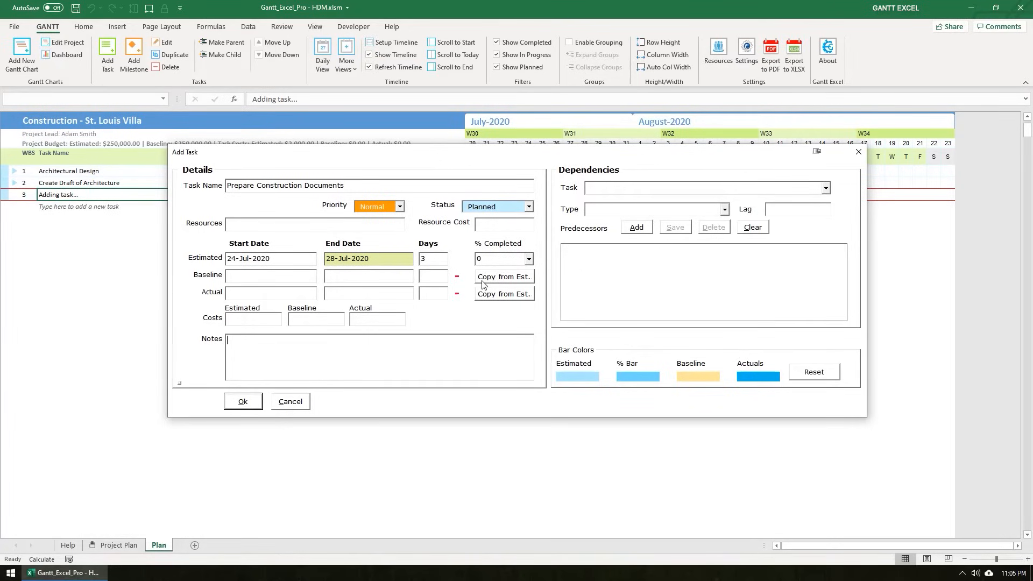
Copy estimated dates to baseline, set estimated cost 2000 and save the task
click(504, 277)
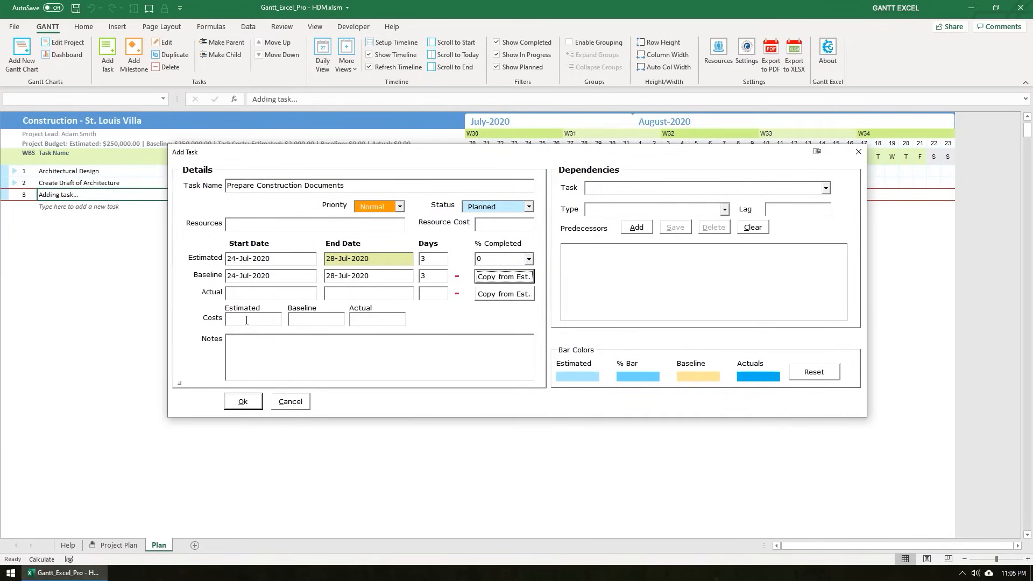
text(2000)
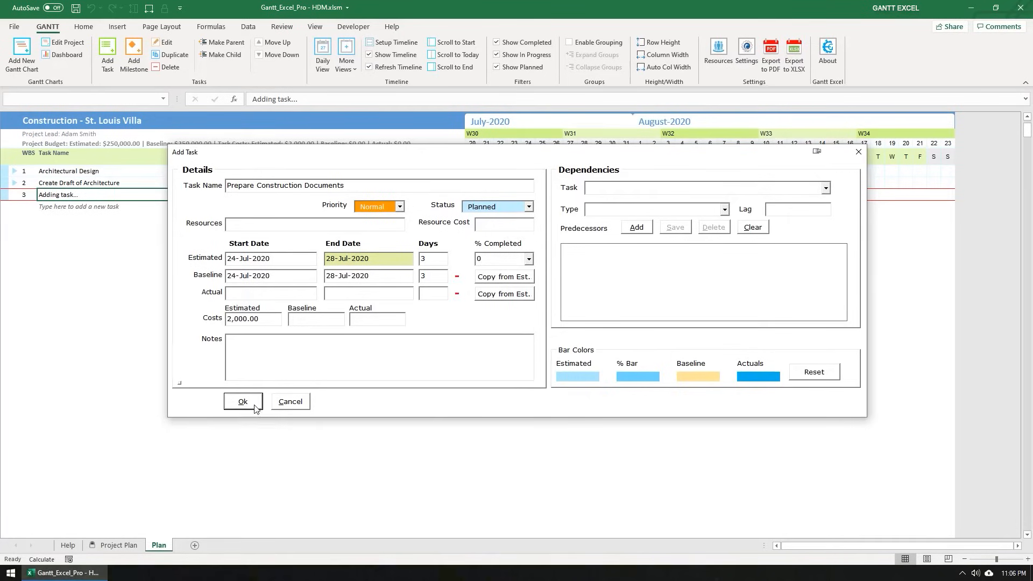
click(243, 401)
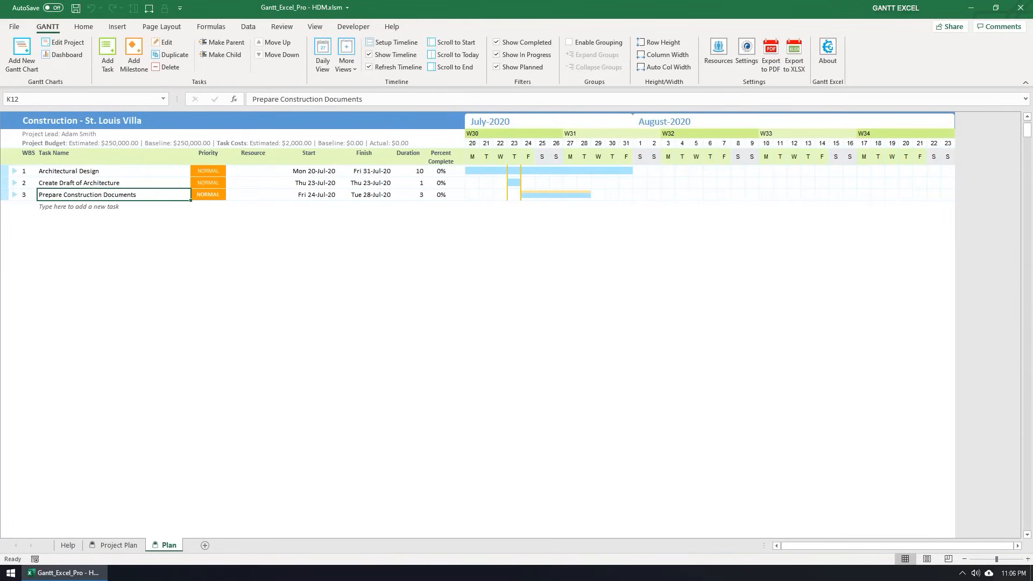
Add Agreement to Architectural Plan with Prepare Construction Documents as its predecessor
click(108, 207)
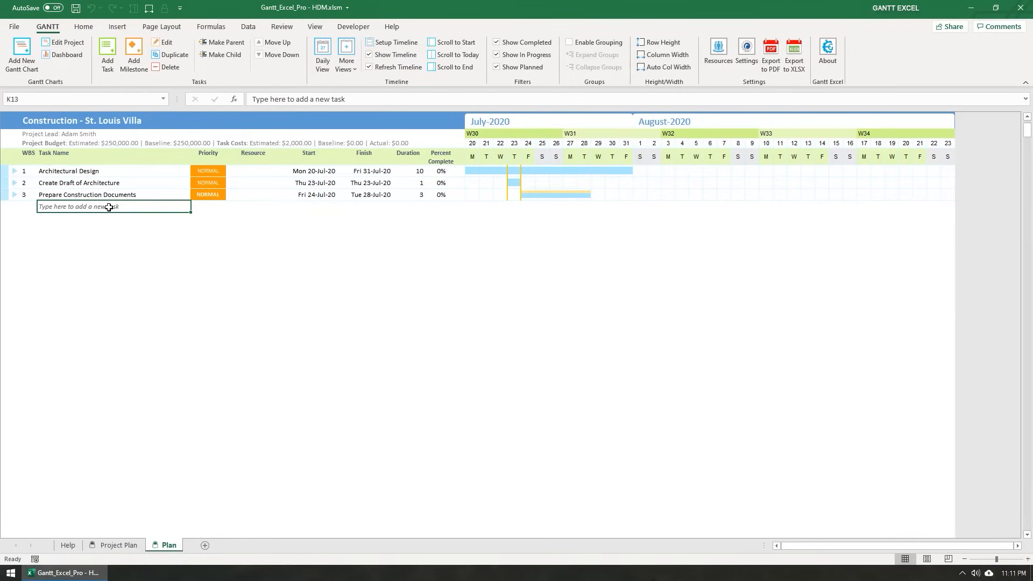
mouse_move(118, 229)
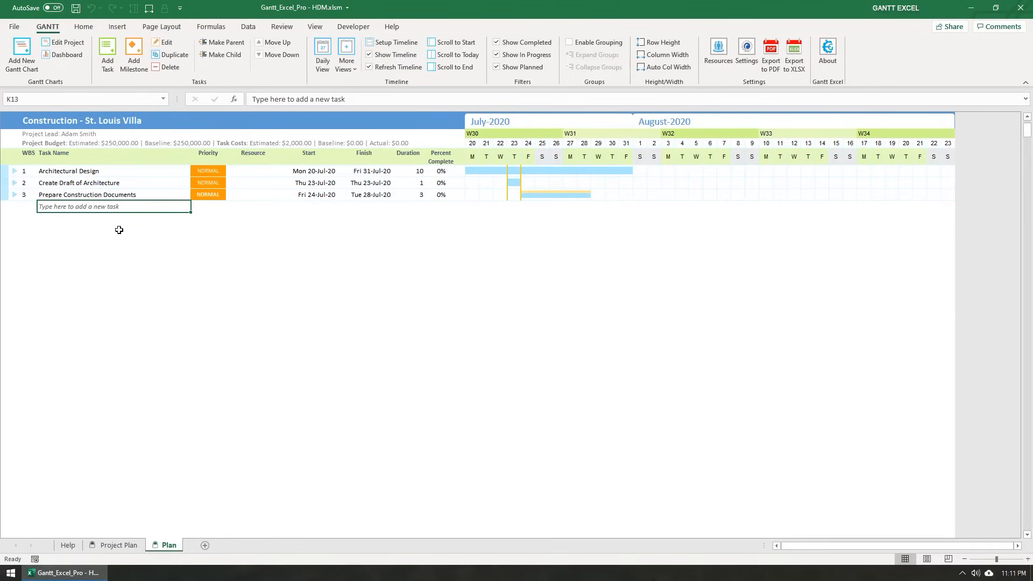
mouse_move(113, 206)
text(Agreement to Architectural Plan)
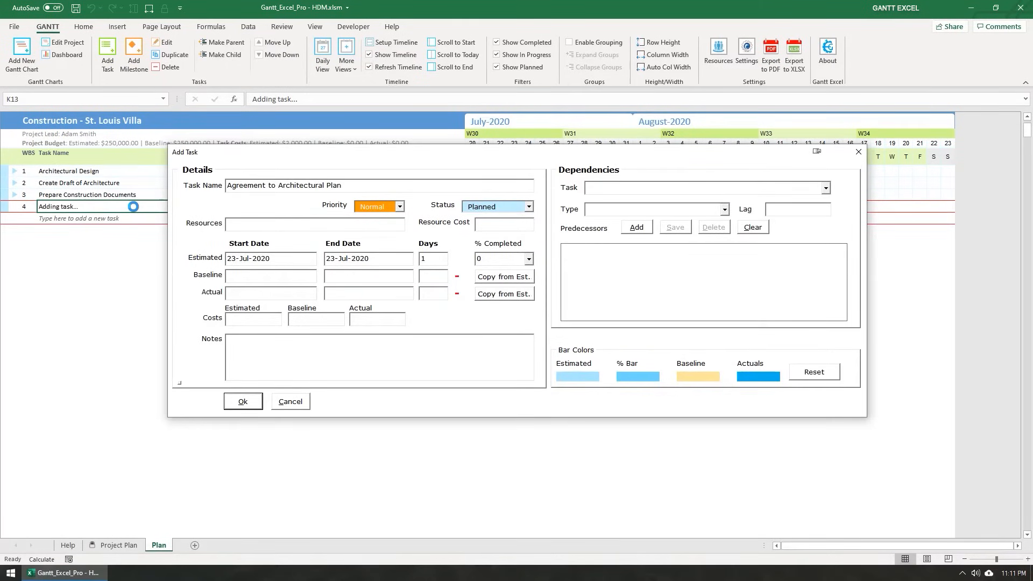
click(824, 187)
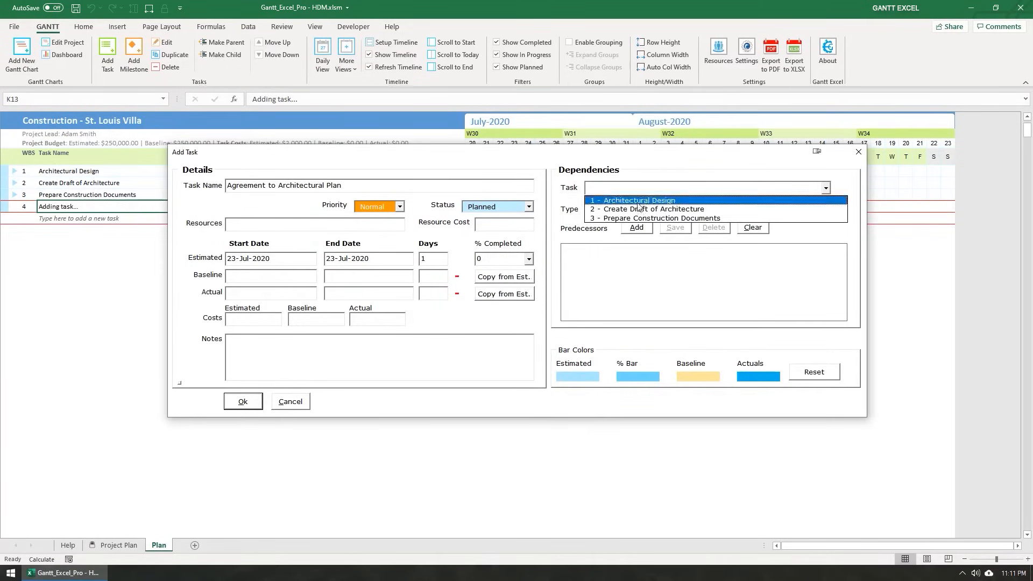
click(652, 218)
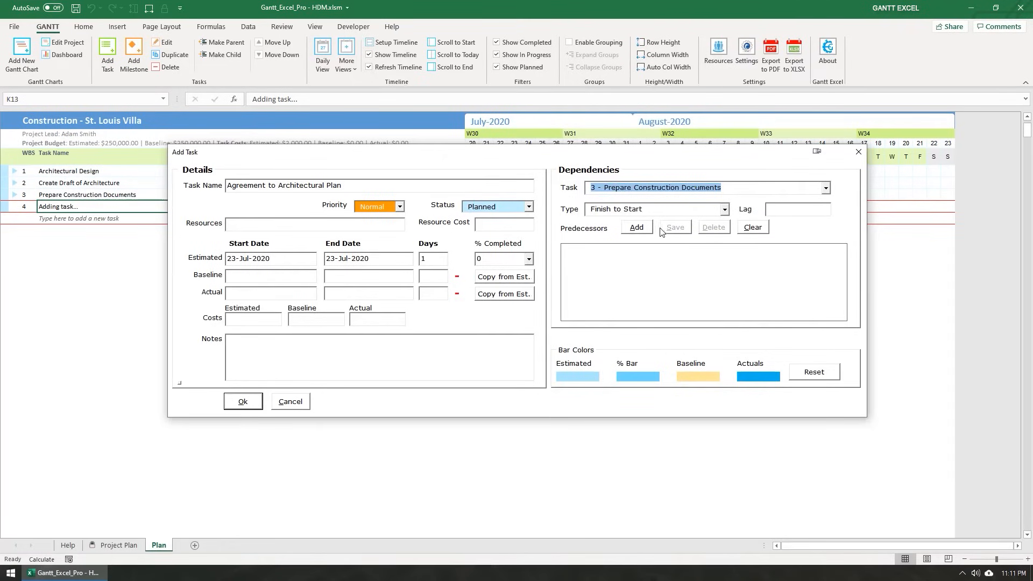
click(637, 227)
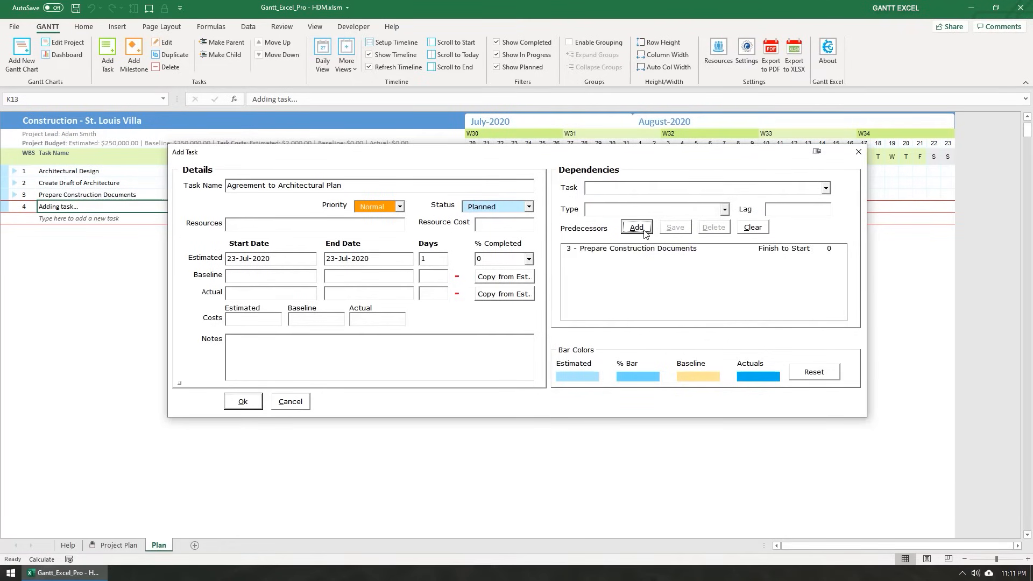
click(243, 401)
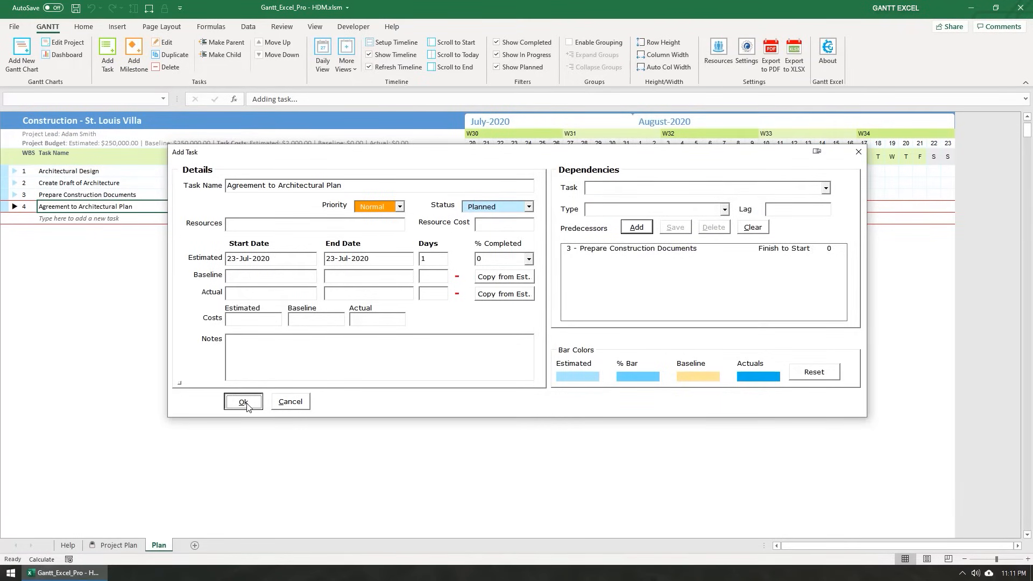
click(244, 402)
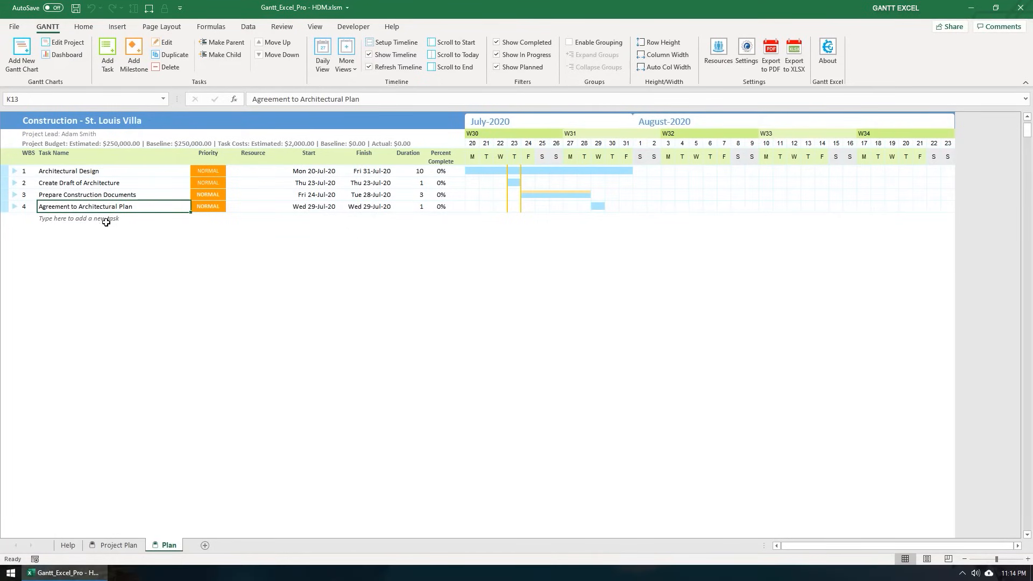
Add task 5, Decide Date & Venue to sign agreement, in the empty row
click(92, 218)
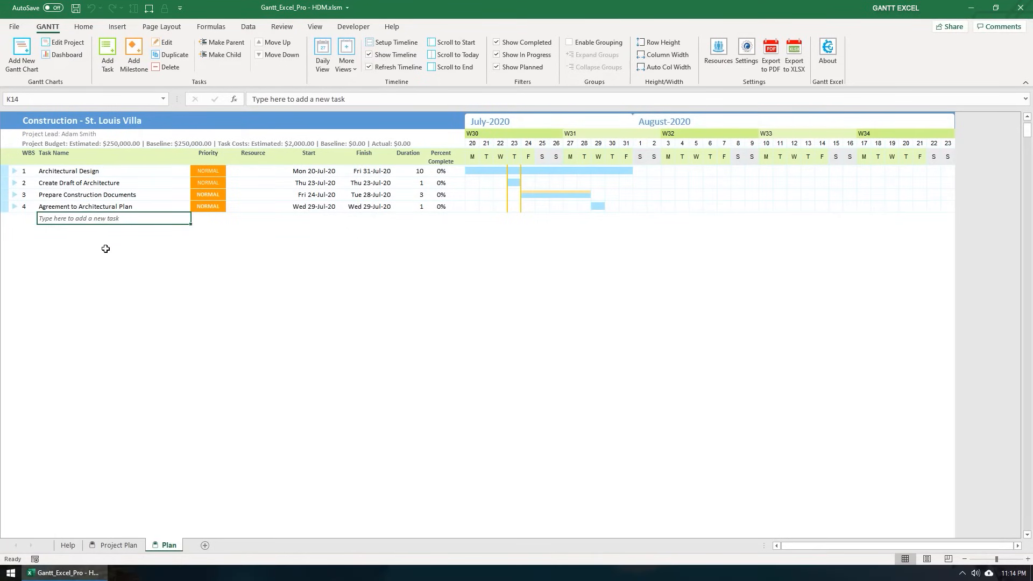
mouse_move(120, 259)
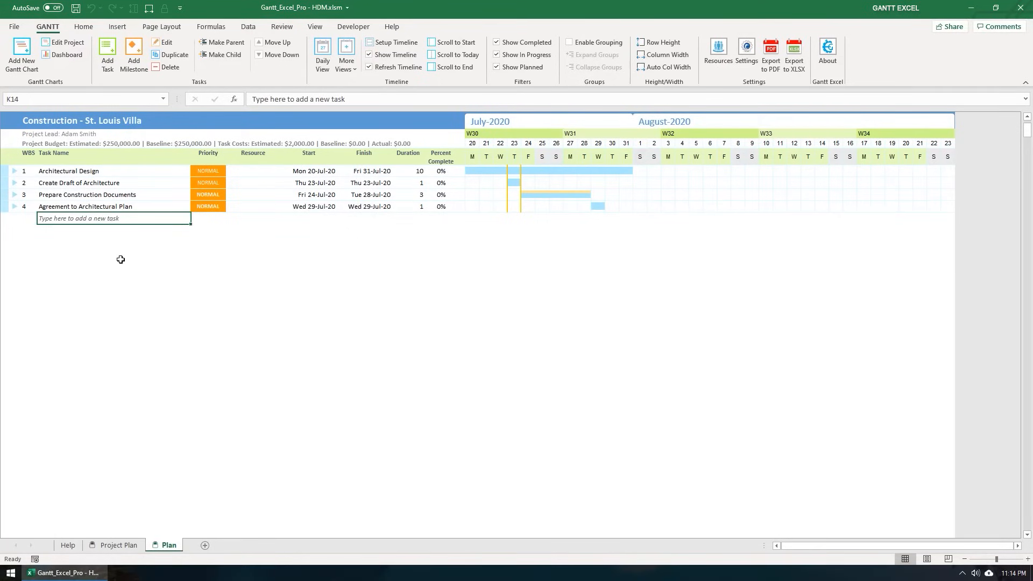
text(Decide)
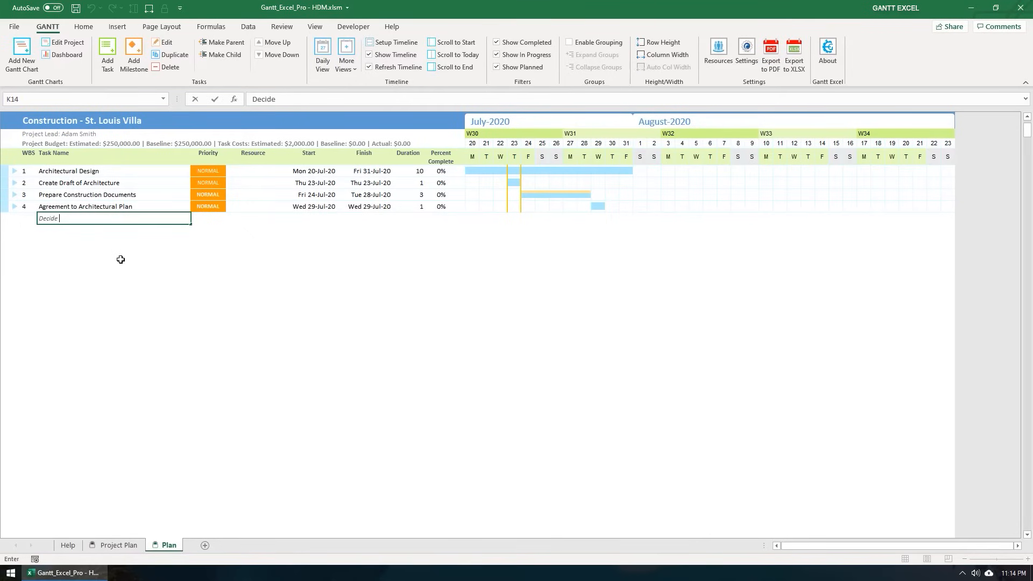
text(Date & Venue to)
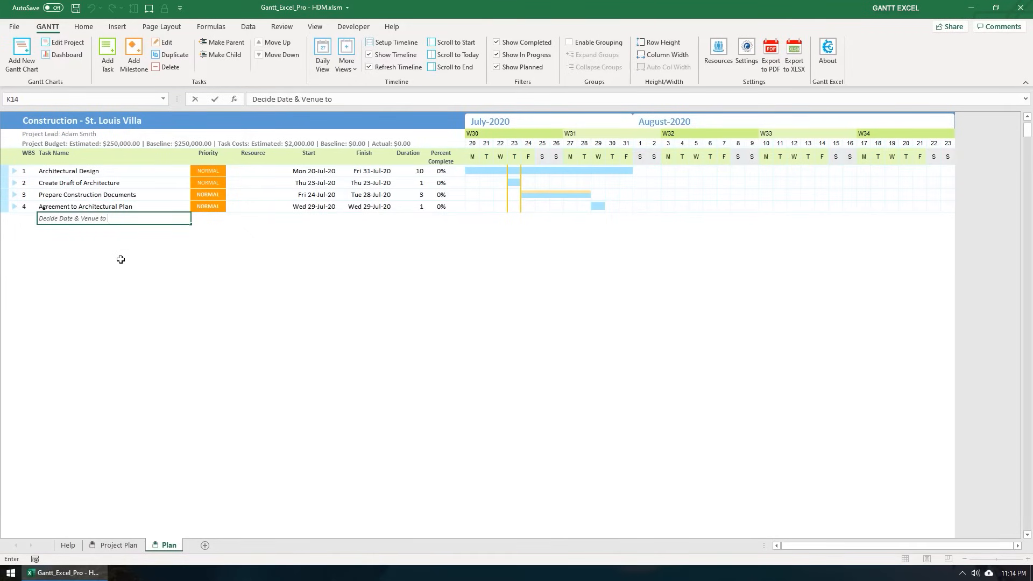
text(sign agreement)
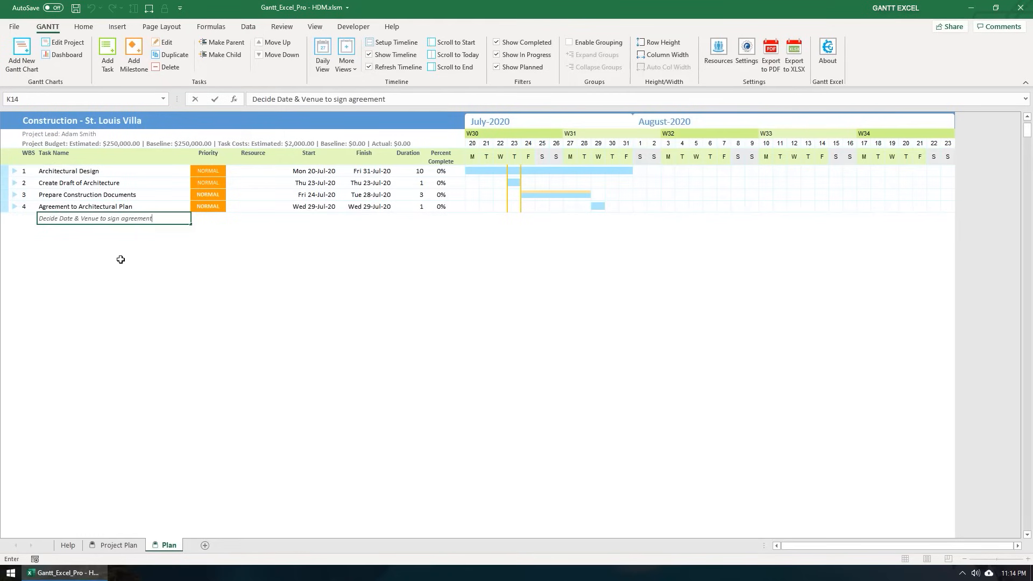
key(Enter)
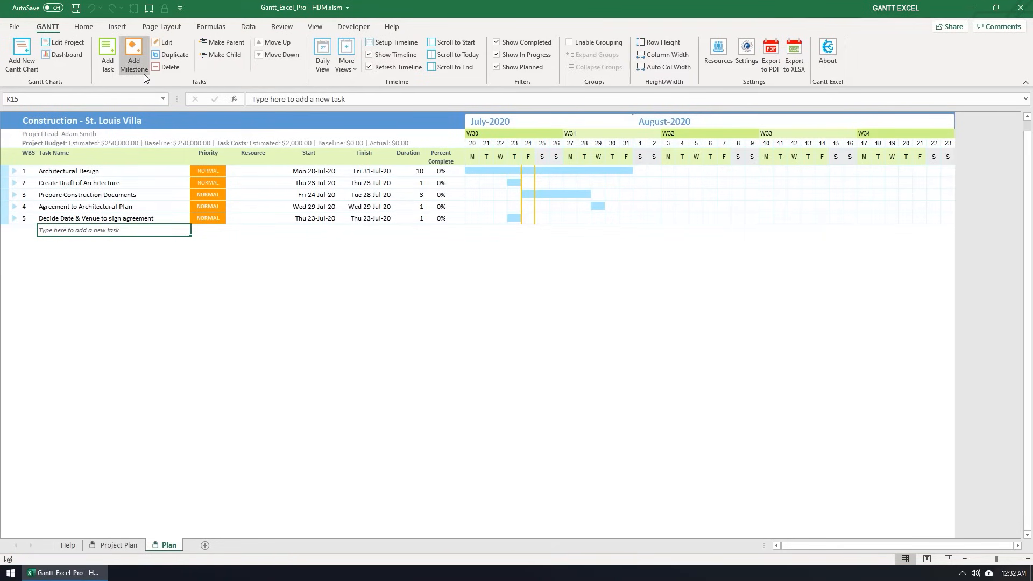
Add milestone Sign Agreement with Client dated 31 July 2020
click(133, 51)
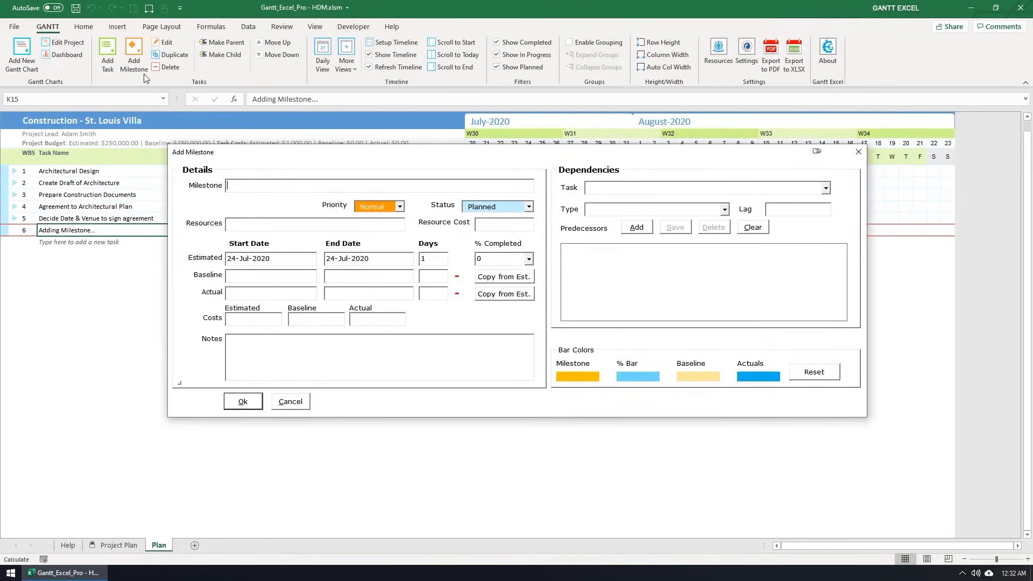
text(Sign Agreement with)
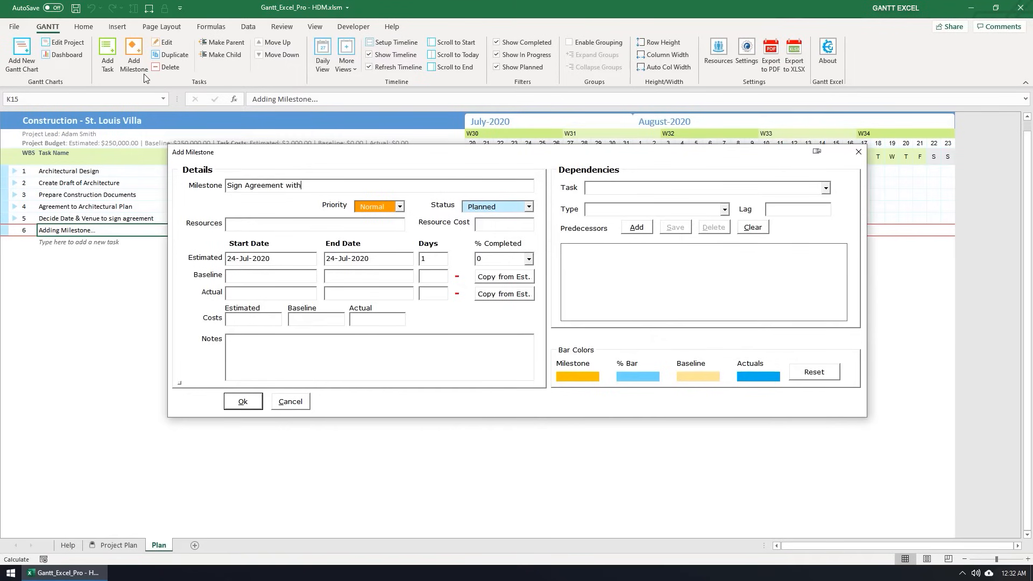
text(Client)
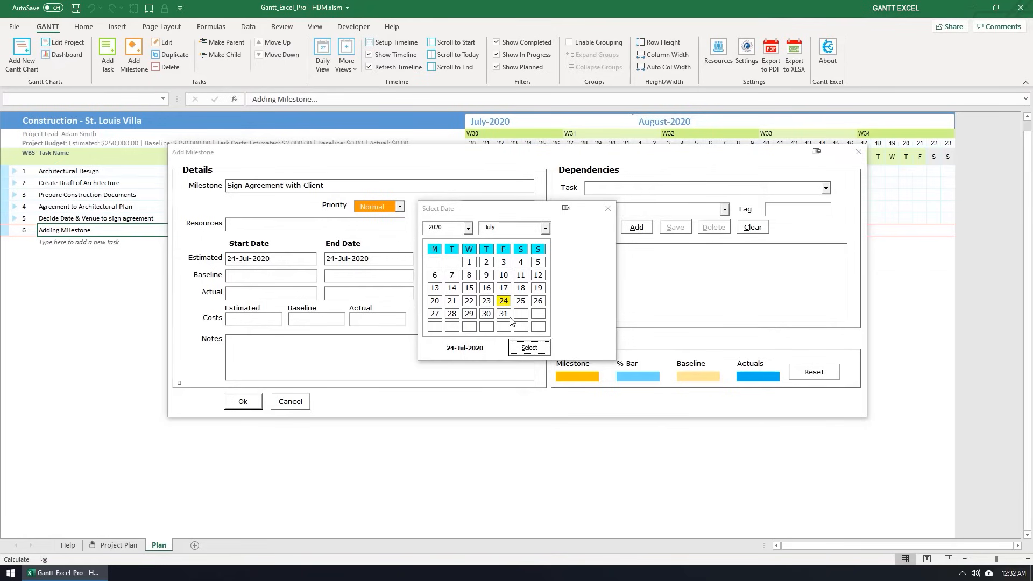
click(503, 315)
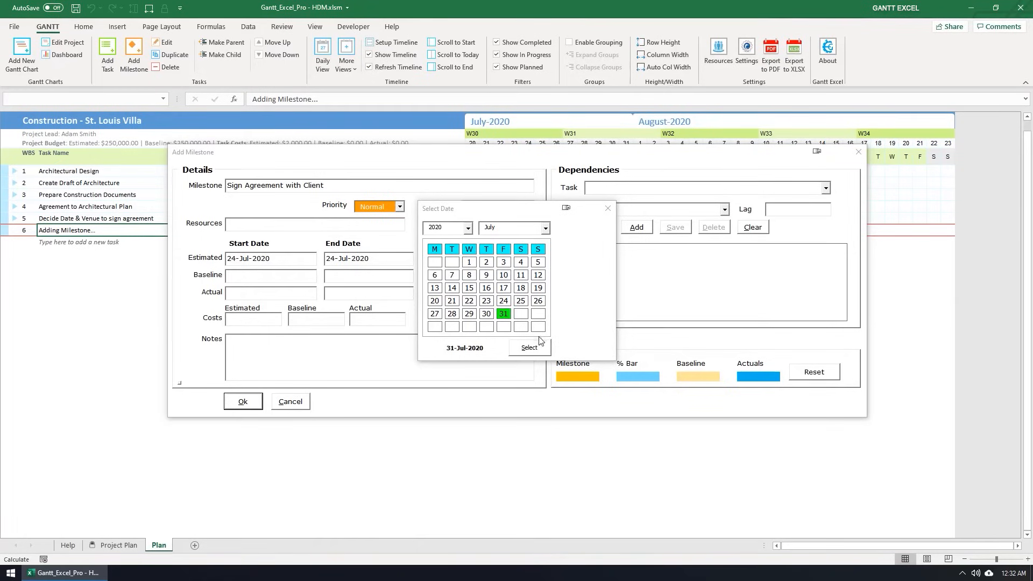
click(529, 347)
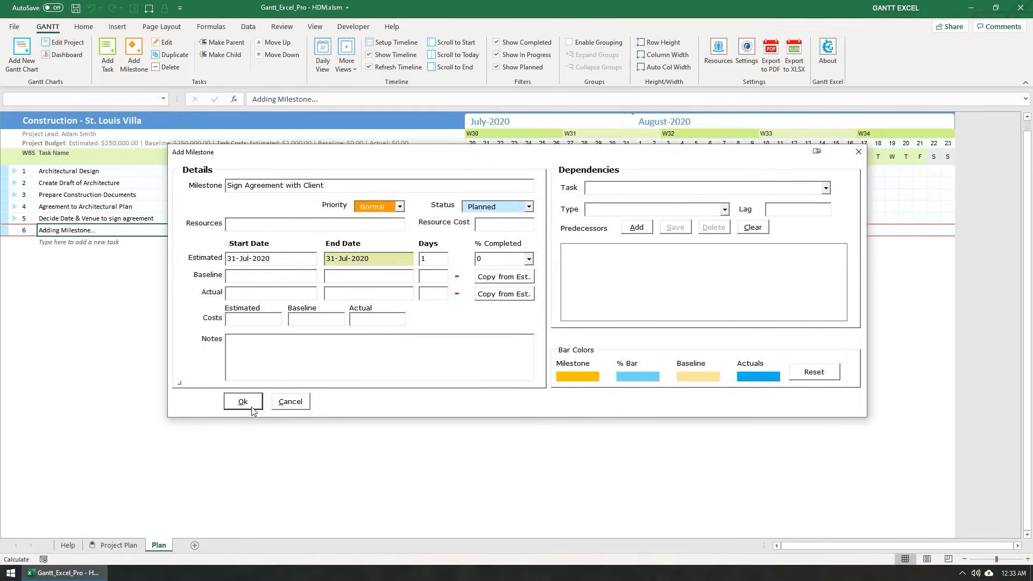
click(243, 402)
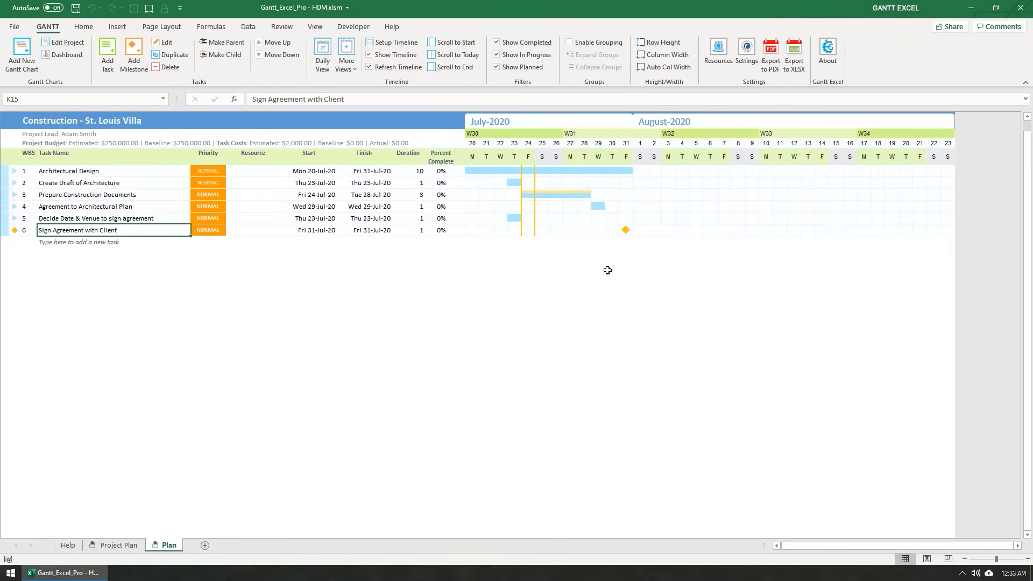
mouse_move(628, 239)
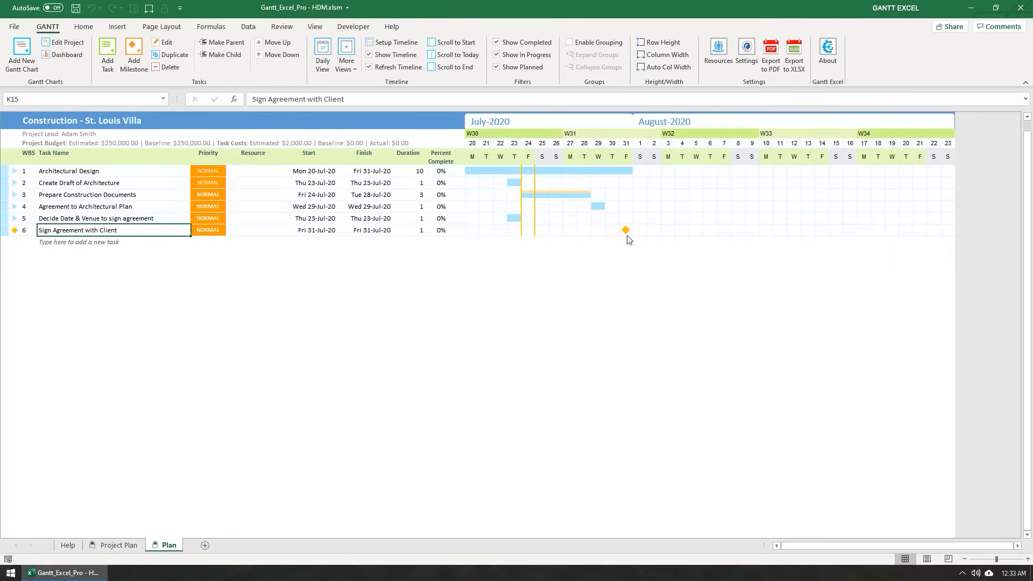
mouse_move(629, 235)
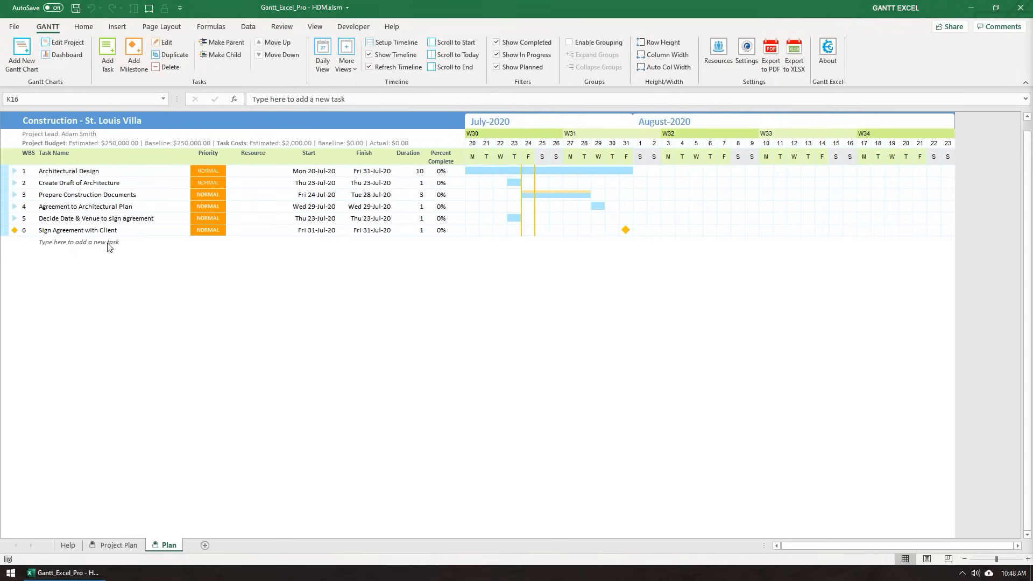
Make Create Draft of Architecture a child of Architectural Design and extend it to 29-Jul-20
click(79, 242)
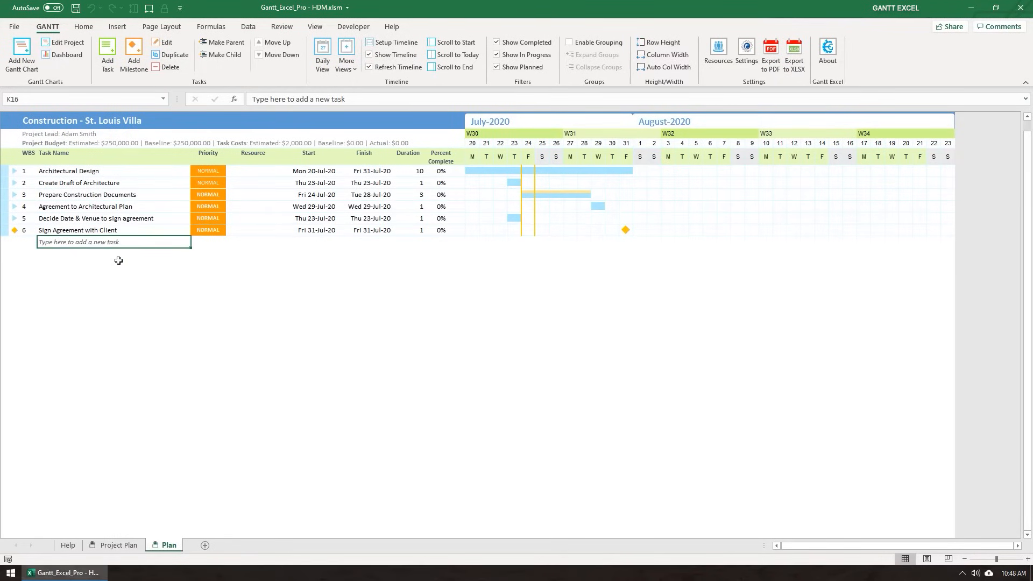
mouse_move(146, 184)
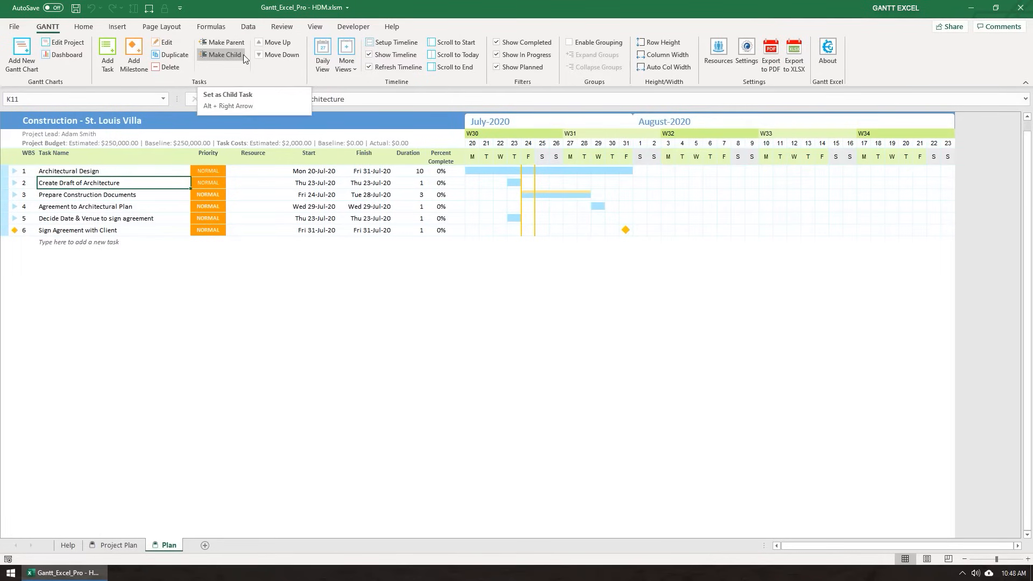
click(227, 95)
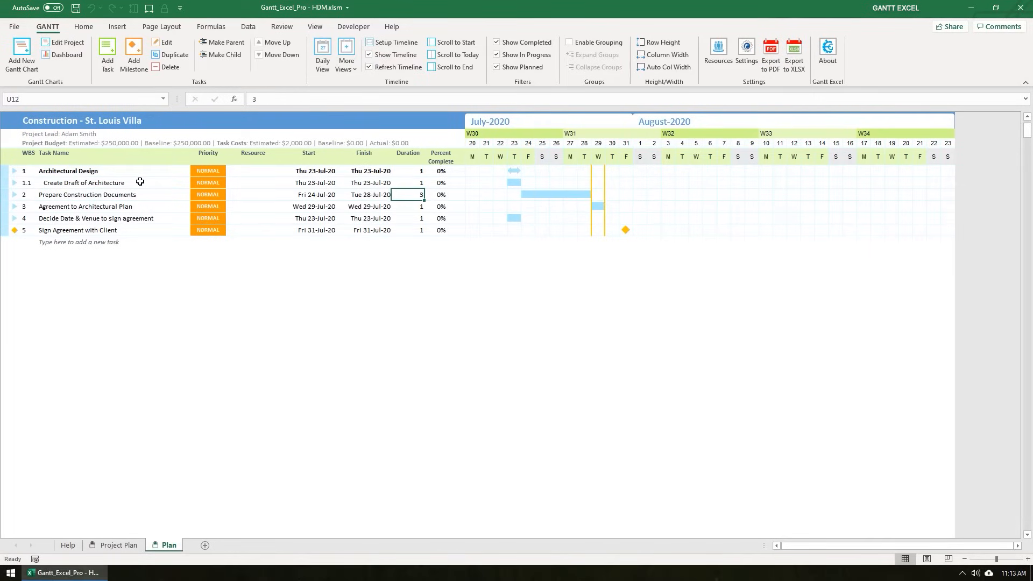
click(83, 182)
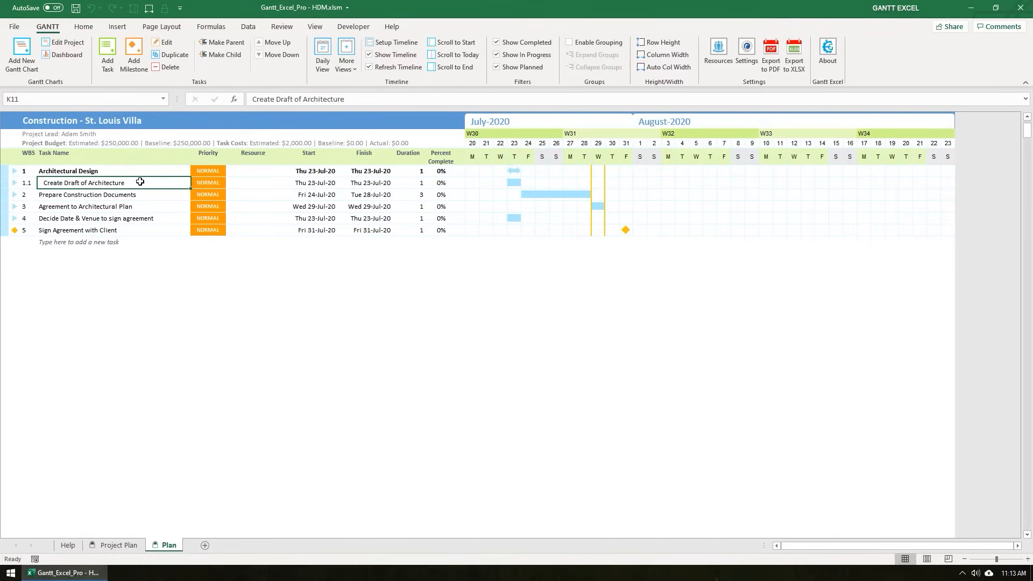
mouse_move(133, 170)
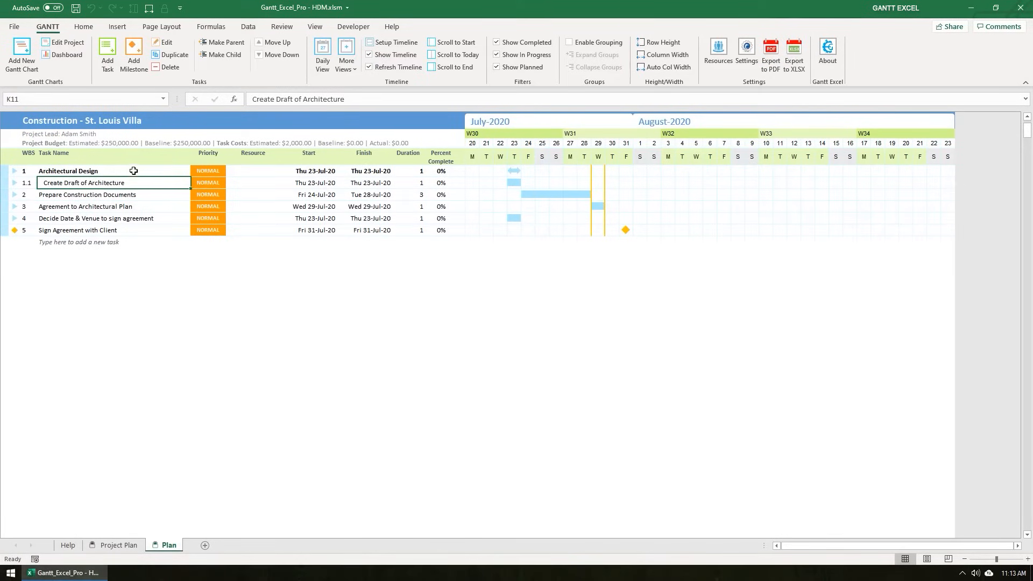
click(112, 170)
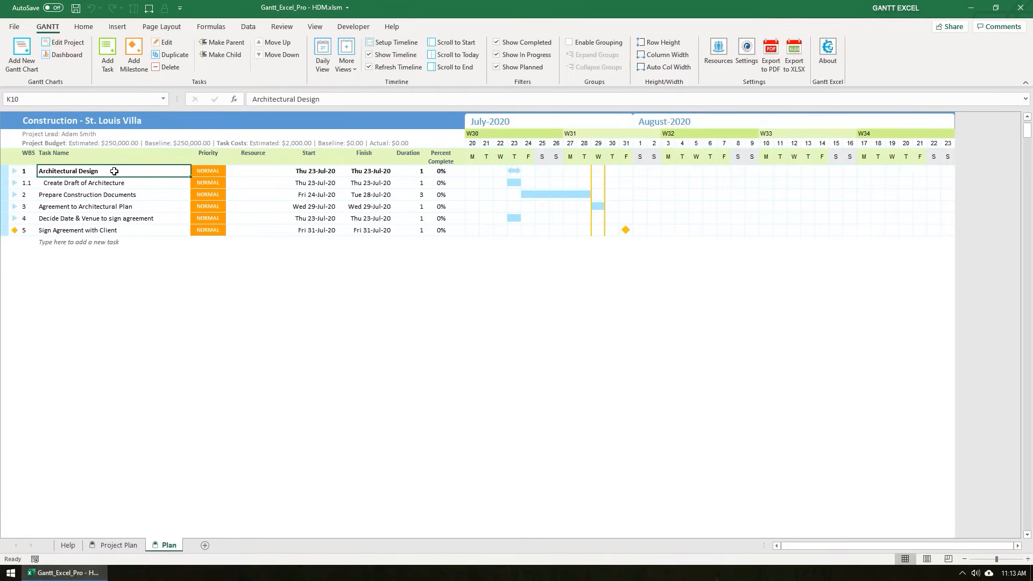
mouse_move(176, 170)
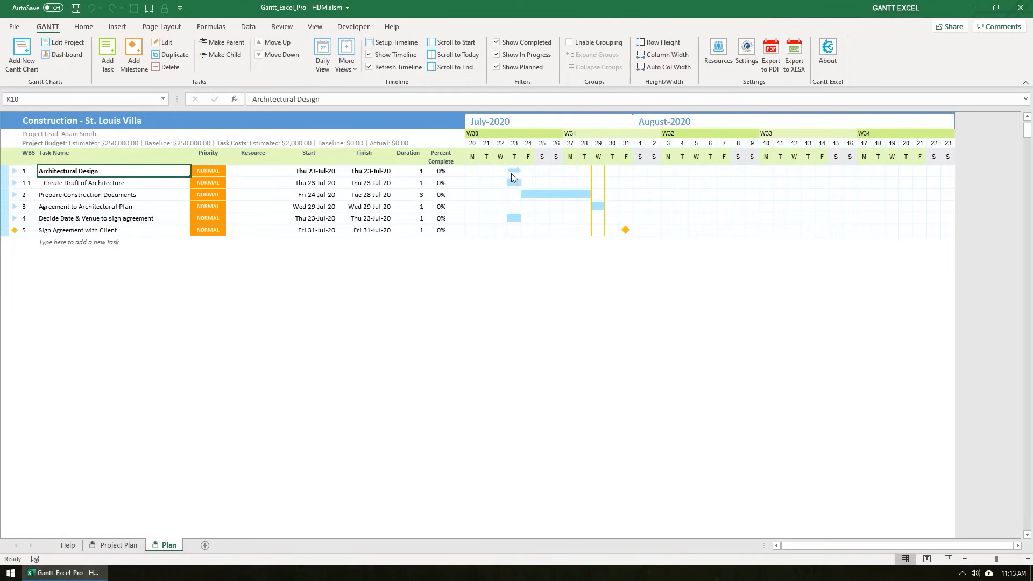
click(409, 183)
text(5)
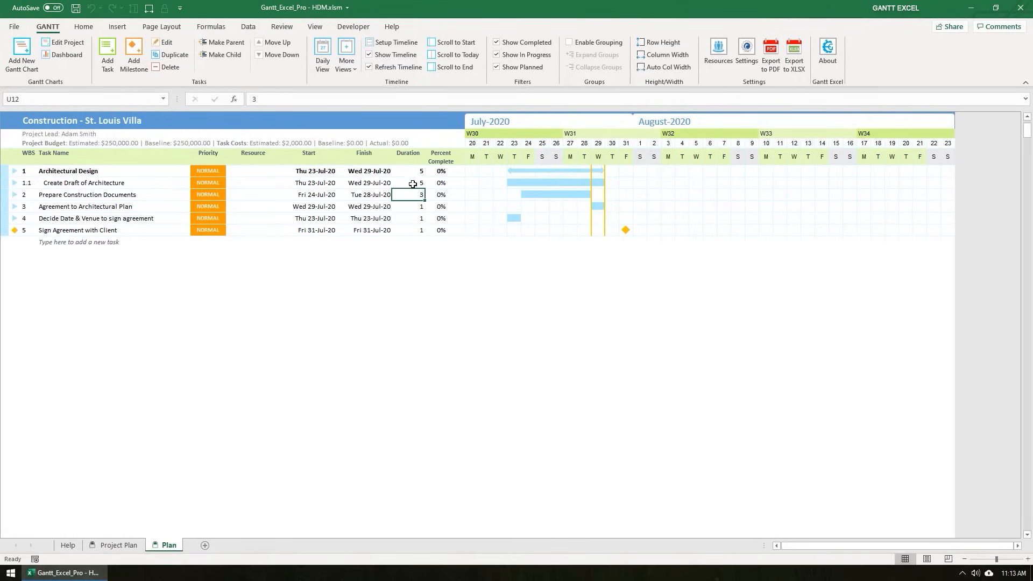
mouse_move(603, 178)
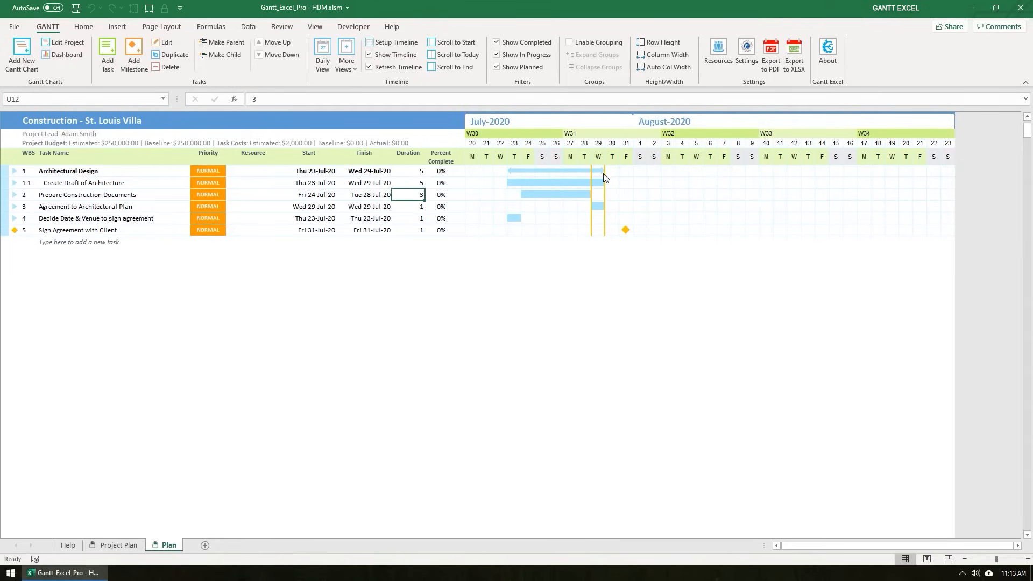
Make Prepare Construction Documents subtask 1.2 of Architectural Design via Make Task Child
click(86, 194)
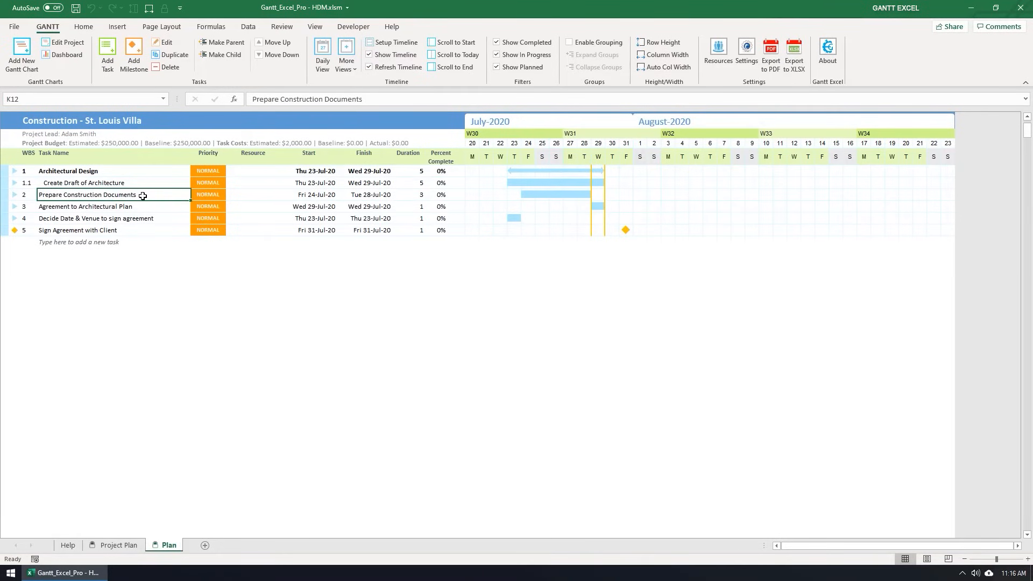
right_click(89, 195)
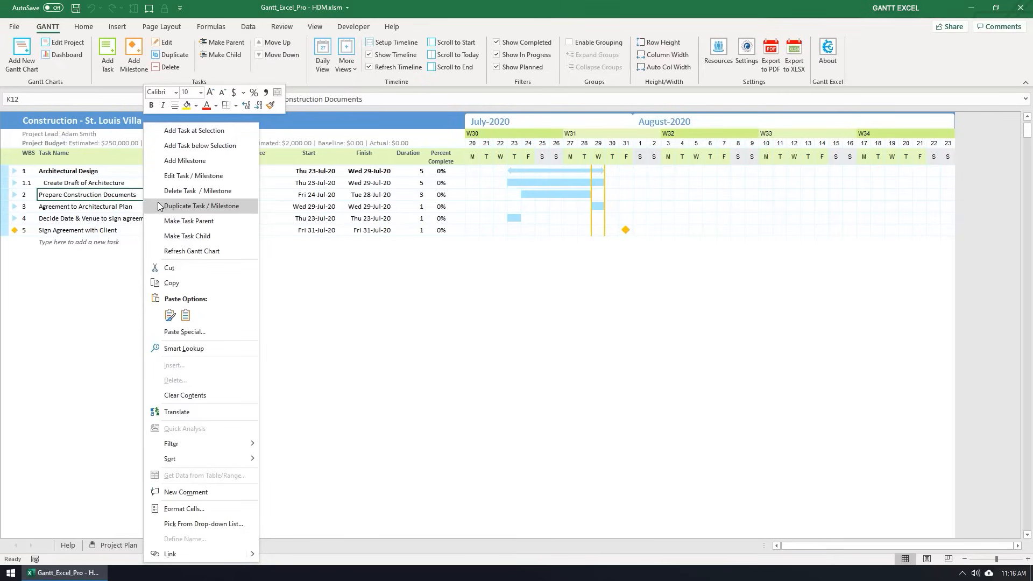
mouse_move(198, 240)
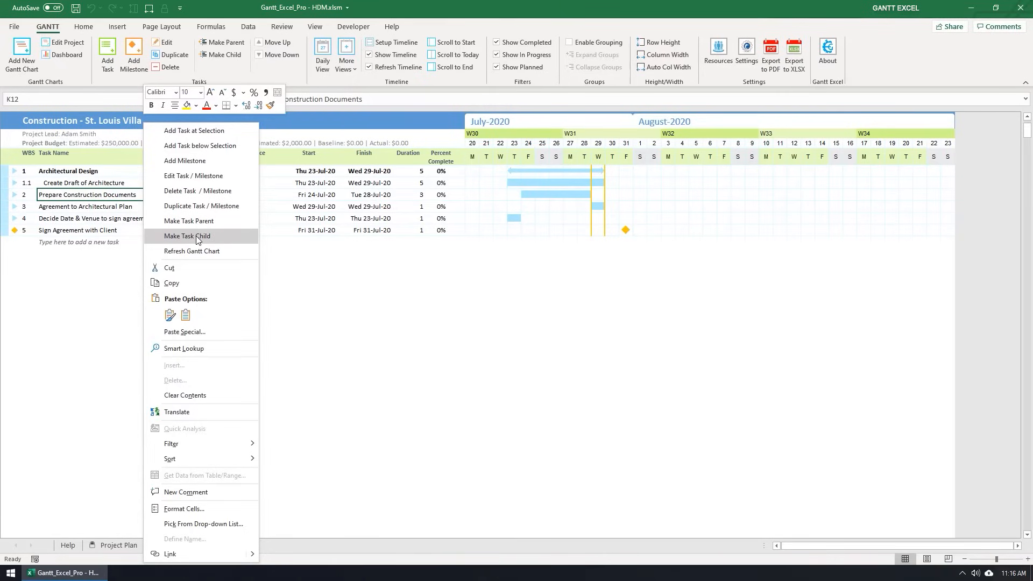
click(188, 235)
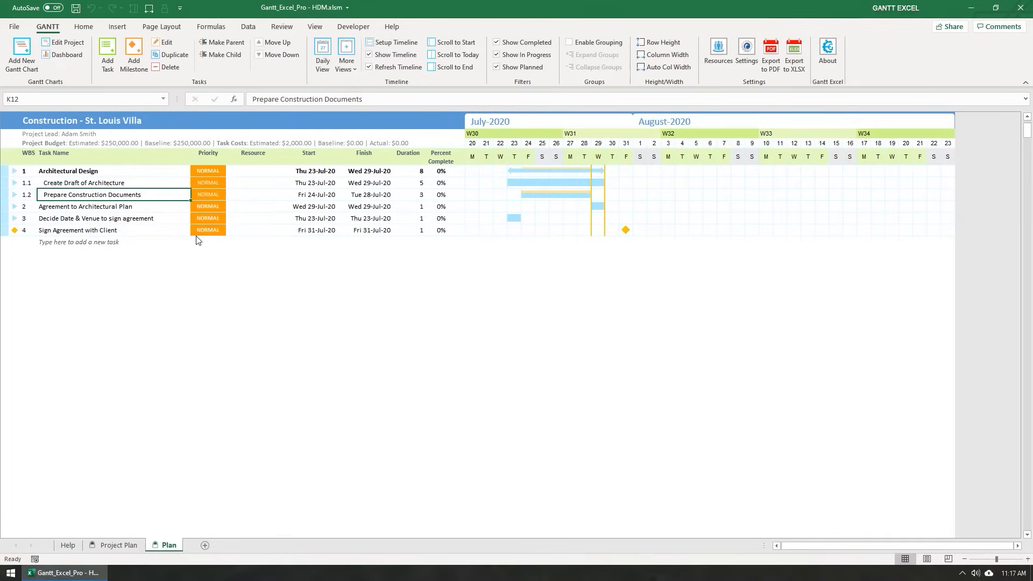
mouse_move(191, 271)
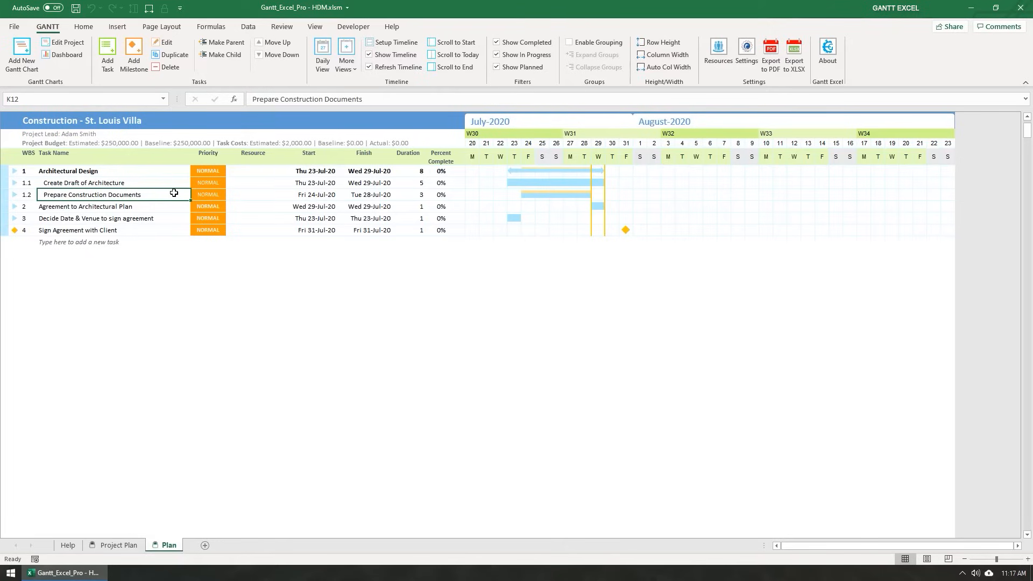
Indent Prepare Construction Documents to 1.1.1 under Create Draft of Architecture
key(alt+right)
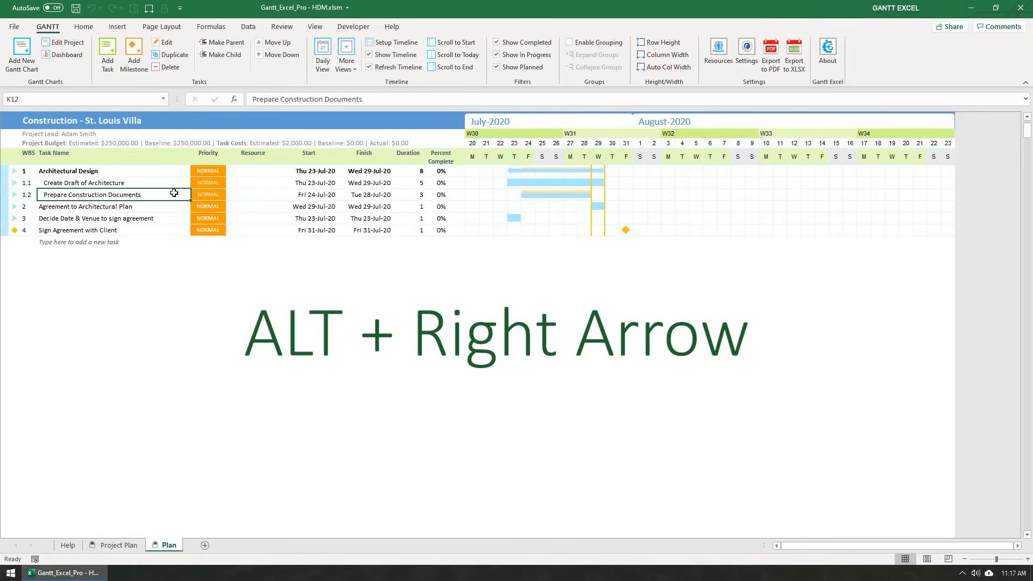
key(alt+right)
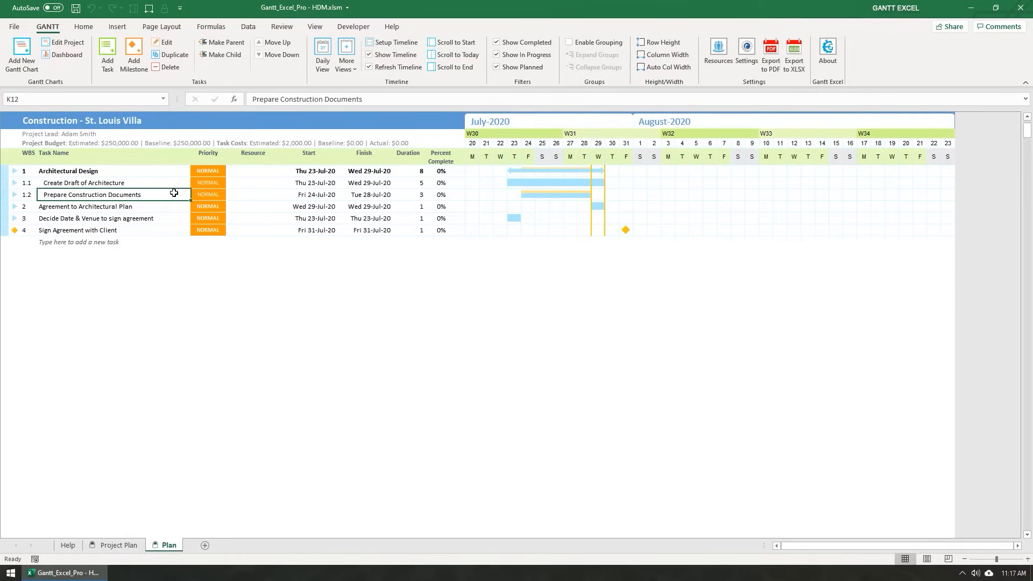
click(220, 55)
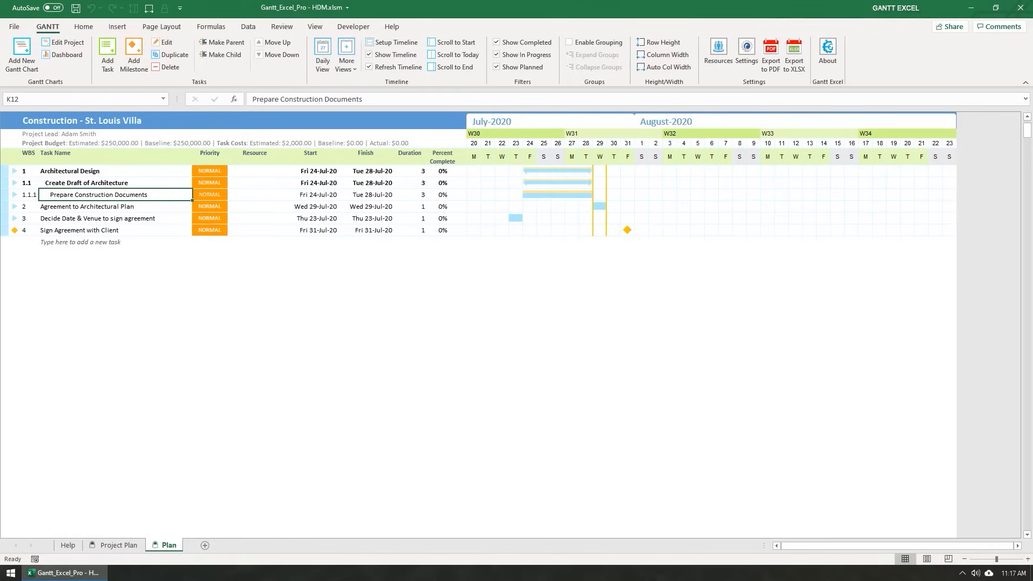
mouse_move(166, 150)
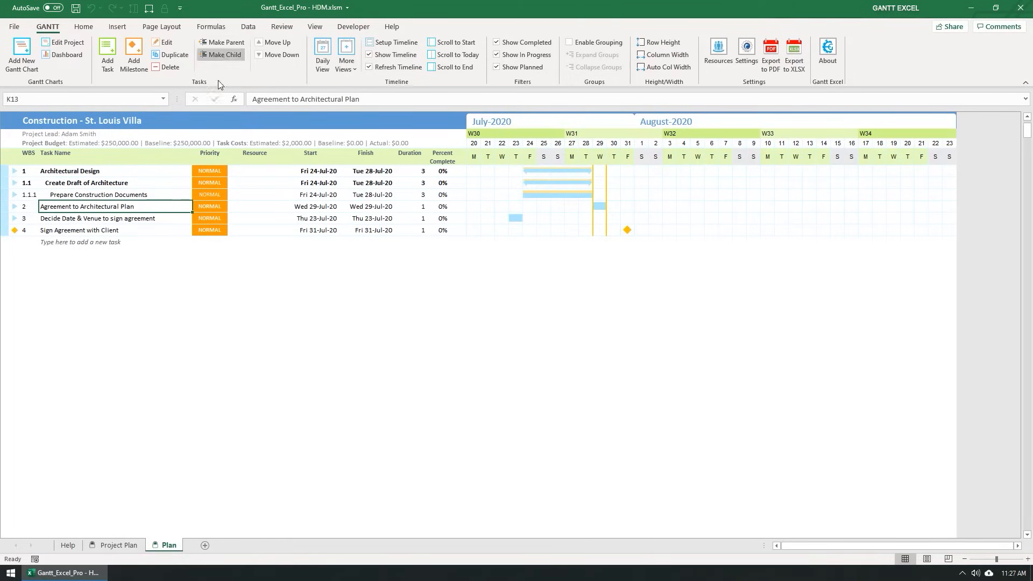
Make Agreement to Architectural Plan, Decide Date & Venue and Sign Agreement with Client subtasks 1.2–1.4
click(220, 54)
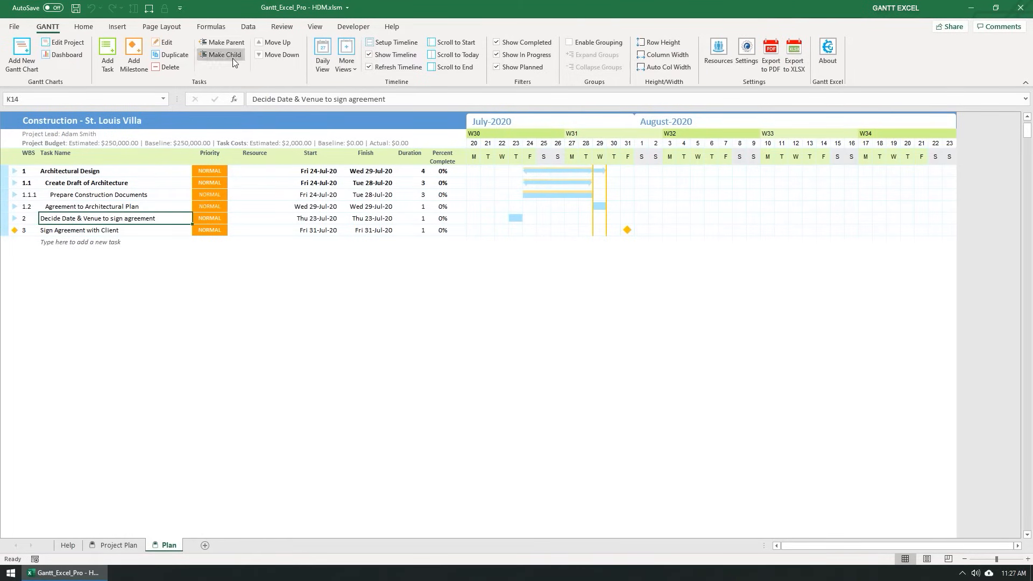
click(222, 54)
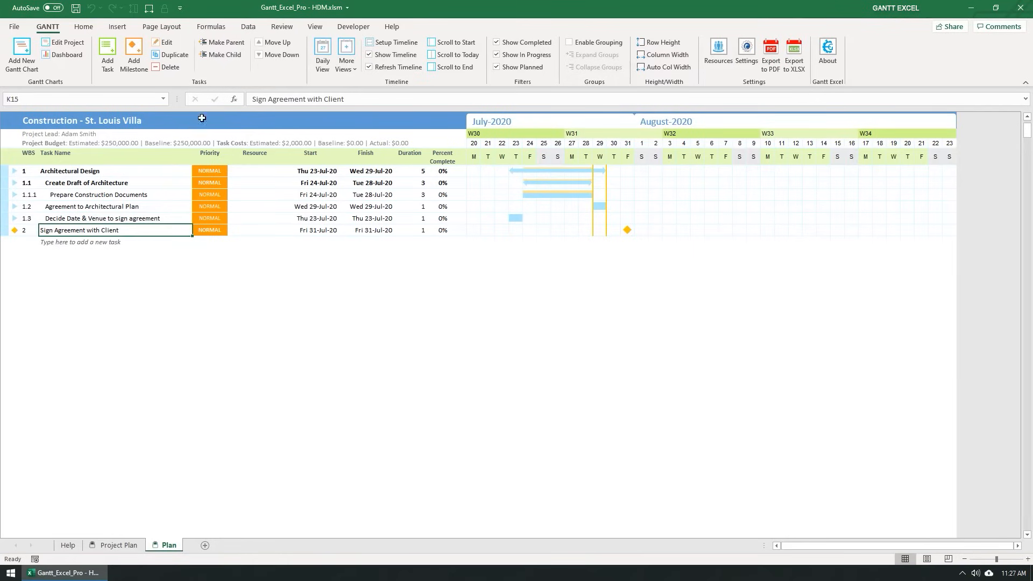
click(221, 53)
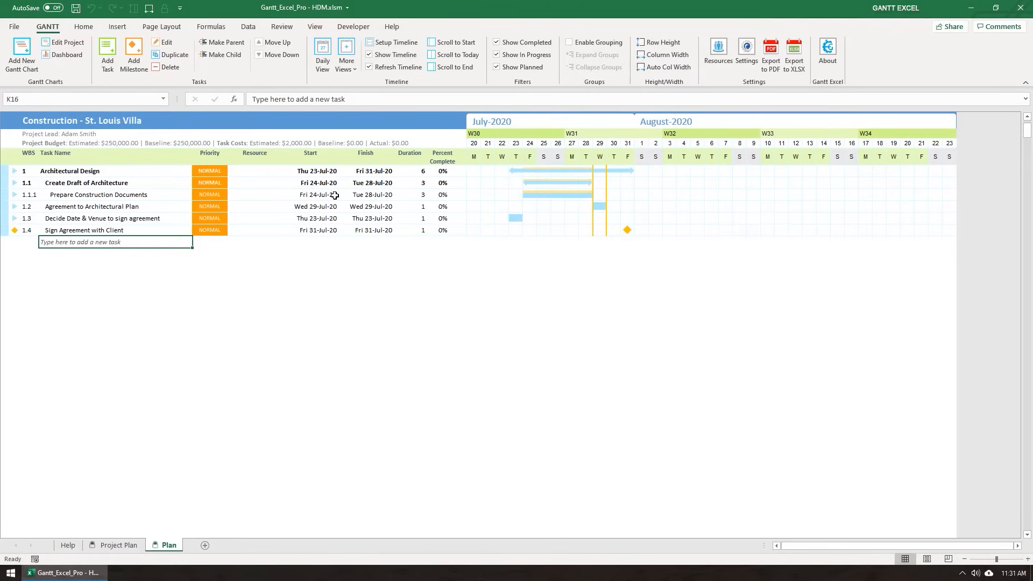
Start Prepare Construction Documents on 21-Jul-20 and Sign Agreement with Client on 05-Aug-20
click(334, 195)
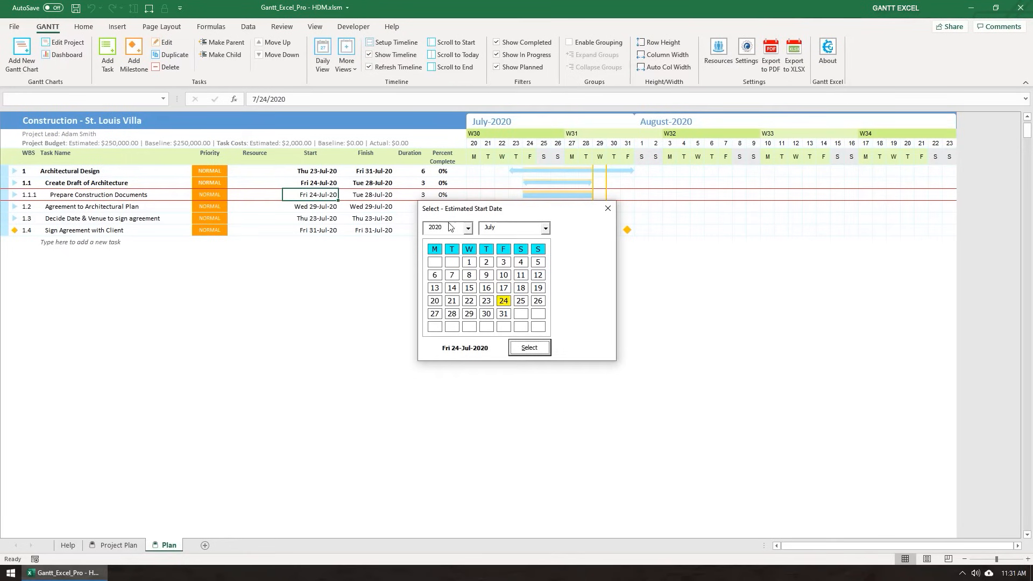
click(452, 301)
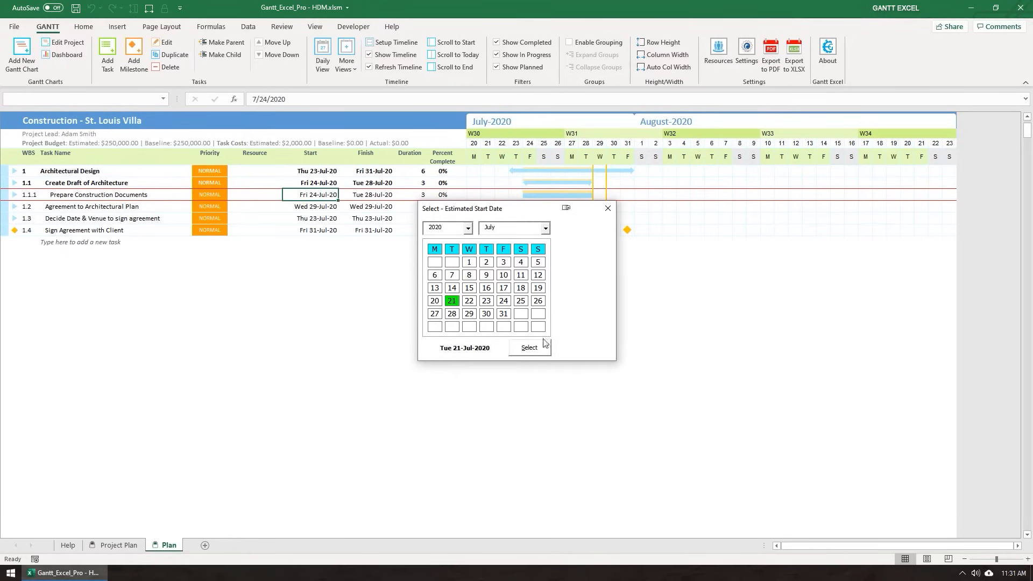
click(530, 347)
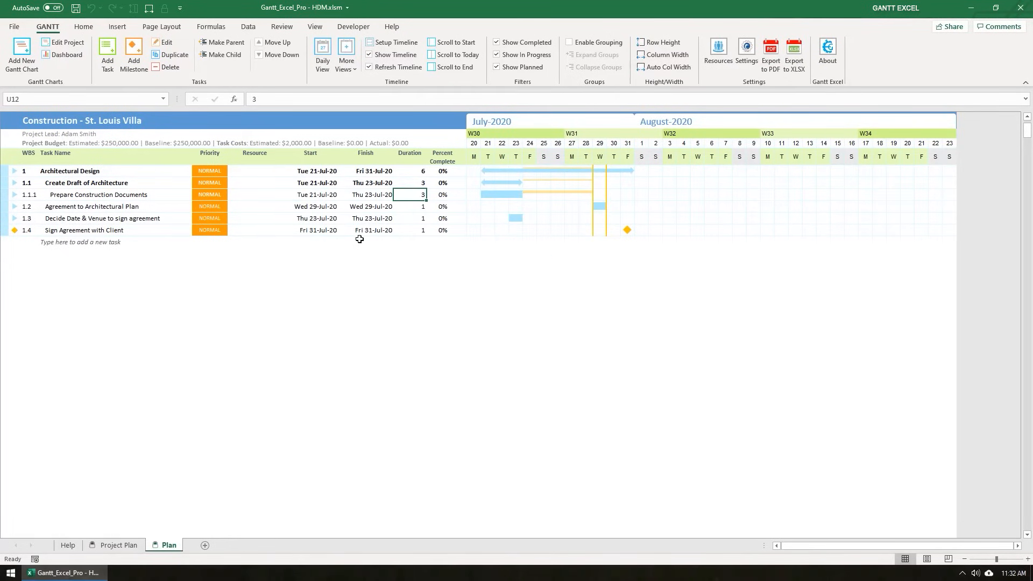
click(309, 230)
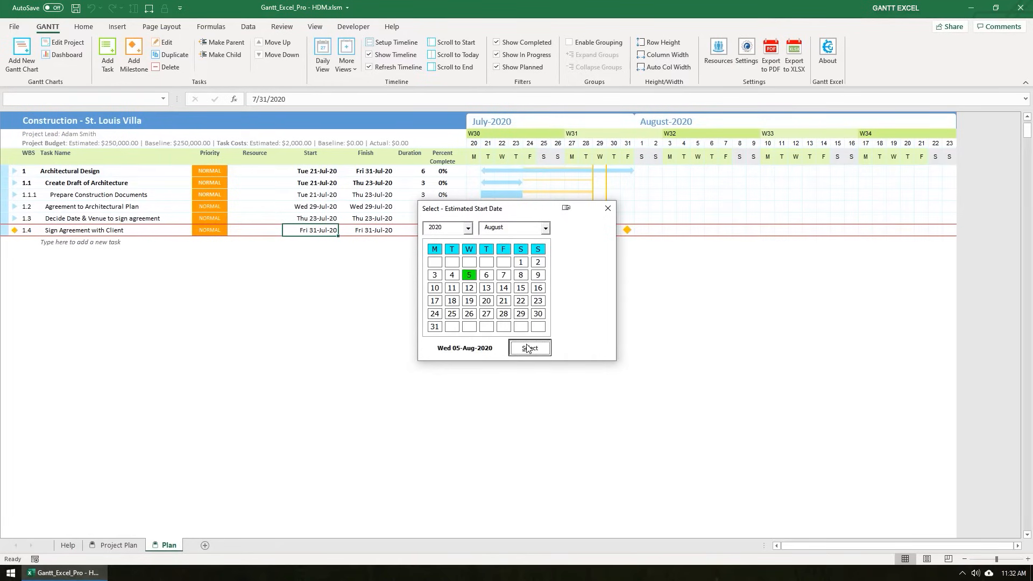
click(529, 348)
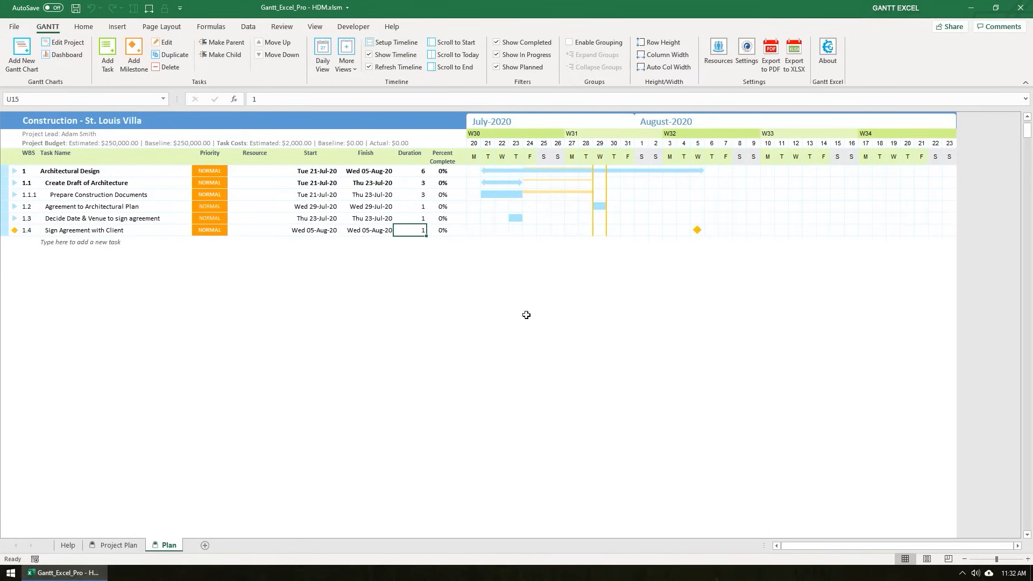
mouse_move(553, 176)
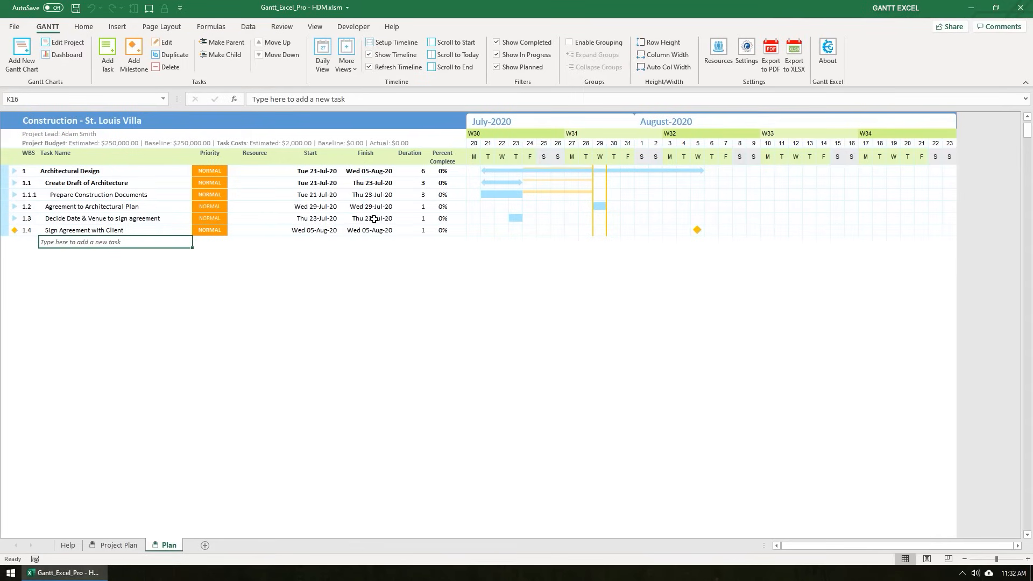
mouse_move(444, 195)
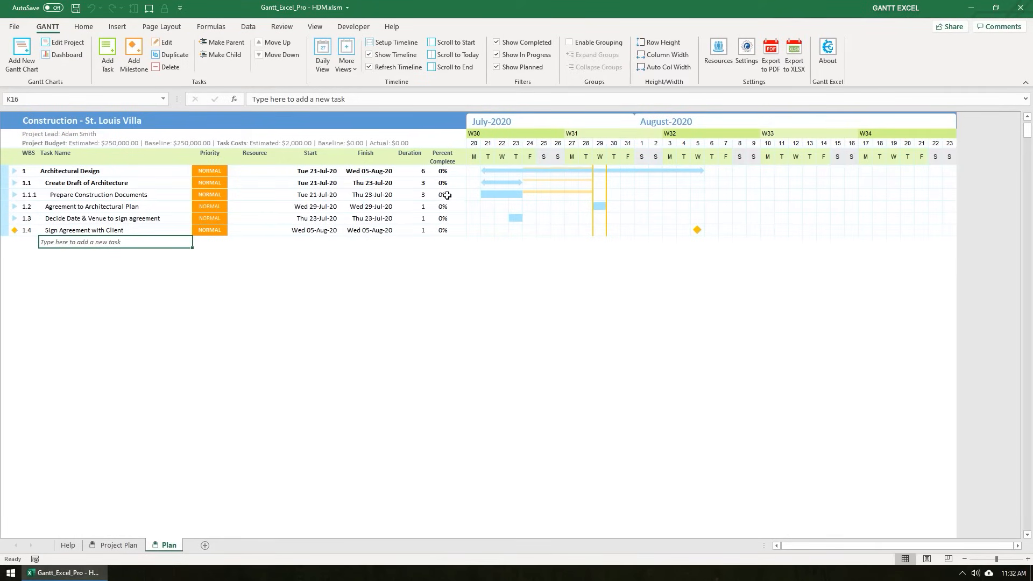
Enter percent-complete values (Architectural Design 44%) and add Construction, Decoration and Final Touches phases
click(442, 194)
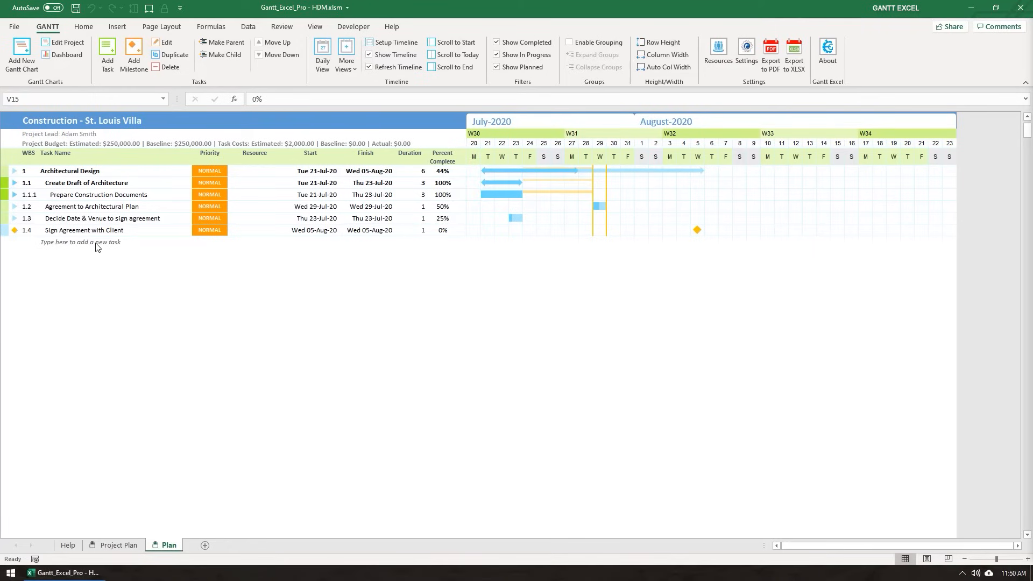
click(441, 229)
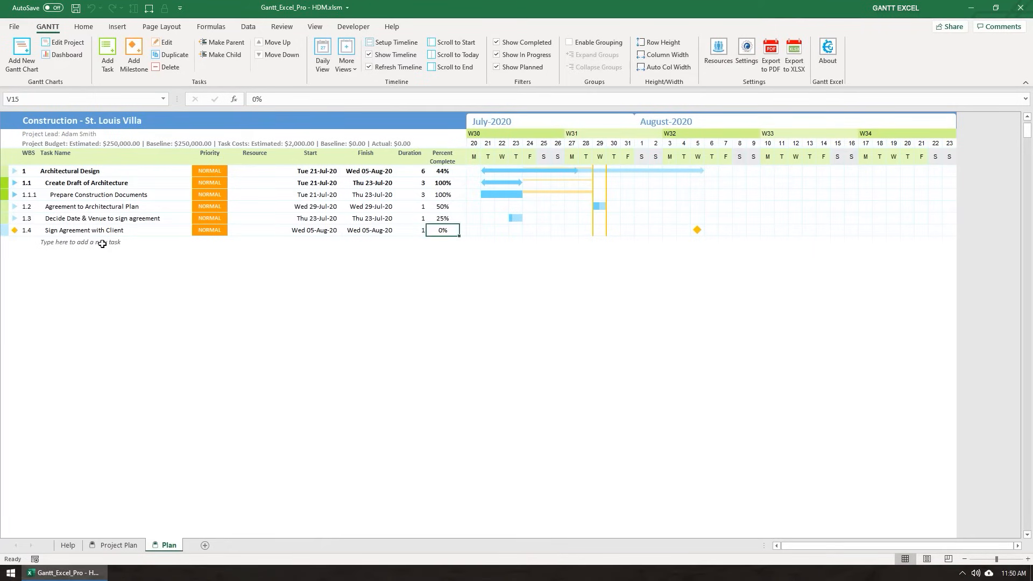
click(81, 242)
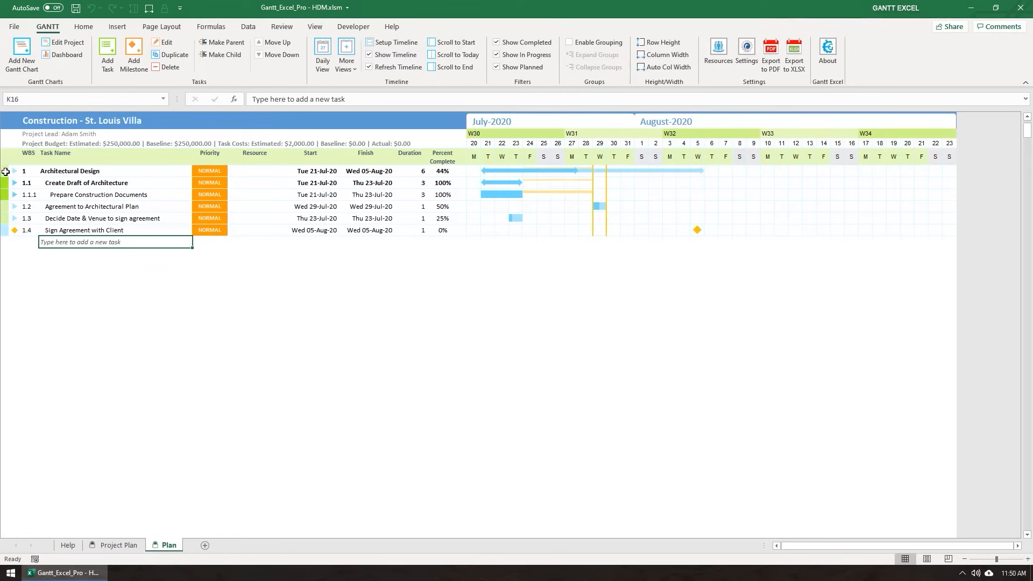
click(70, 171)
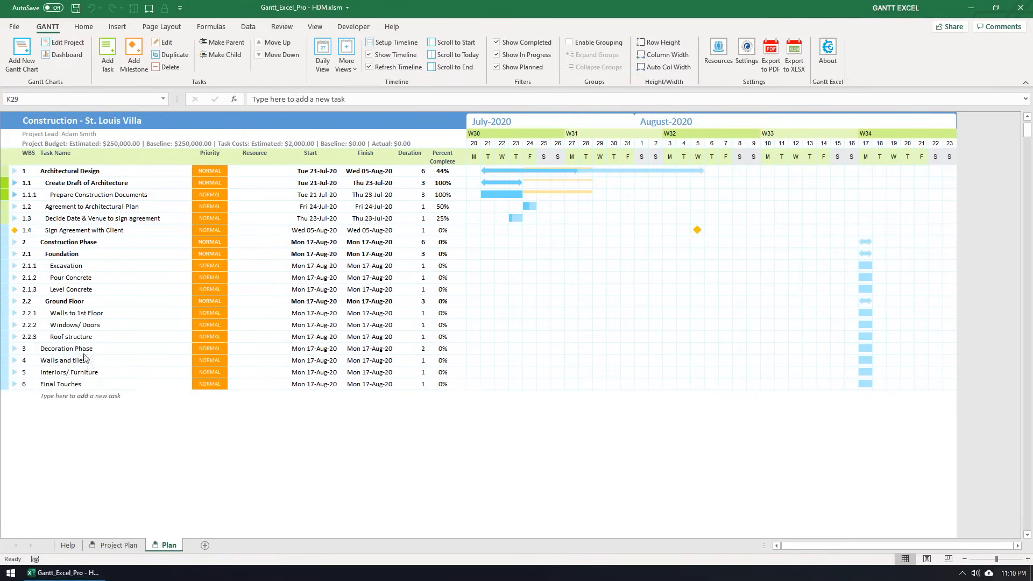
Add milestone 5 'Move in with family' on 17-Aug-20 at the end of the plan
click(133, 53)
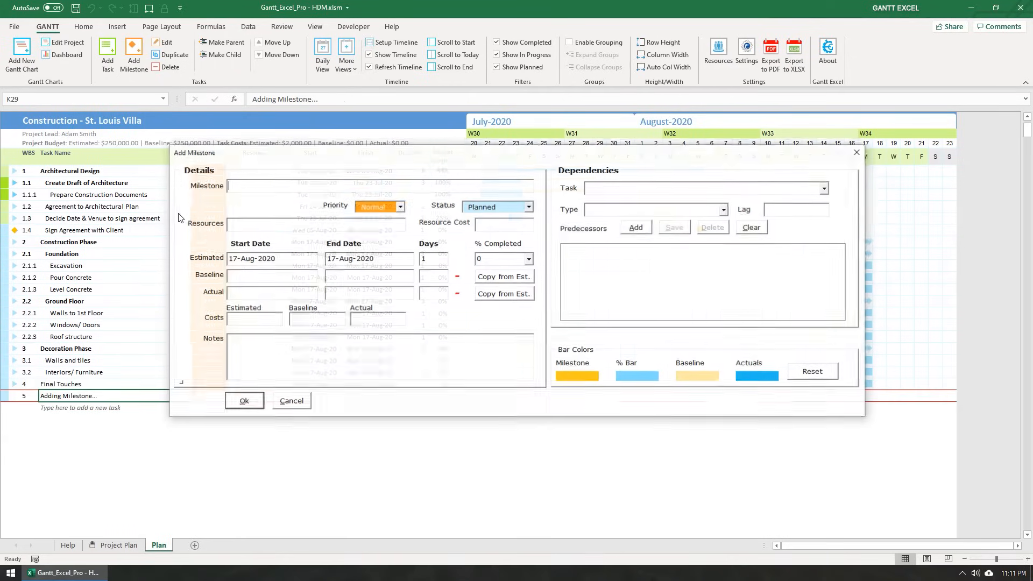
text(Move in with)
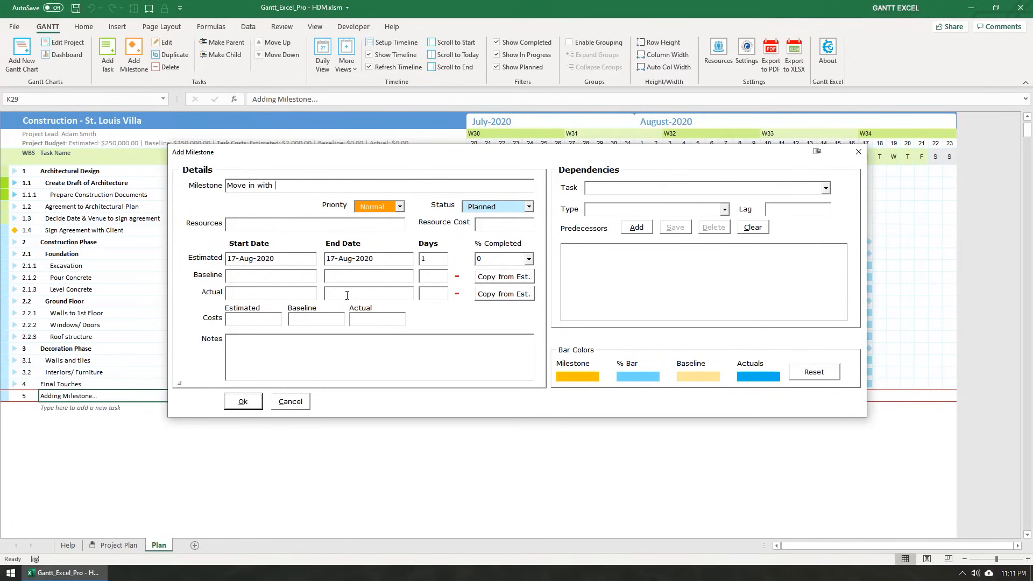
click(242, 402)
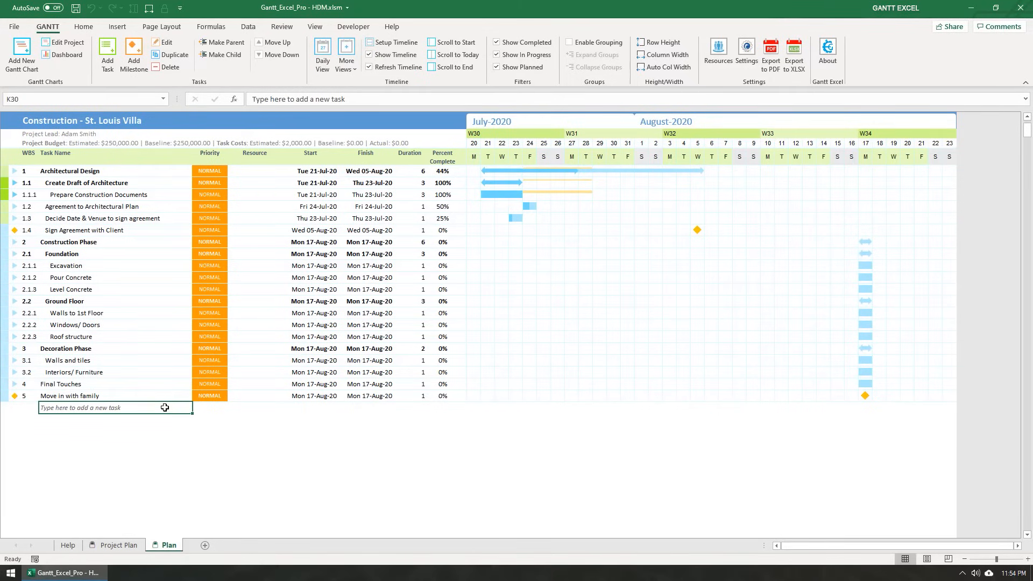
mouse_move(727, 89)
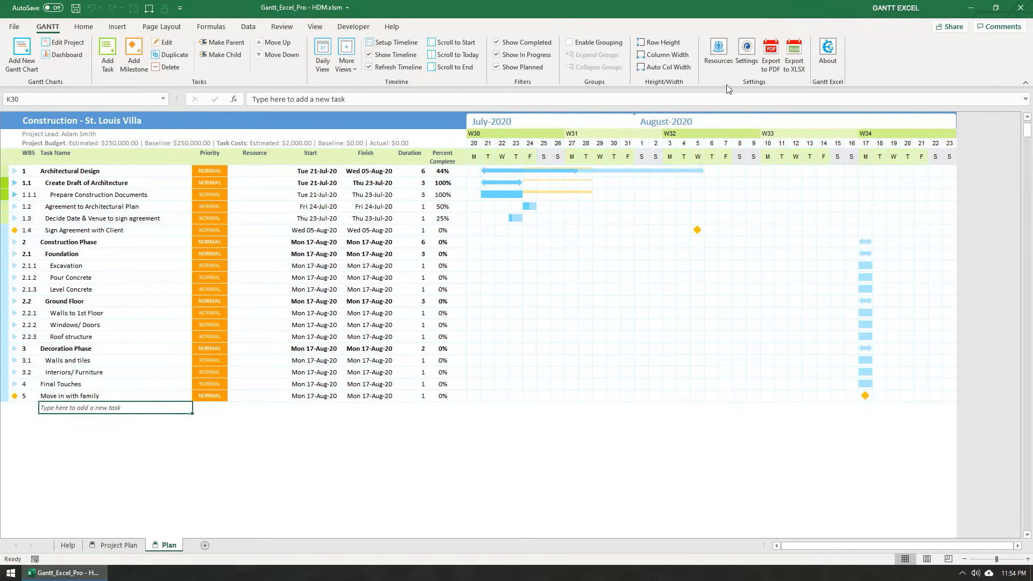
Enable Show Connectors in Settings so dependency lines appear between linked bars
click(746, 48)
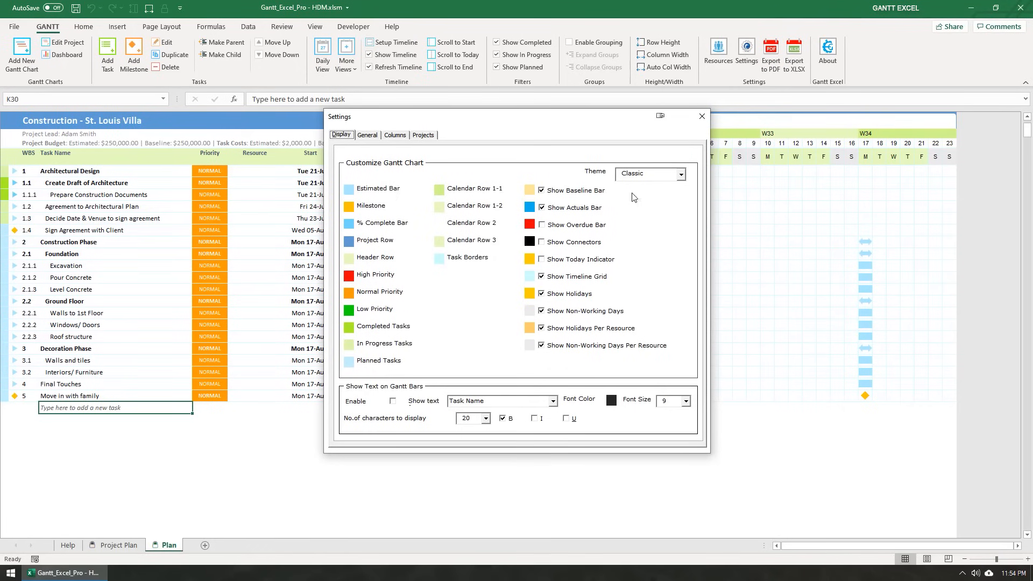
click(541, 242)
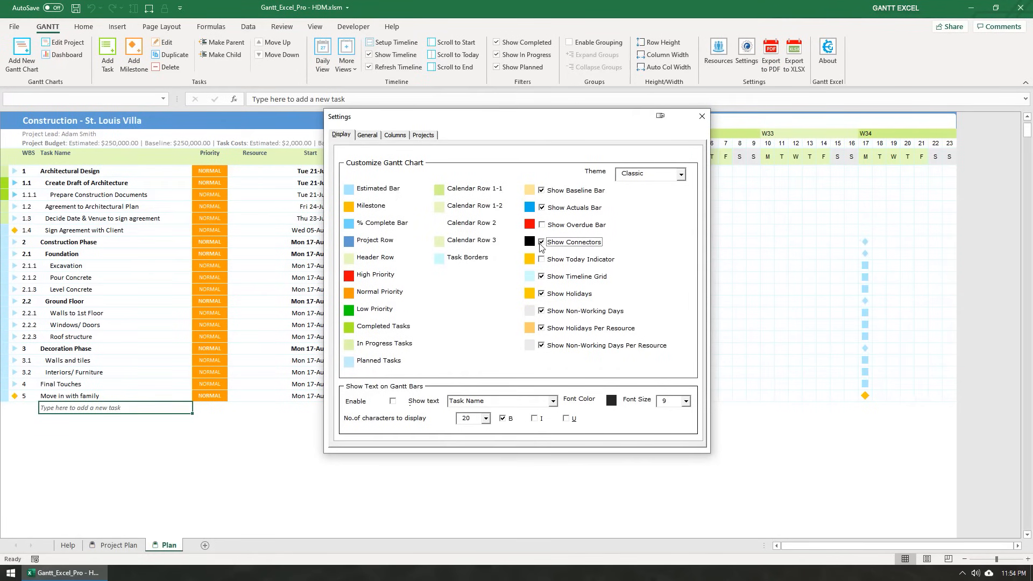
click(701, 116)
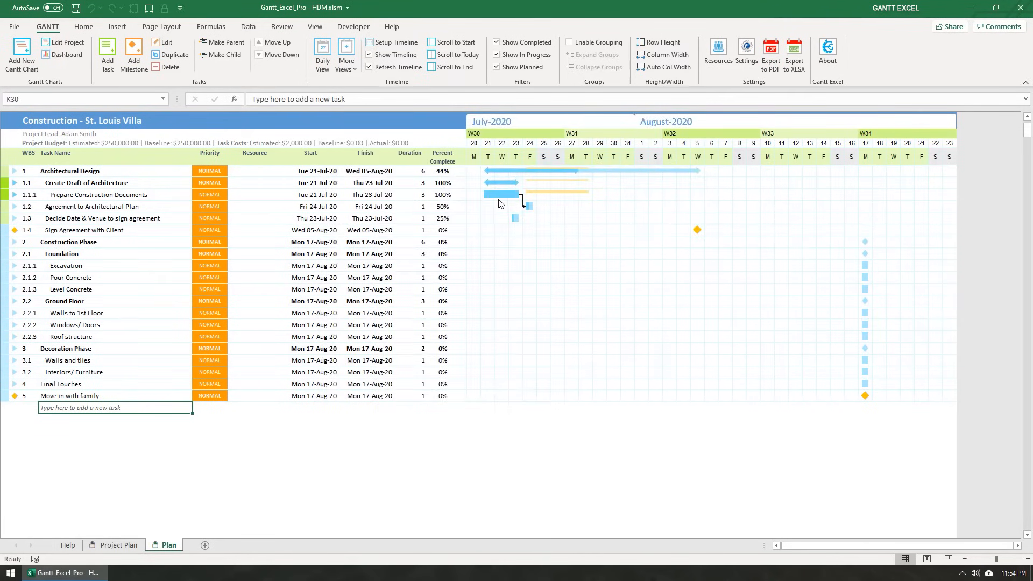
mouse_move(505, 200)
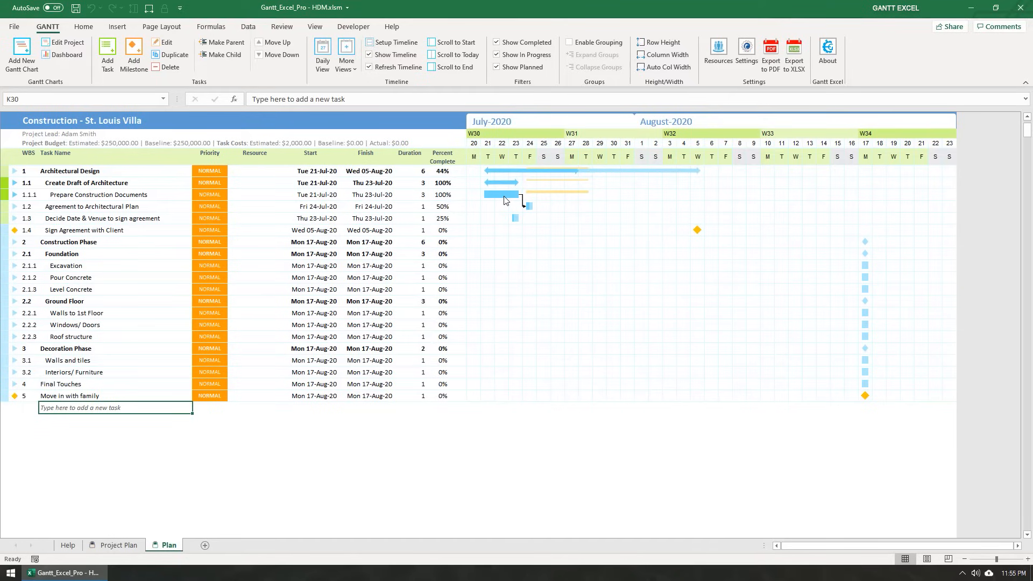
mouse_move(514, 199)
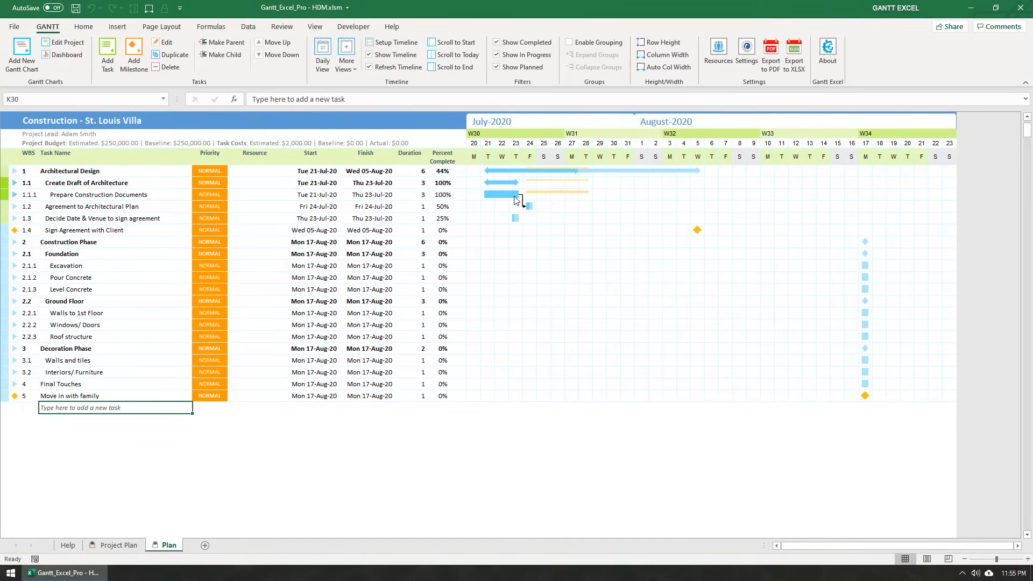
mouse_move(516, 200)
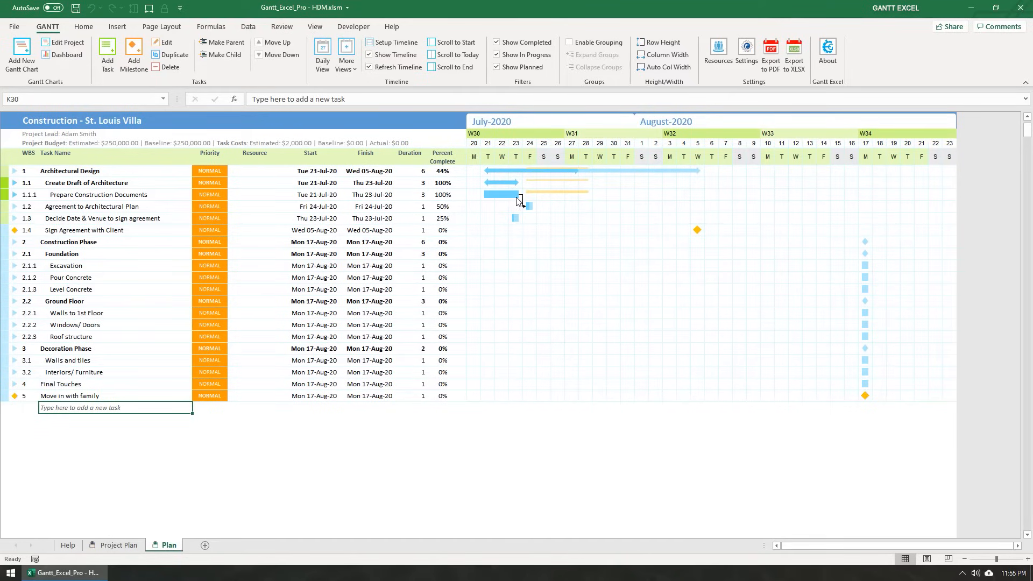
mouse_move(522, 207)
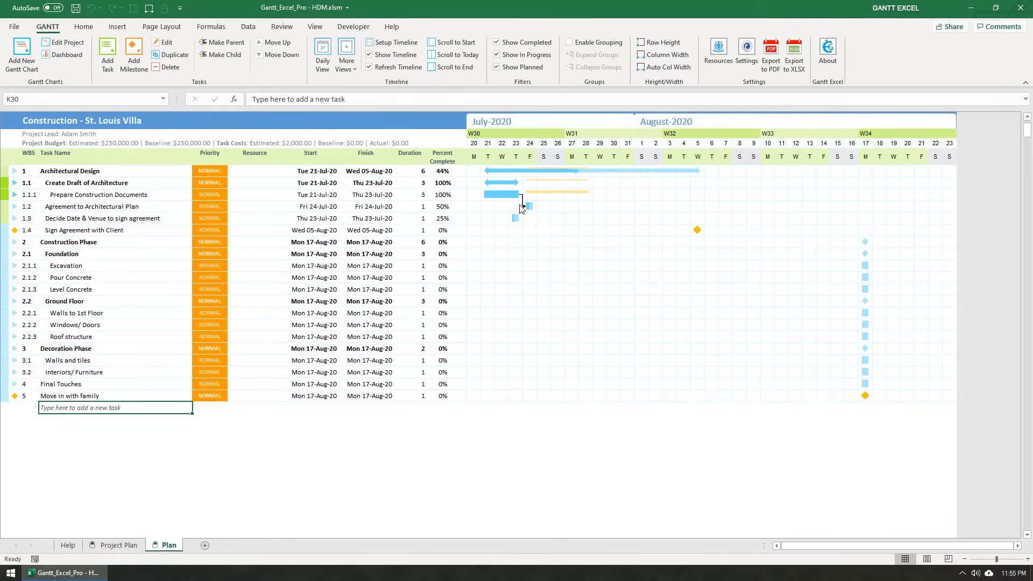
mouse_move(530, 211)
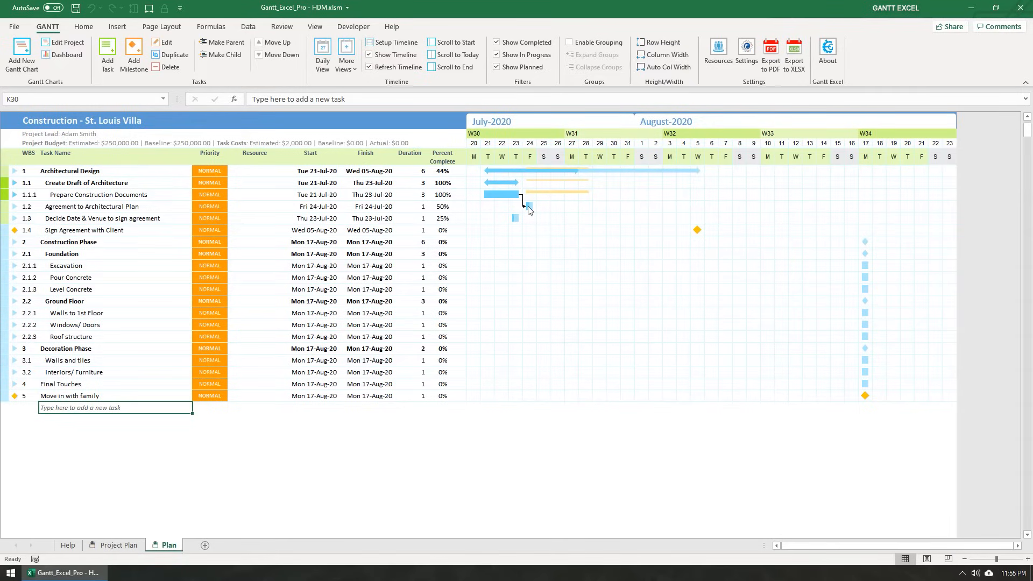
Set Agreement to Architectural Plan as predecessor of Decide Date & Venue
click(107, 217)
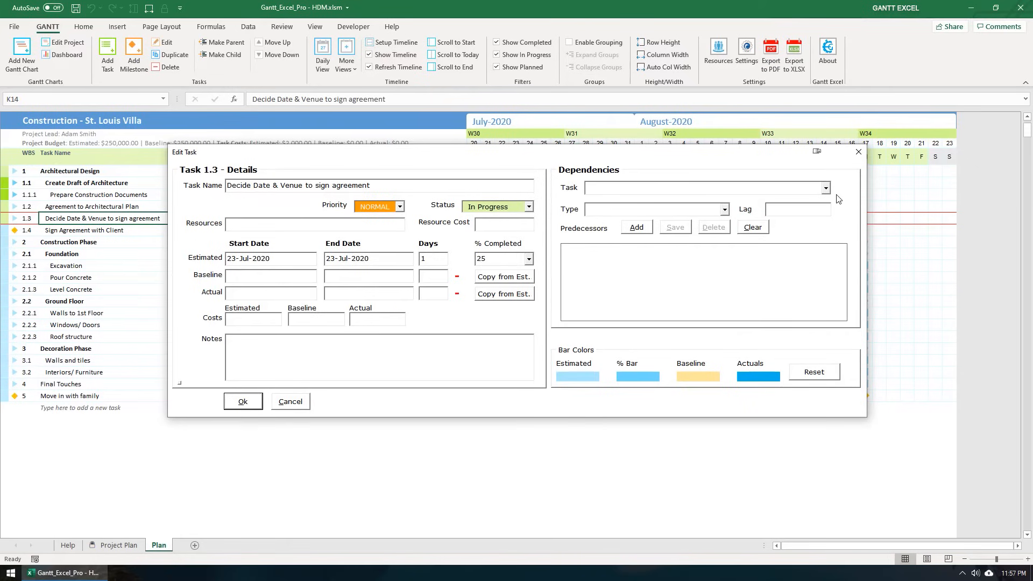
click(825, 187)
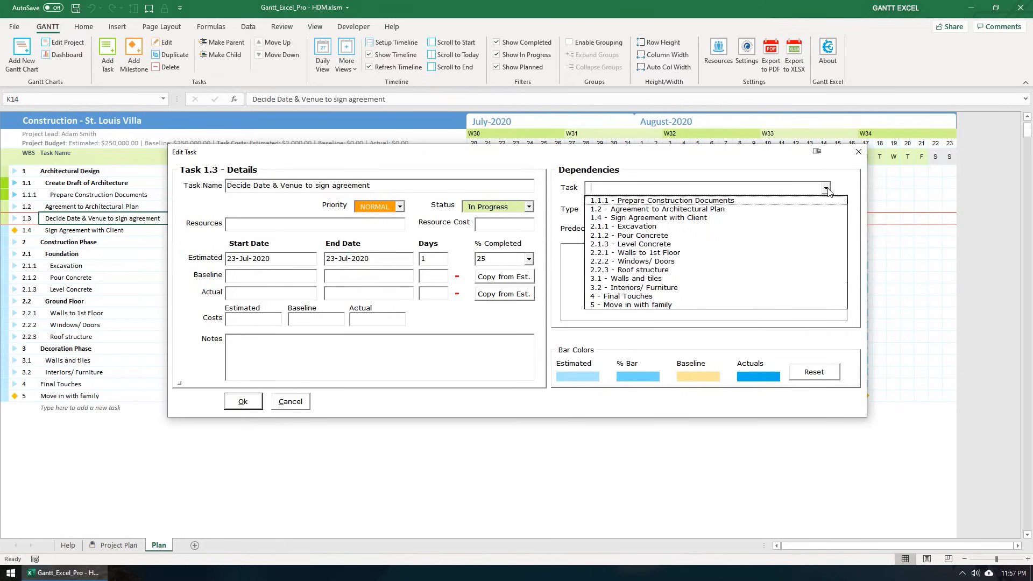
click(656, 209)
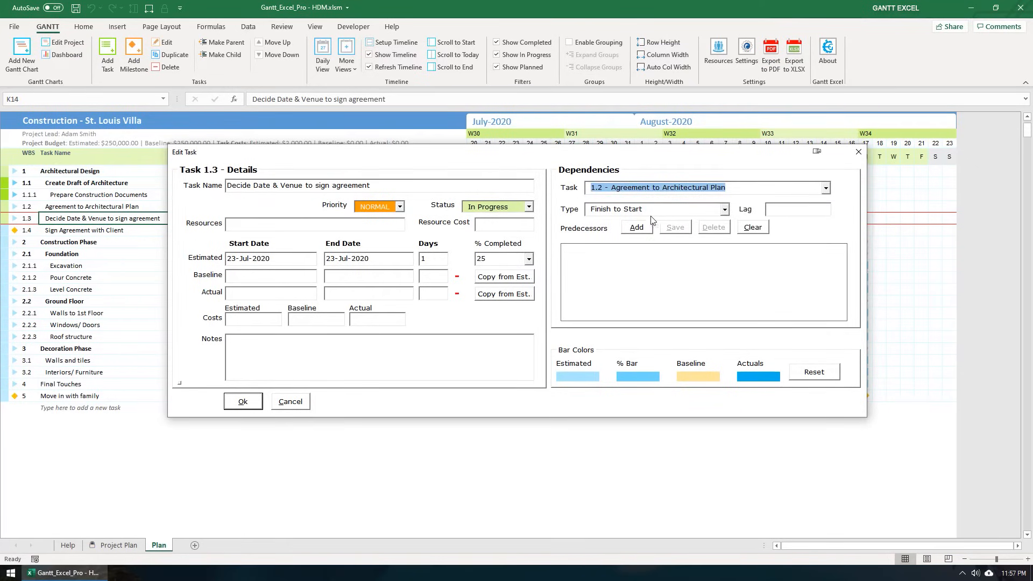
mouse_move(637, 214)
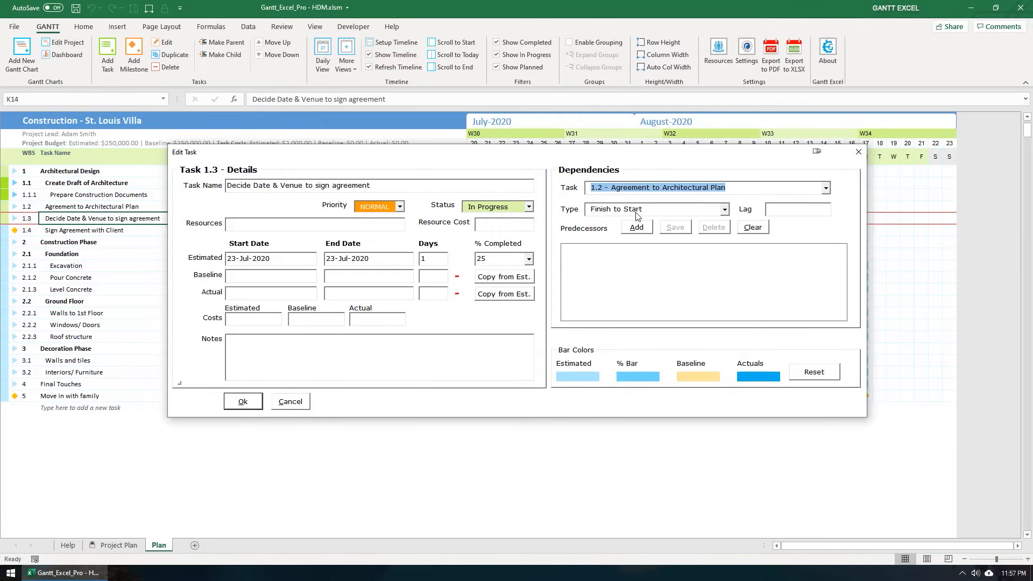
mouse_move(657, 213)
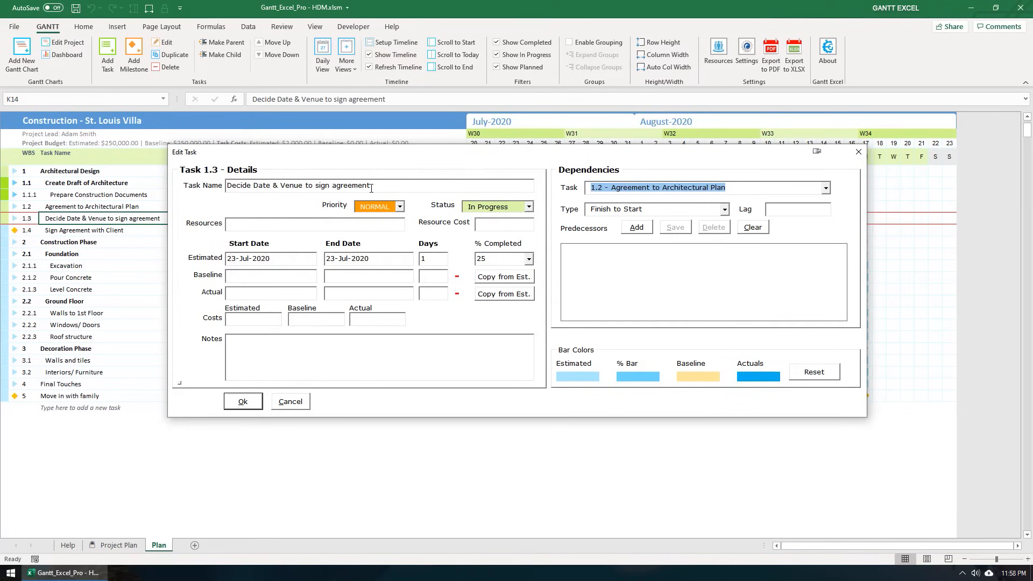
click(636, 227)
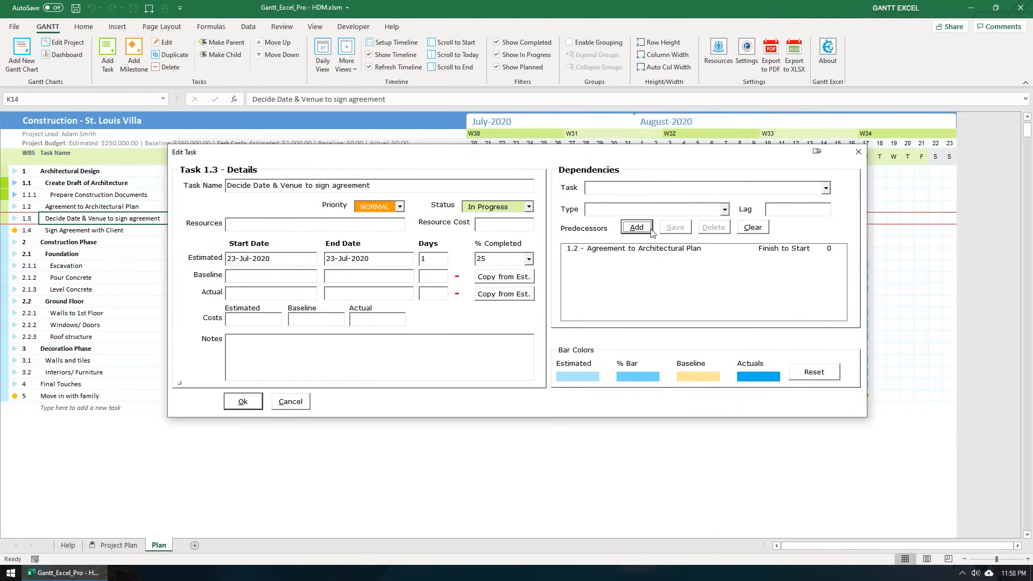
click(243, 400)
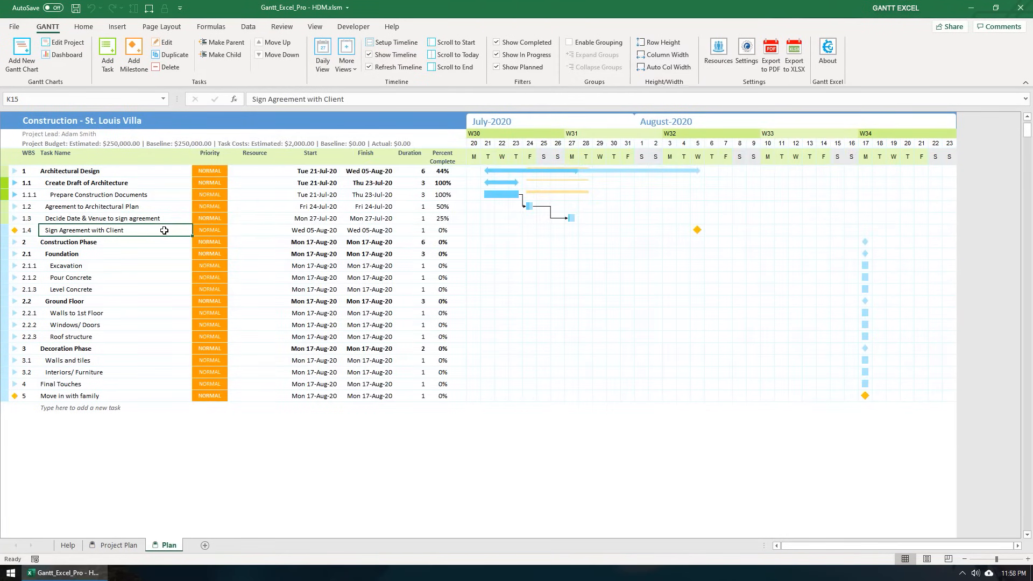
mouse_move(474, 230)
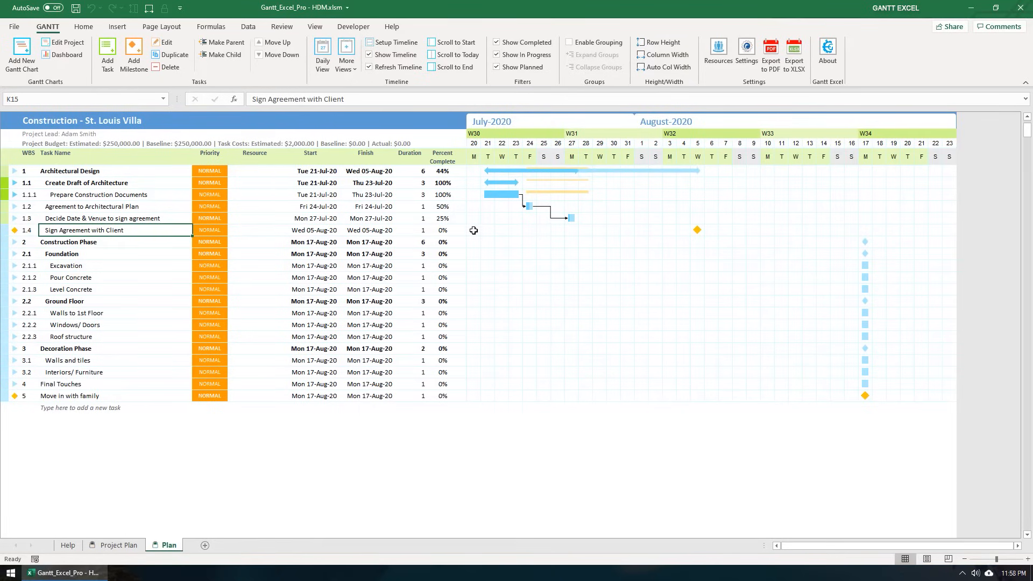
mouse_move(705, 231)
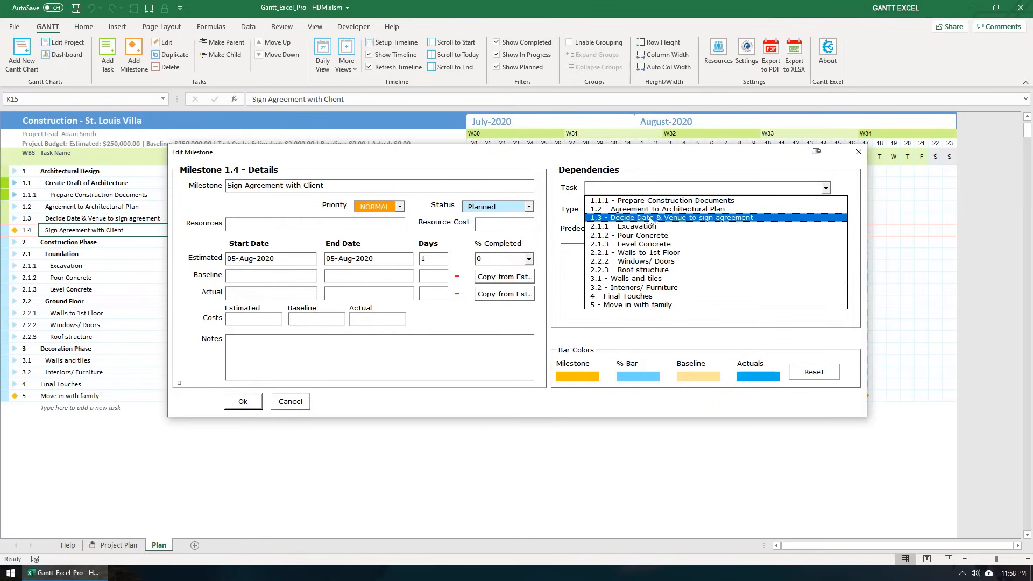
Link Sign Agreement after Decide Date & Venue, Excavation after it with 2-day lag, and Pour Concrete after Excavation
click(670, 218)
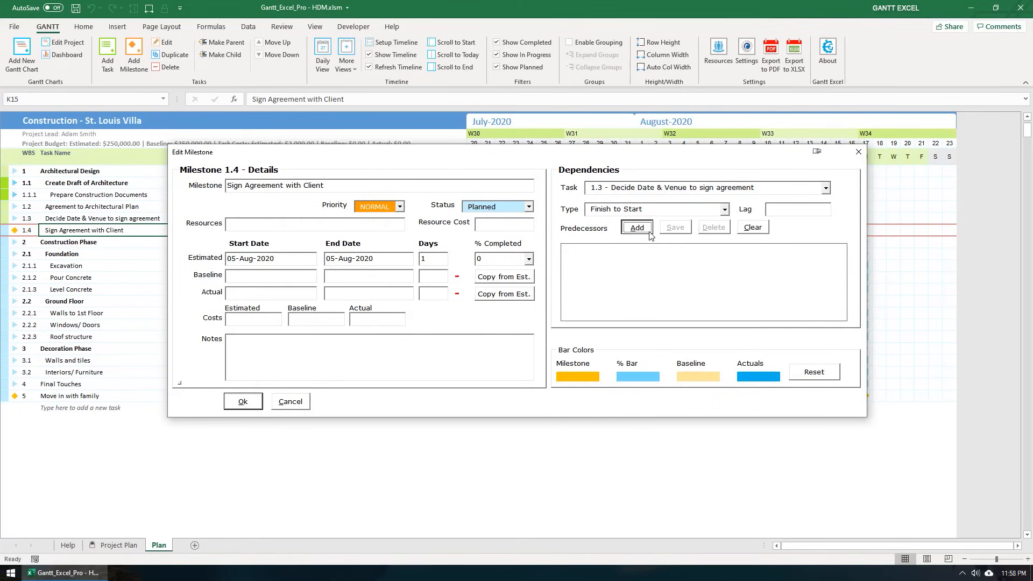
click(637, 227)
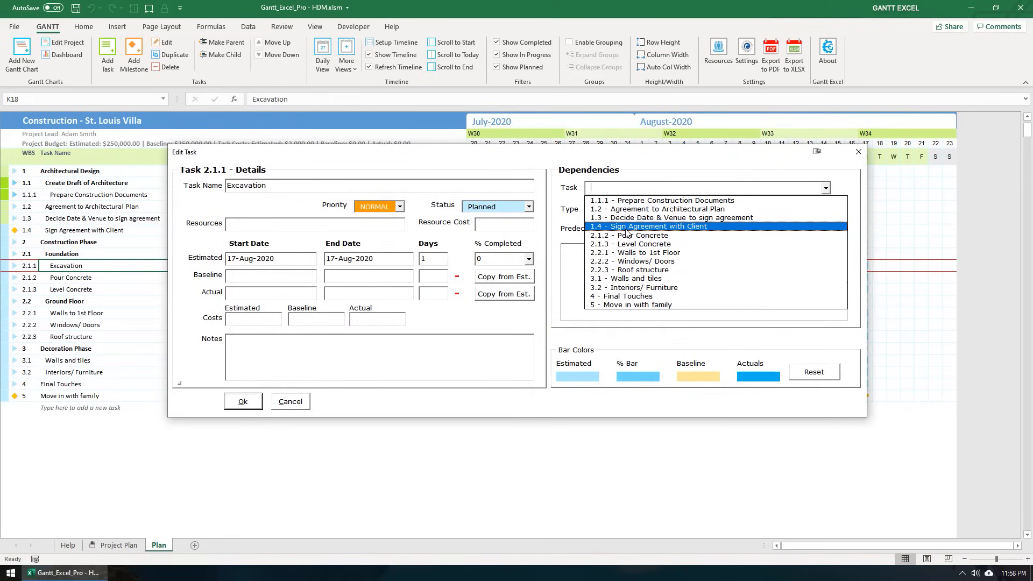
click(647, 226)
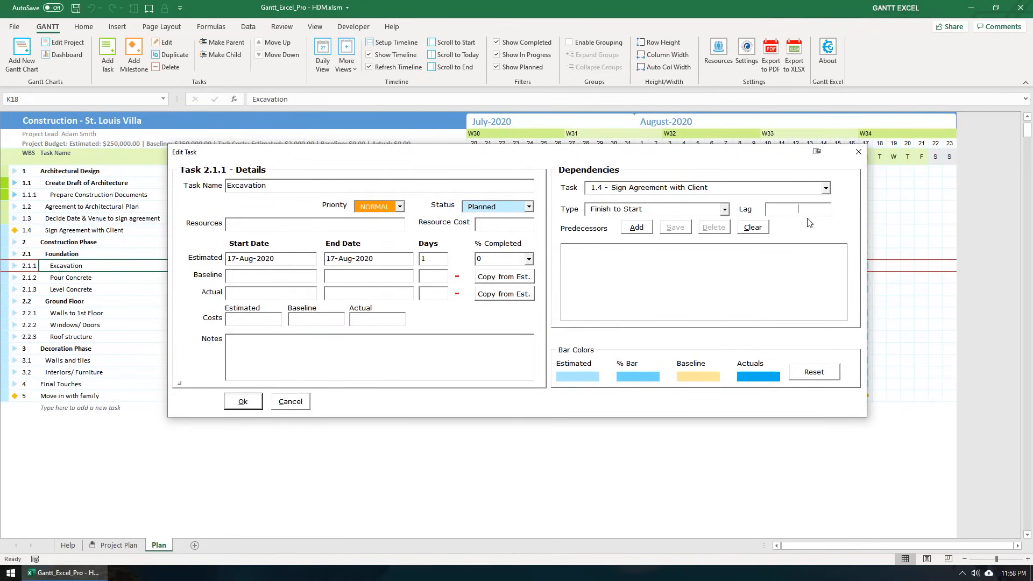
text(2)
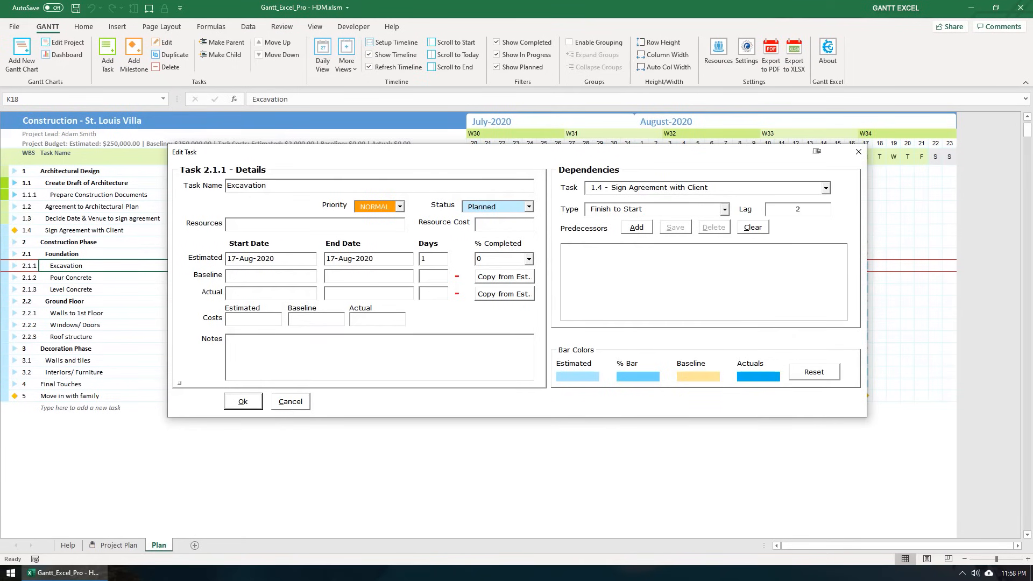
click(637, 227)
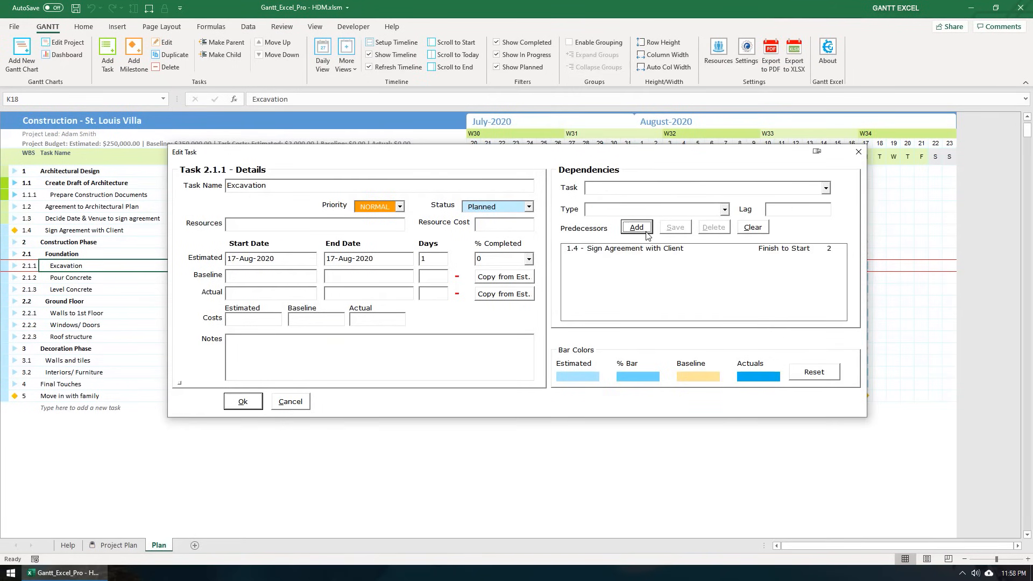
mouse_move(251, 411)
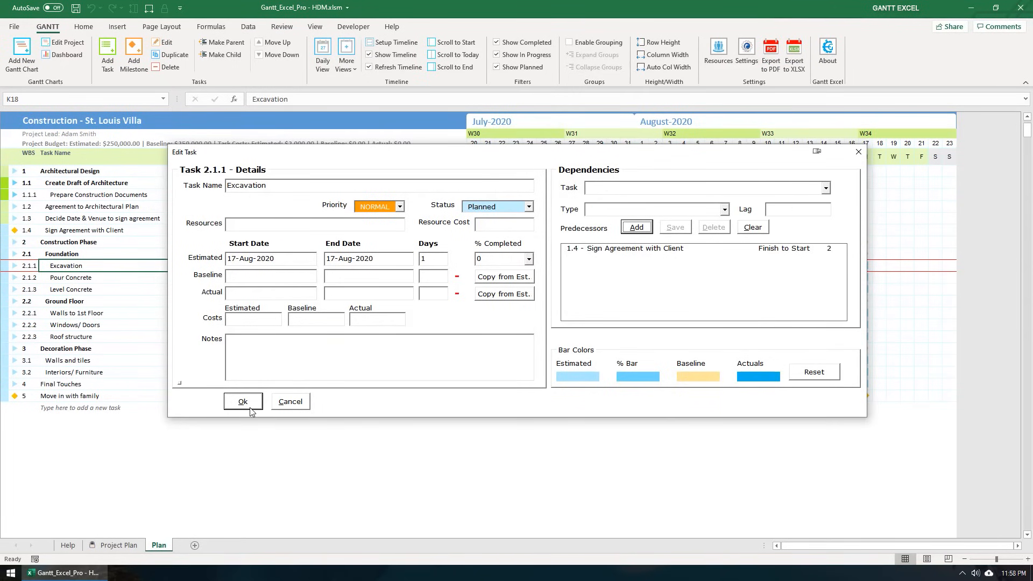
click(243, 401)
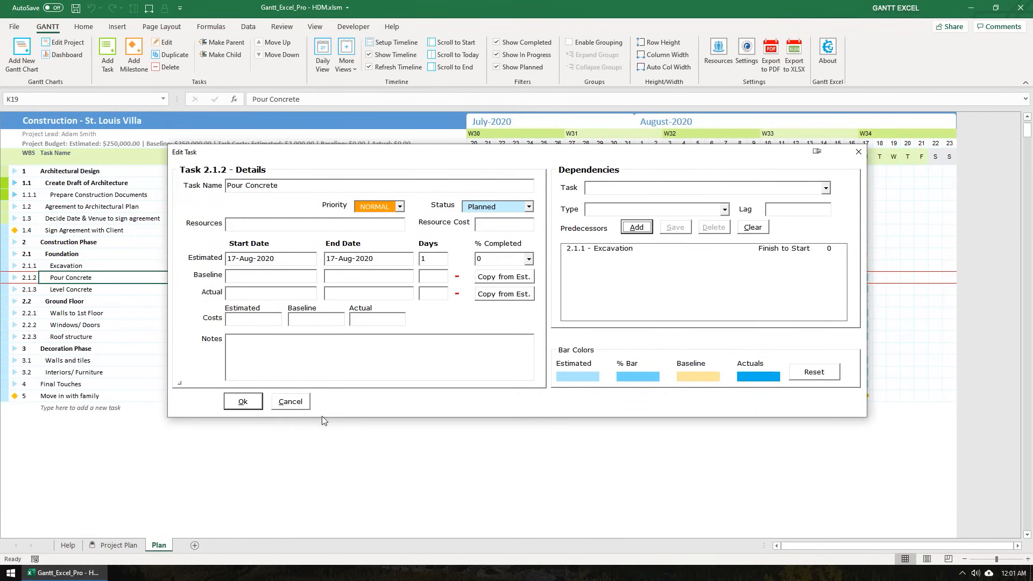
click(242, 401)
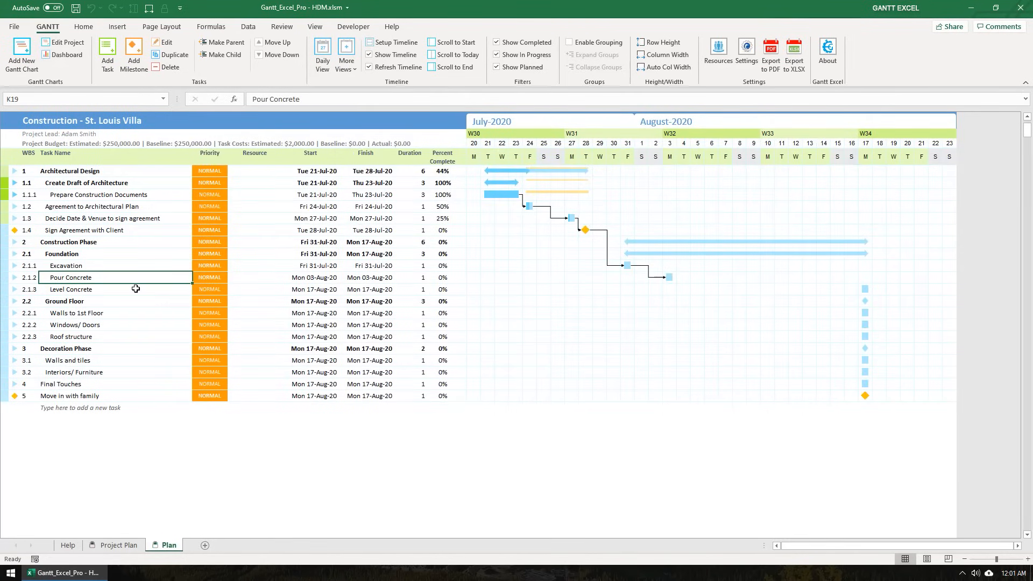
Link Level Concrete start-to-start with Pour Concrete and chain Move in with family with 3-day lag
double_click(71, 288)
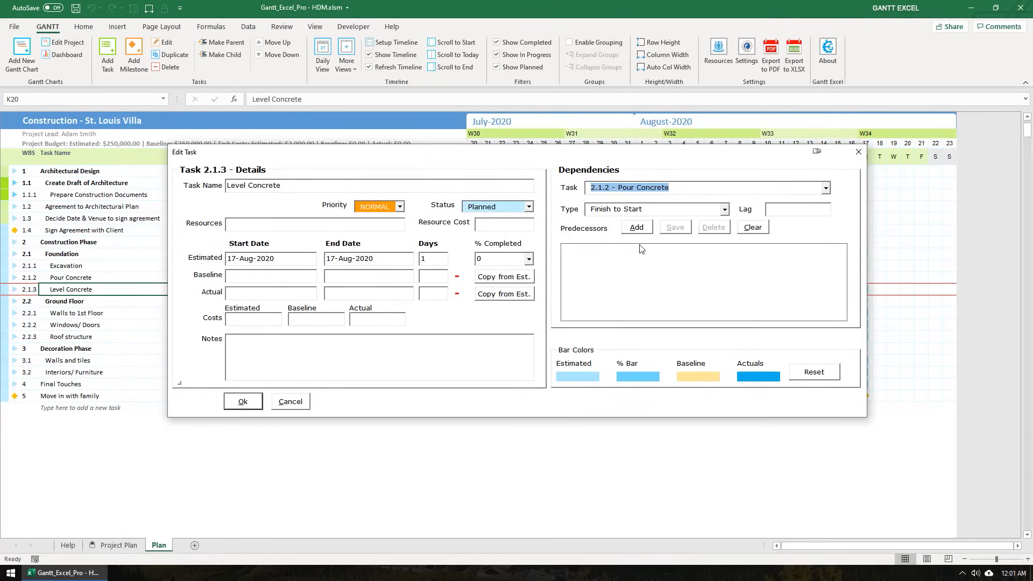
click(724, 209)
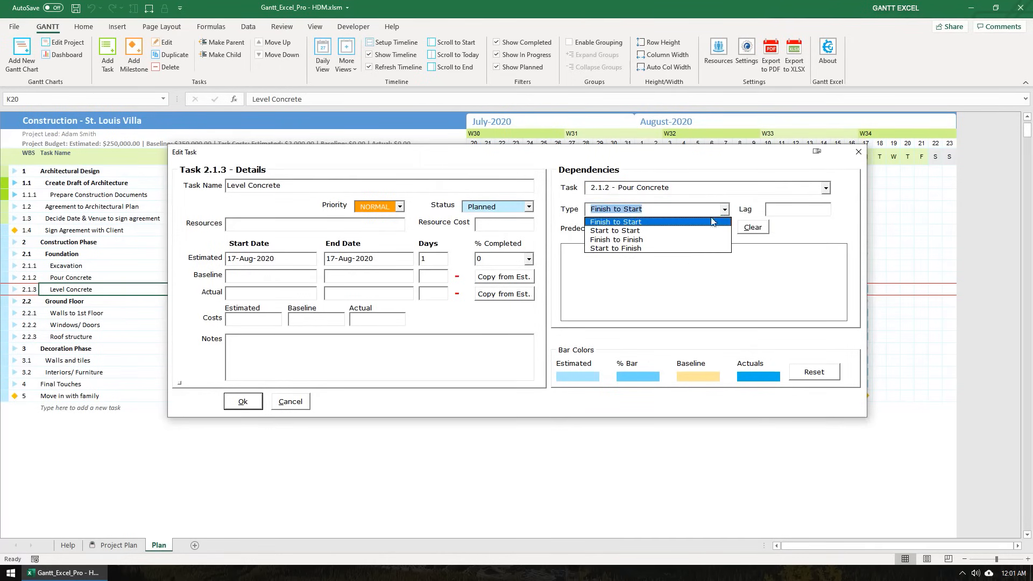
mouse_move(669, 230)
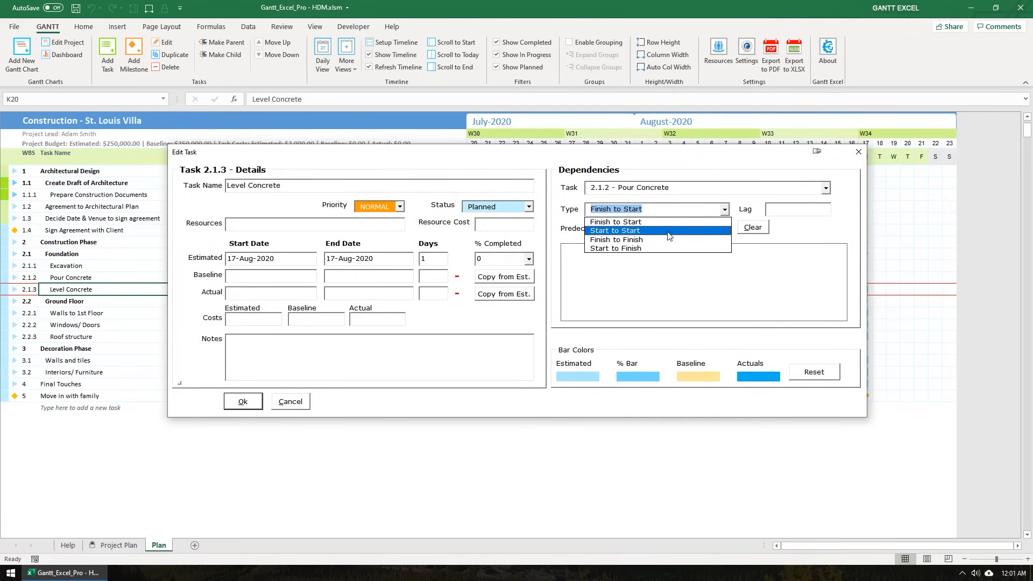
click(614, 231)
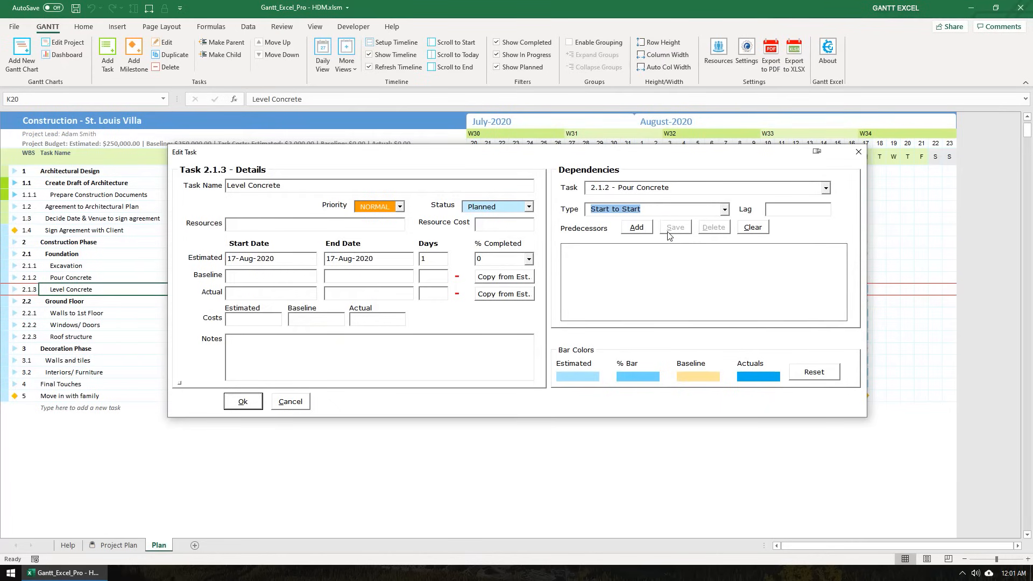
click(637, 226)
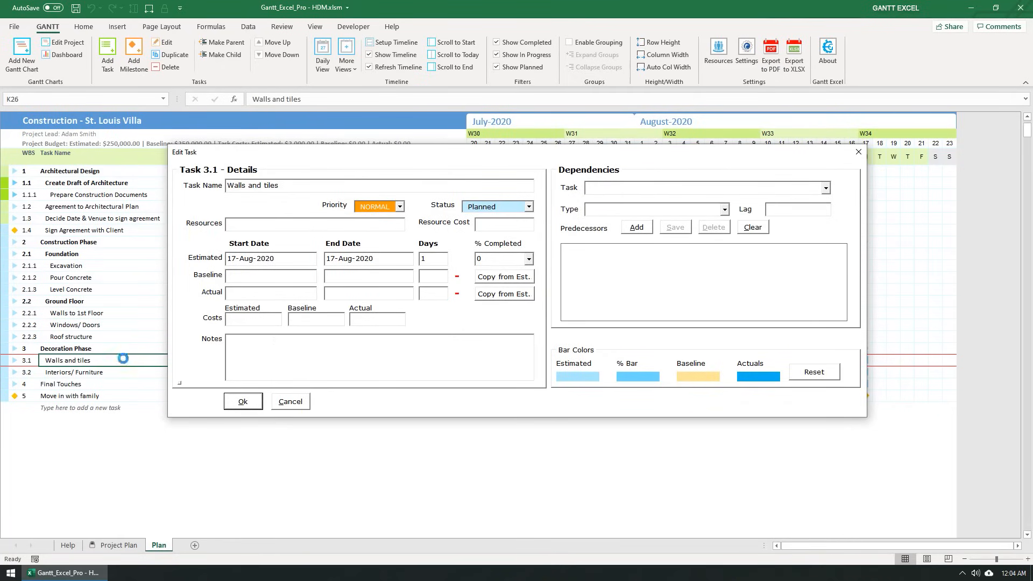
click(824, 187)
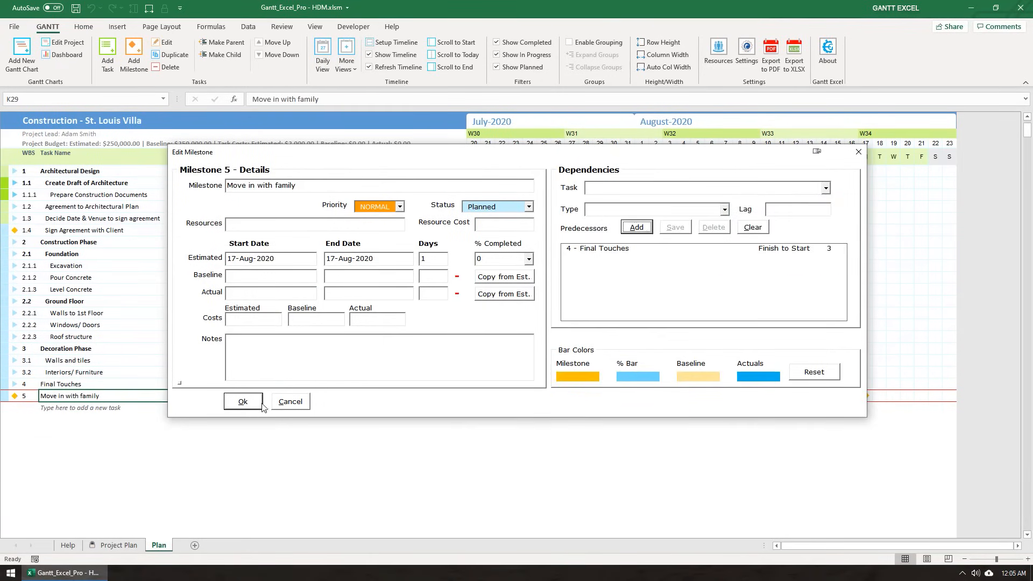
click(243, 401)
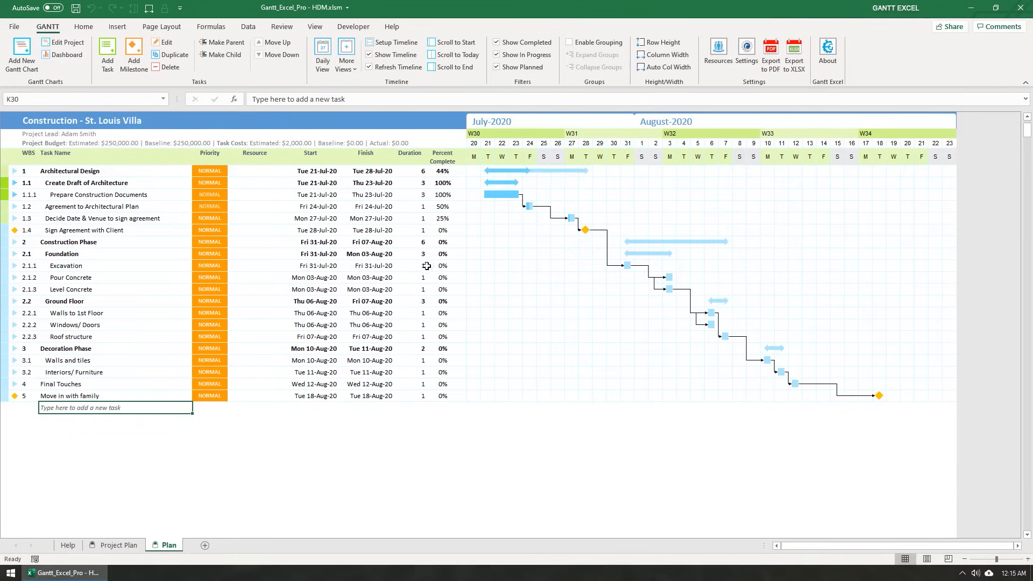
Set Excavation's duration to 3 days, ending 04-Aug-20 and shifting later tasks
click(409, 266)
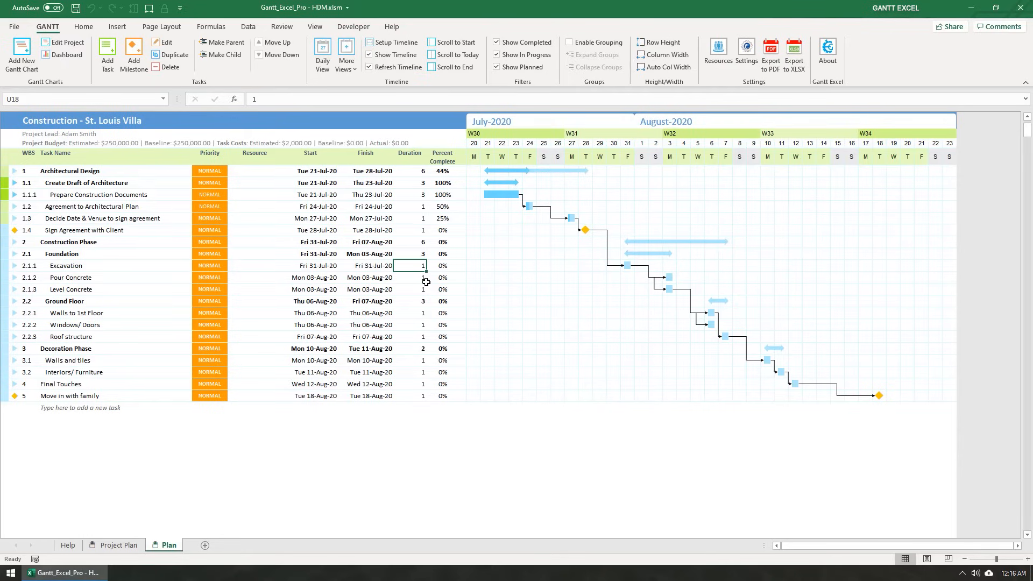
text(3)
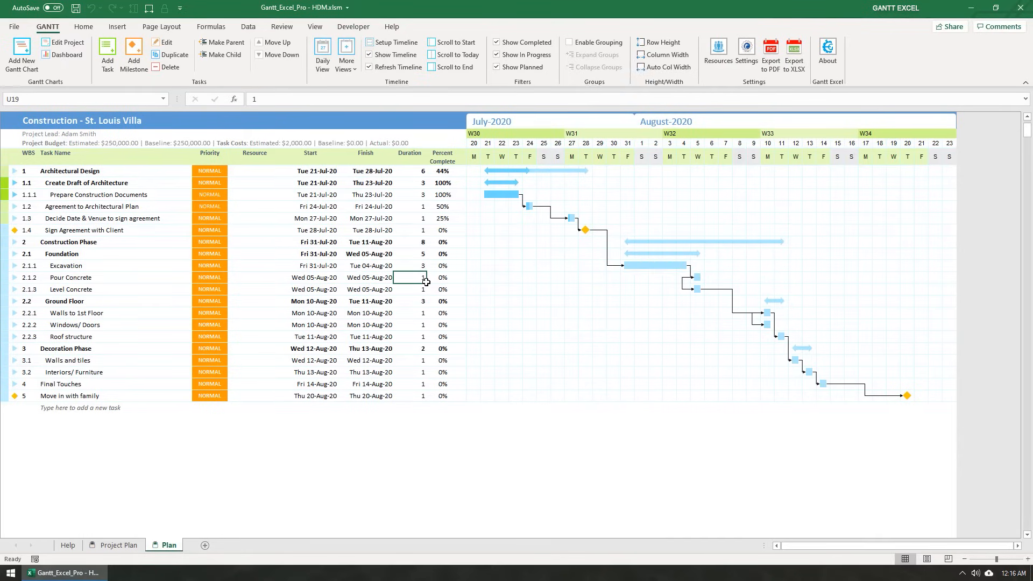
mouse_move(649, 274)
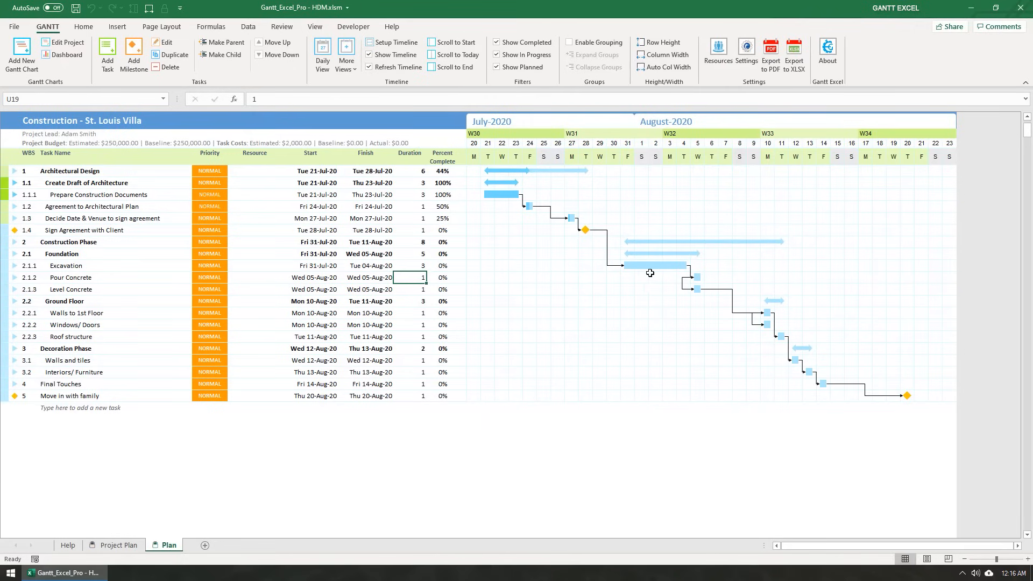
mouse_move(683, 272)
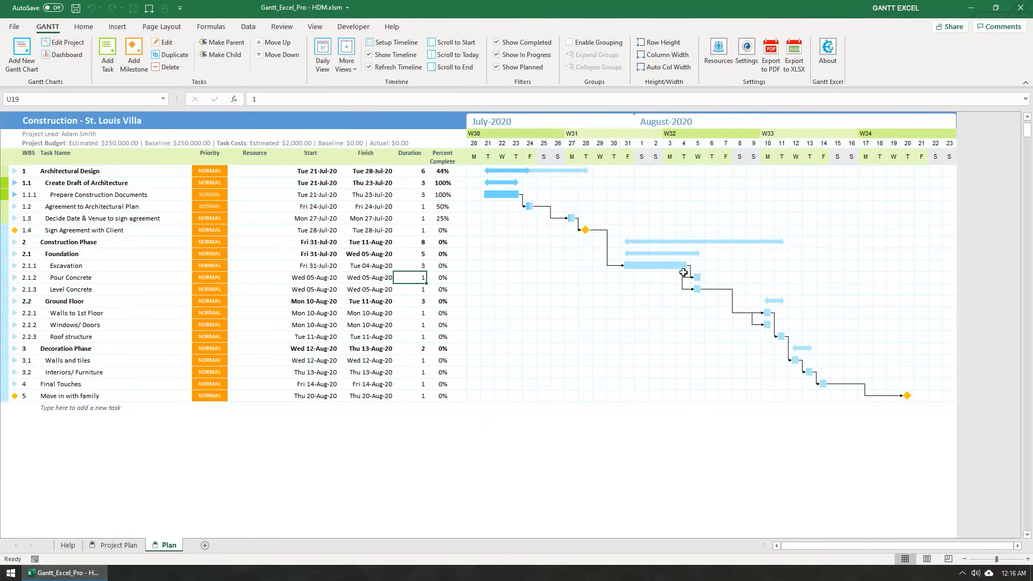
click(409, 265)
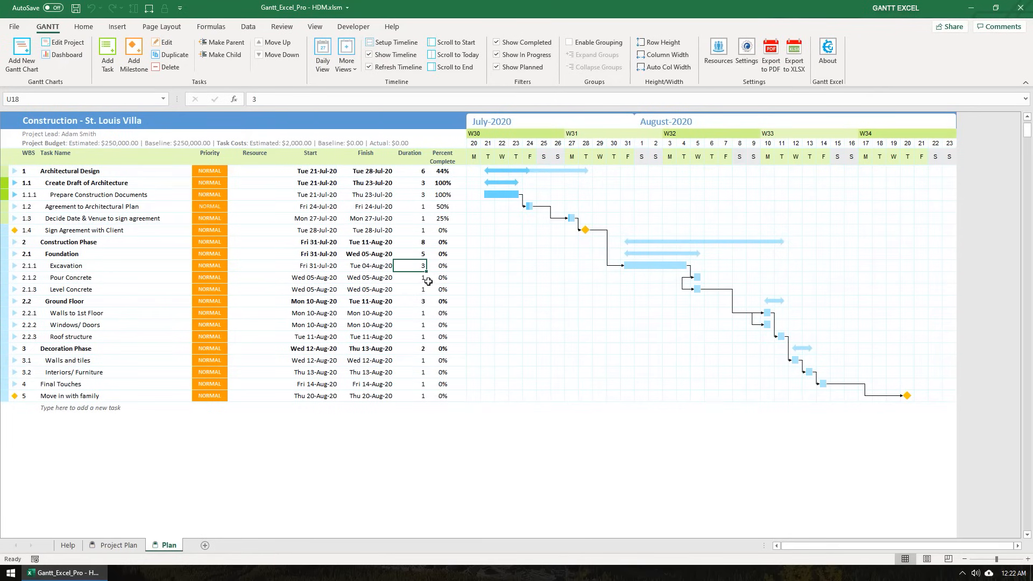
mouse_move(415, 259)
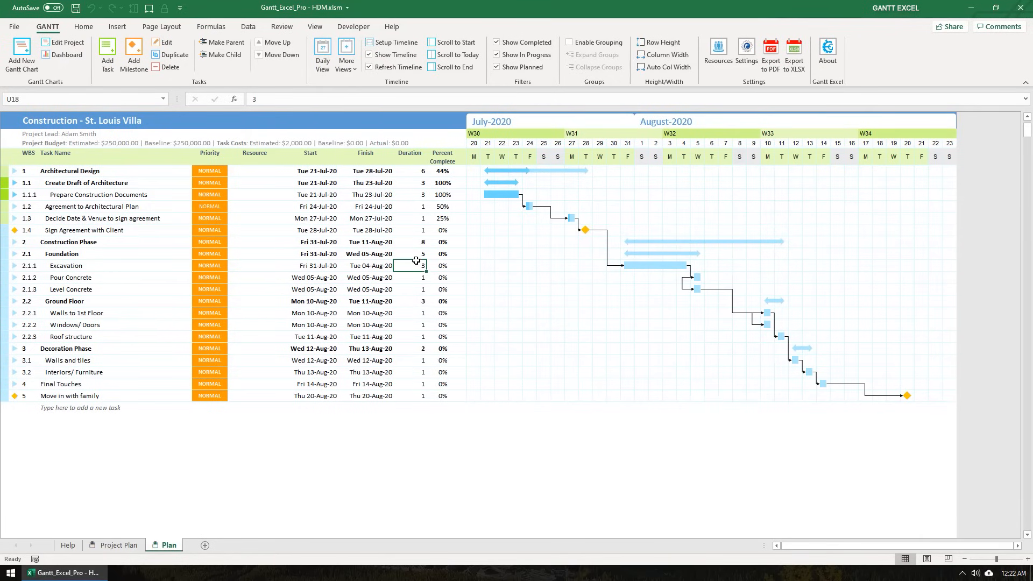
mouse_move(348, 206)
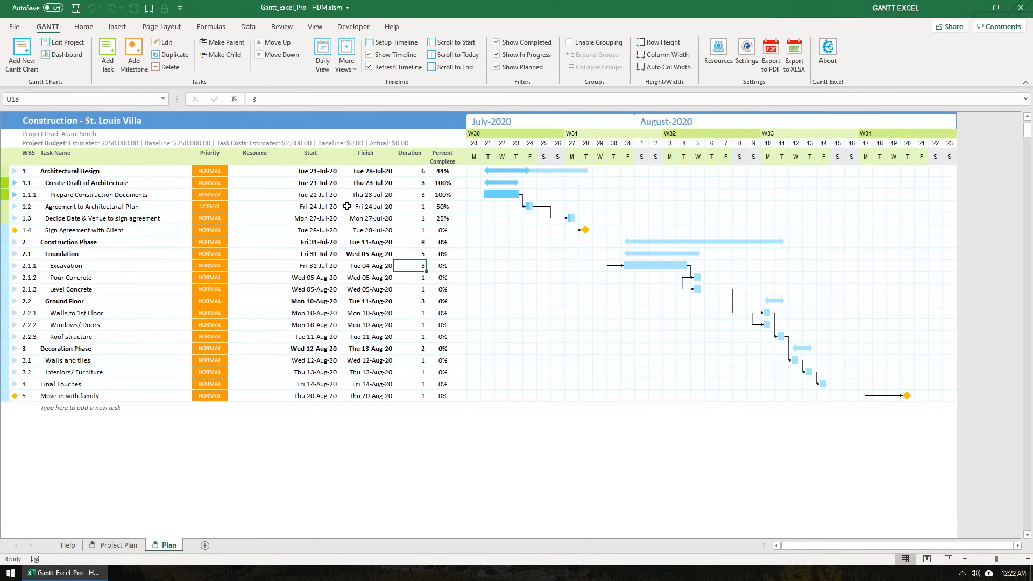
click(314, 193)
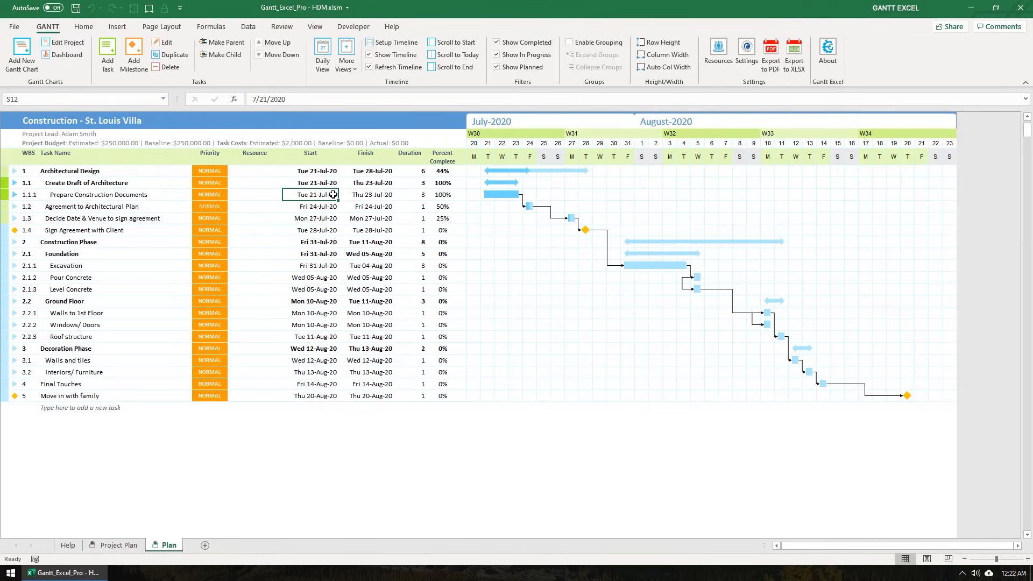
Move Prepare Construction Documents' Estimated Start to Mon 10-Aug-20 and scroll the chart to the project start
click(310, 195)
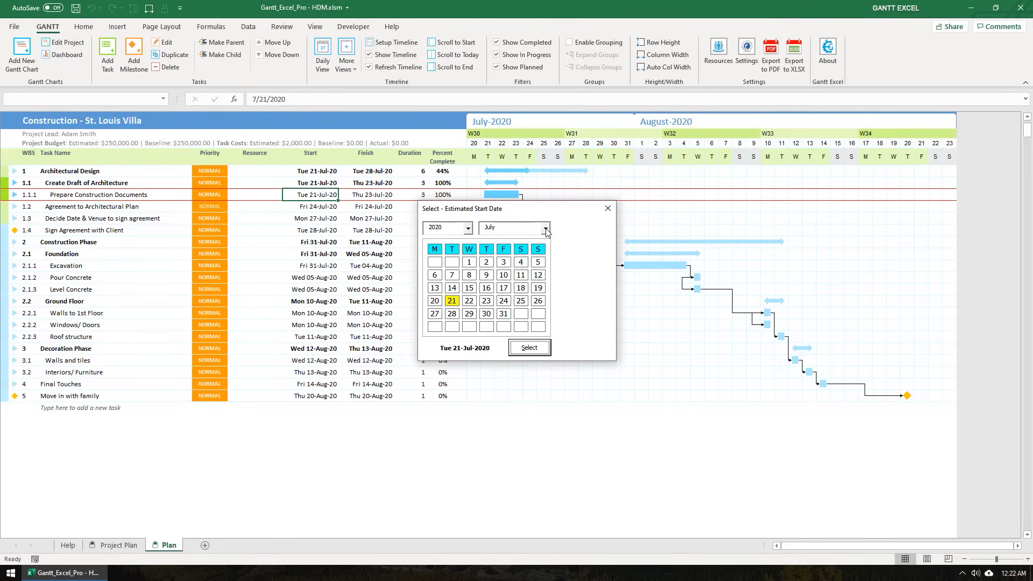
click(547, 228)
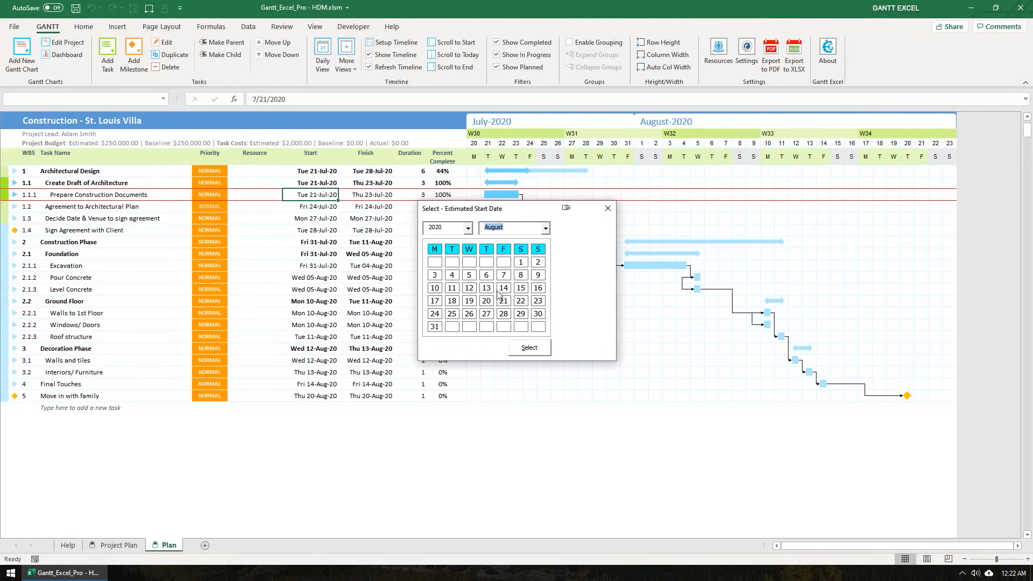
click(435, 288)
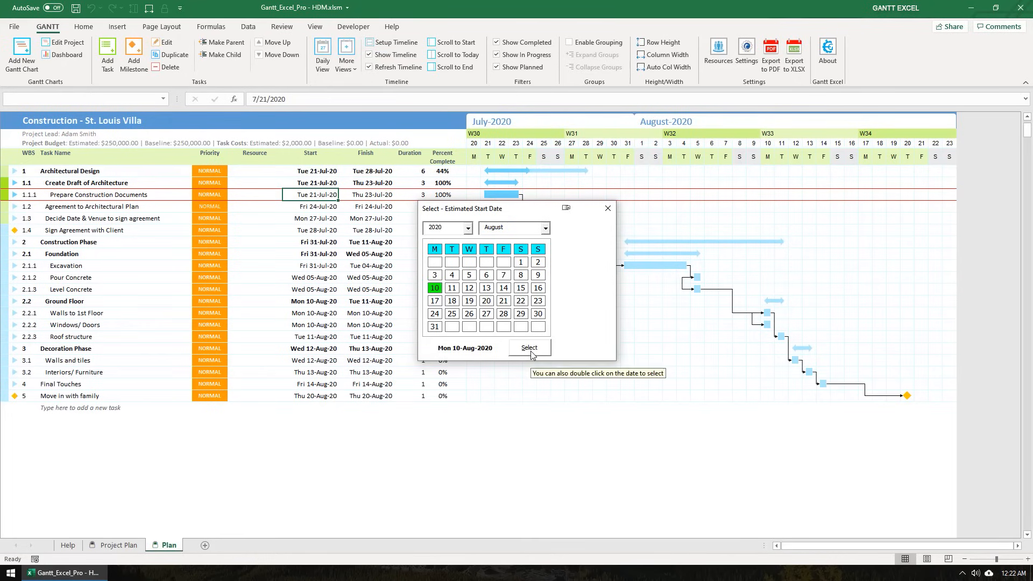
click(529, 347)
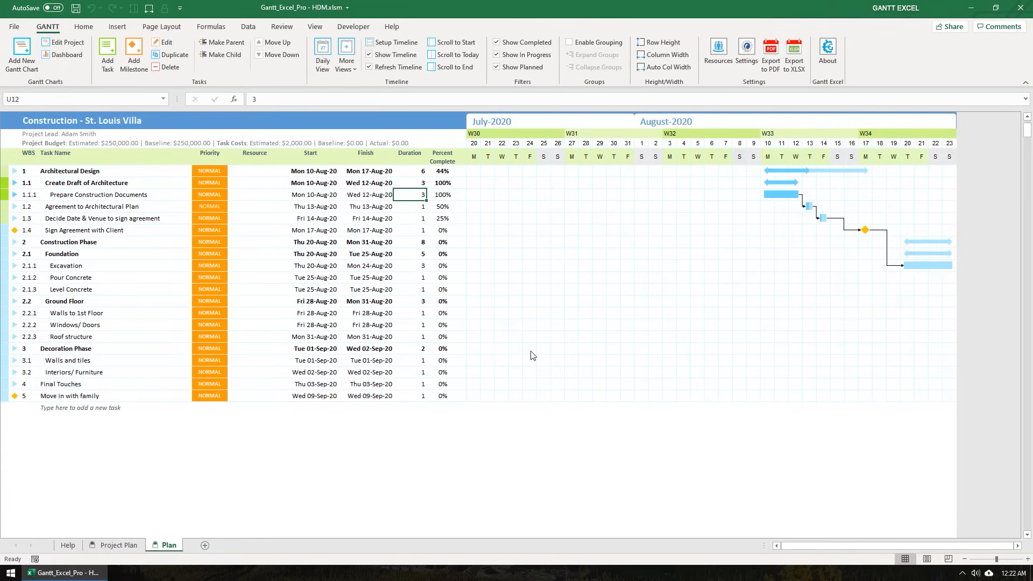
mouse_move(471, 84)
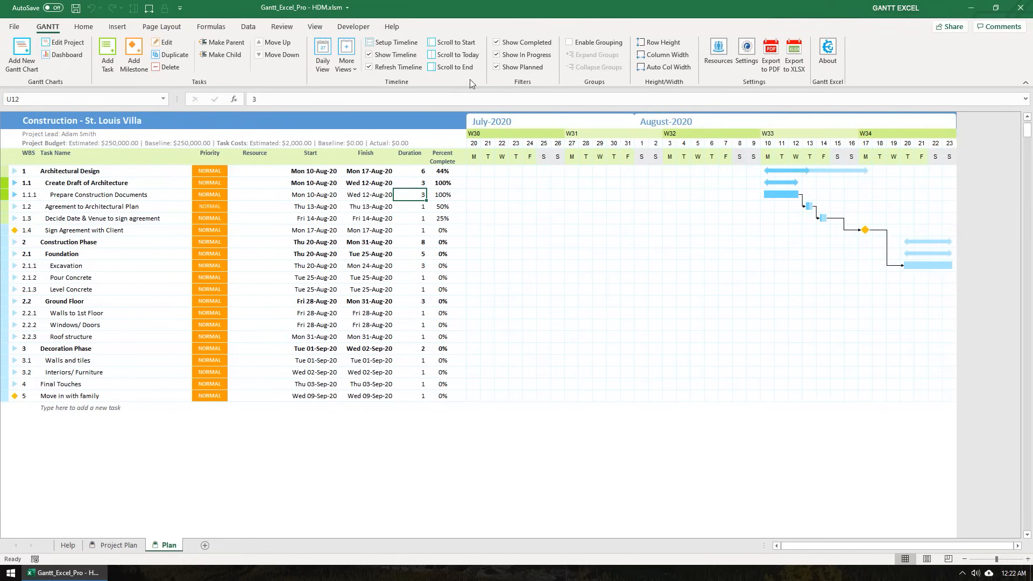
click(457, 42)
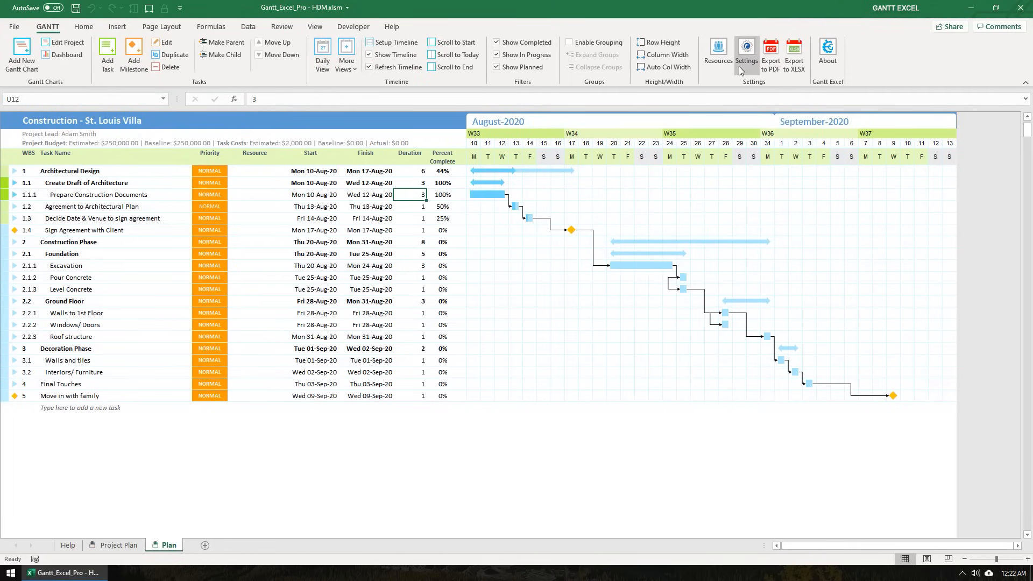
Keep Show Today Indicator on in Display settings so a today line appears, then go to Resources
click(747, 47)
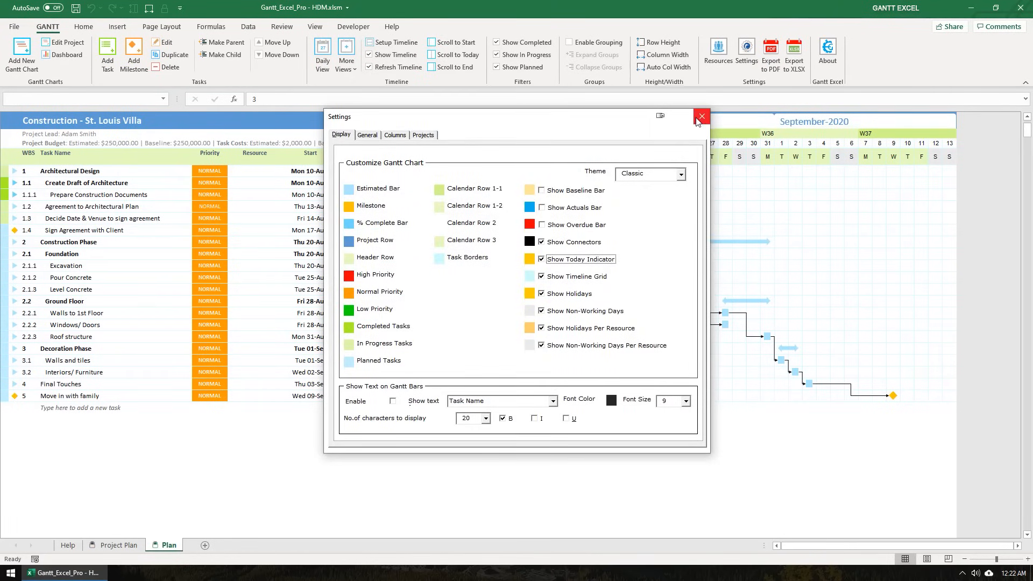
click(701, 116)
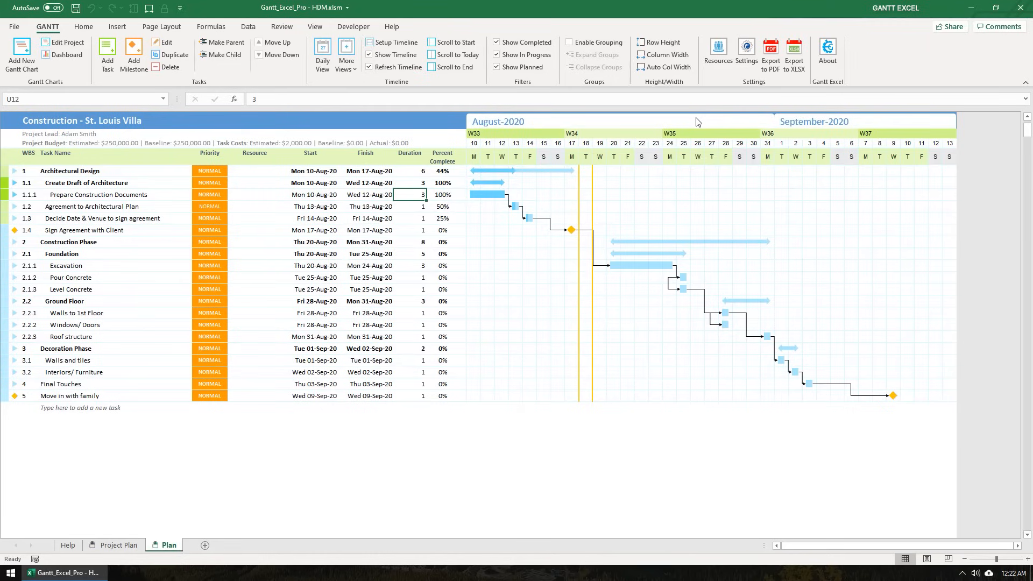
click(717, 47)
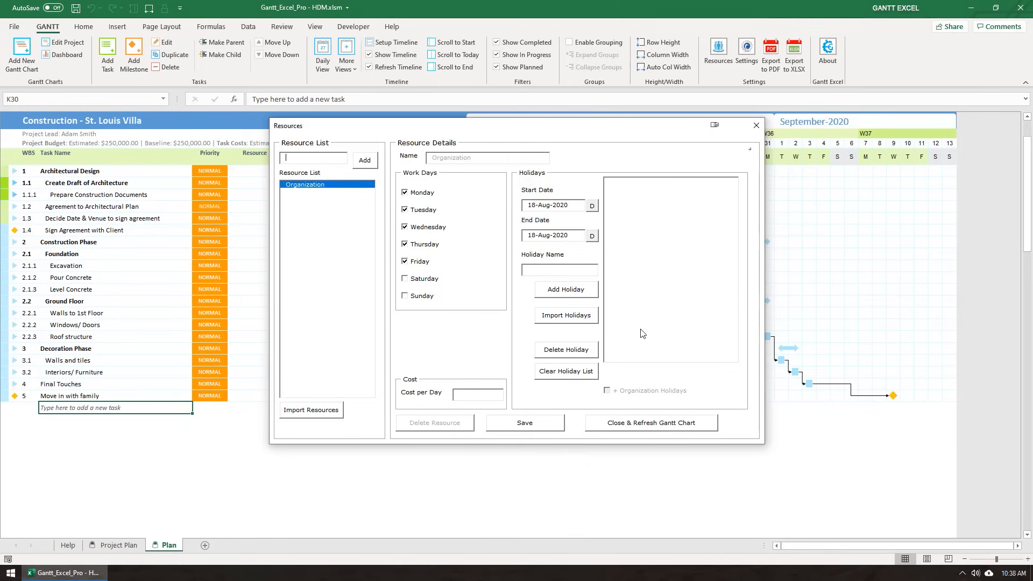
mouse_move(508, 320)
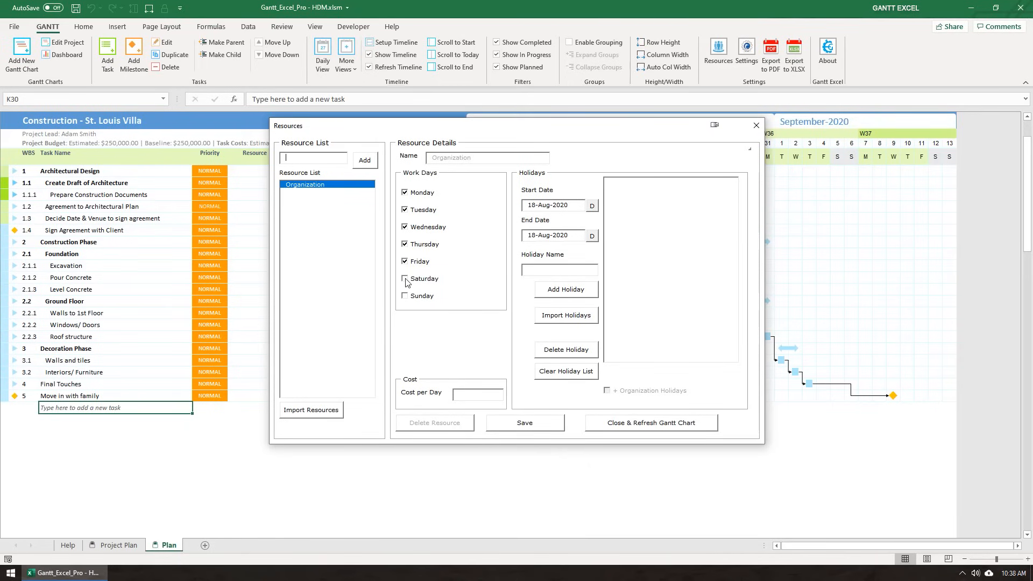
Tick Saturday as a workday, add 21-Aug-2020 'Company Holiday', save and refresh the chart
click(591, 204)
text(Company)
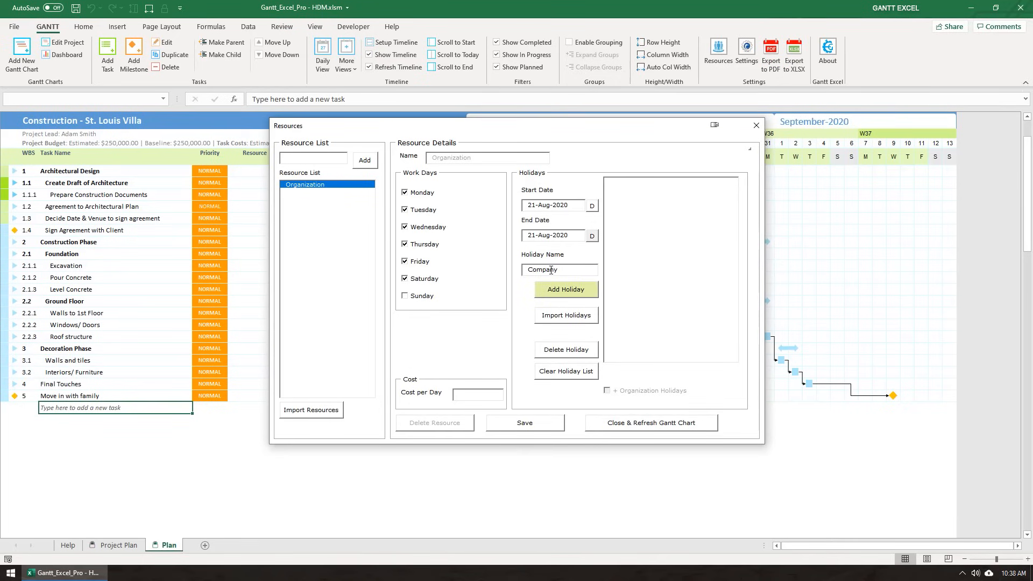
click(565, 290)
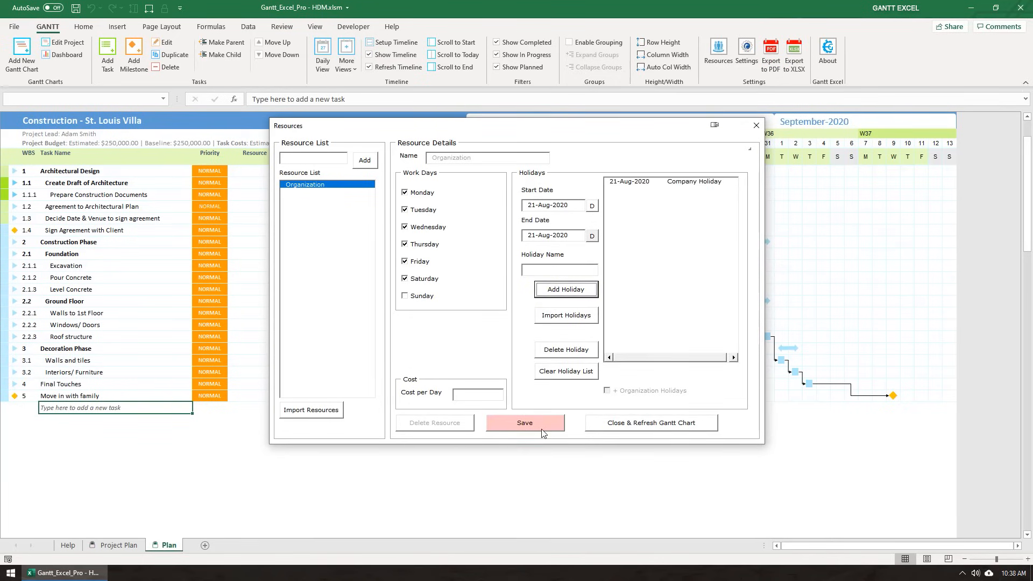
click(525, 422)
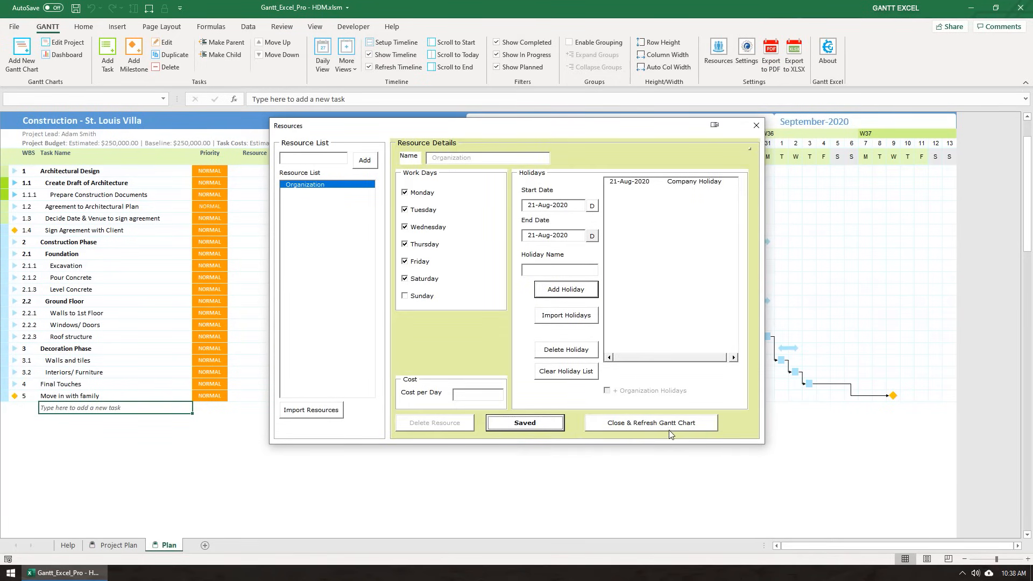
click(649, 422)
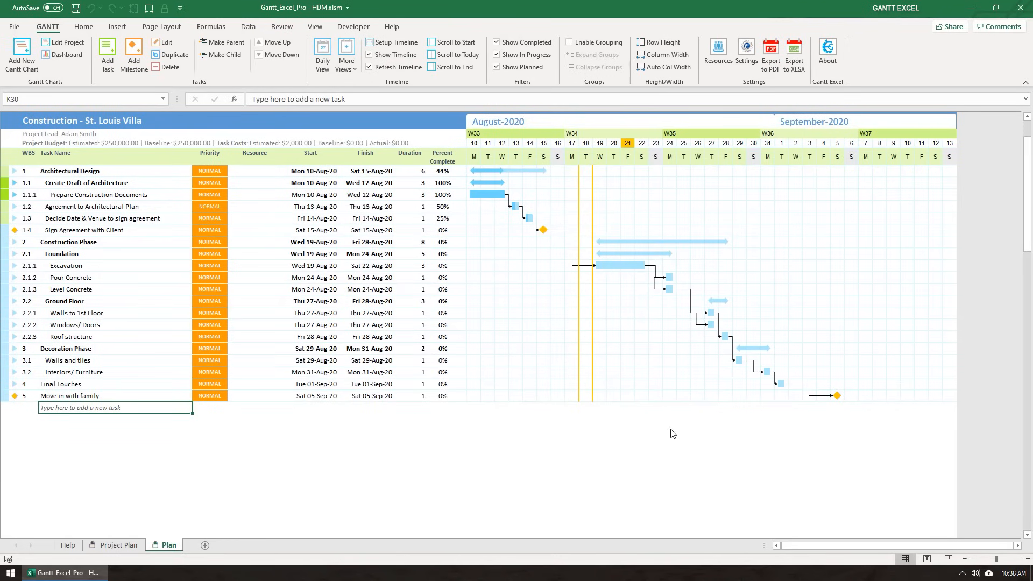
mouse_move(557, 163)
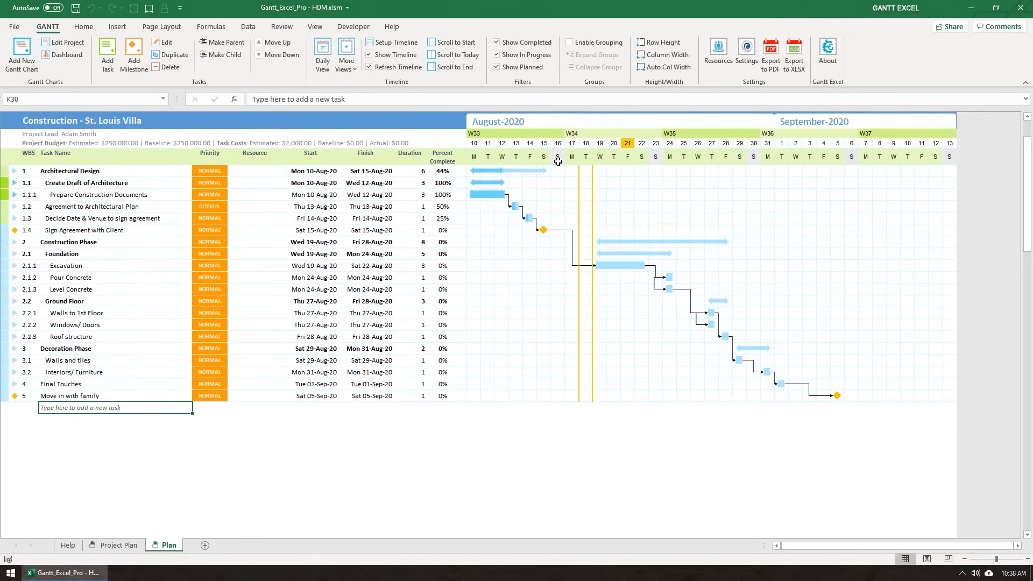
mouse_move(758, 159)
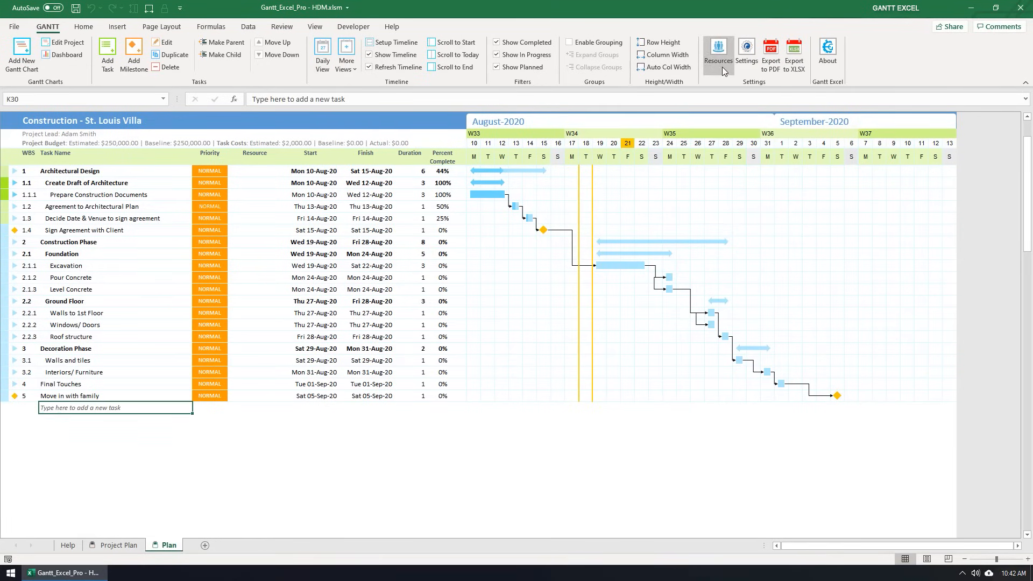
Add team members Adam, Matthew and Sara as resources, refresh, and start picking a resource for task 1.1.1
click(717, 46)
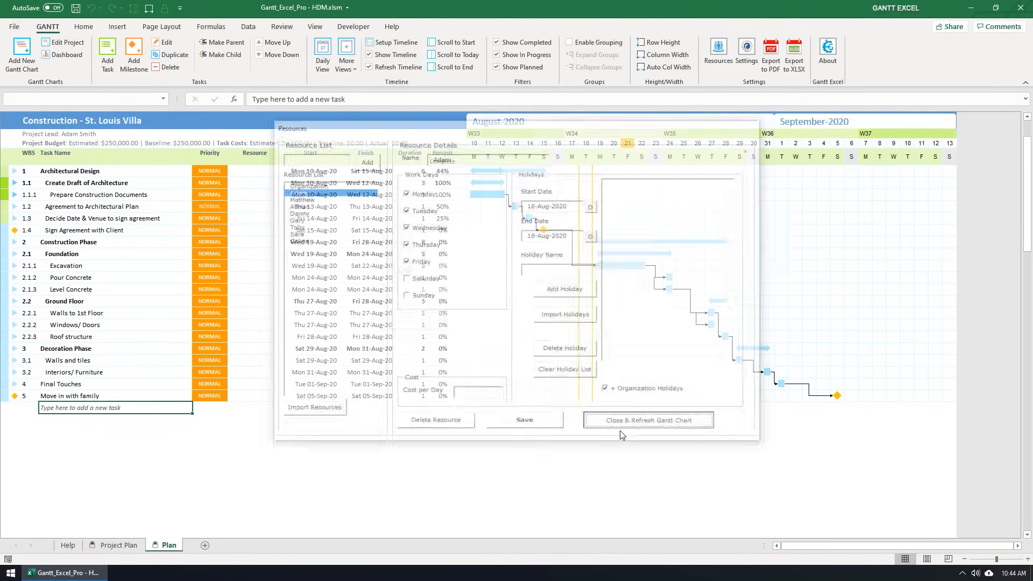
click(646, 420)
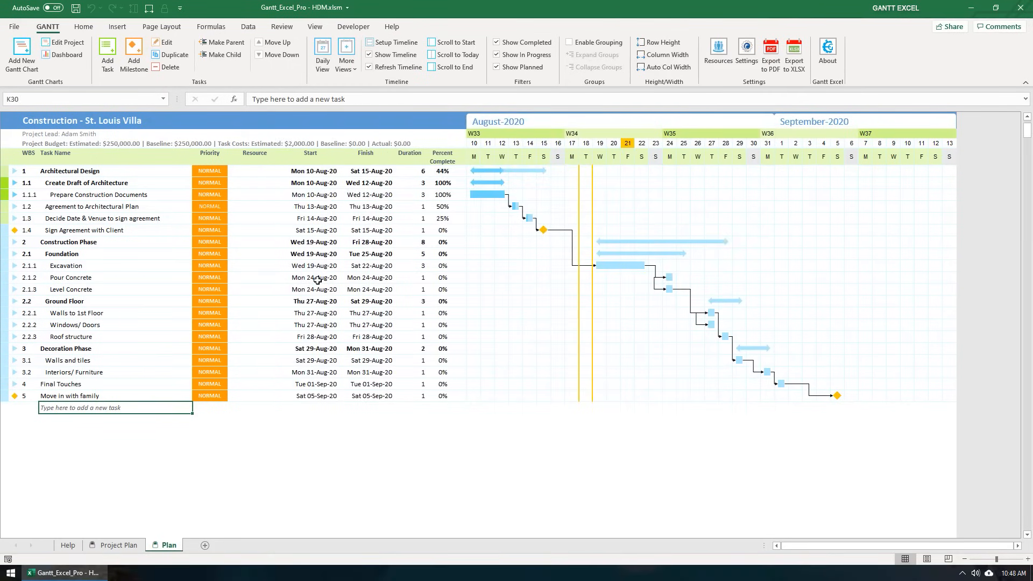
mouse_move(281, 195)
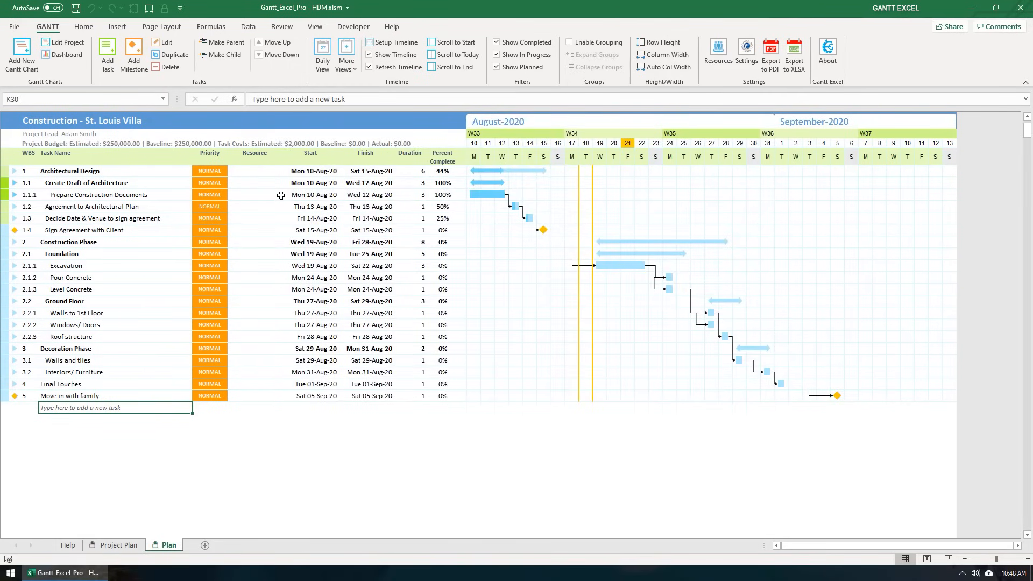
click(254, 195)
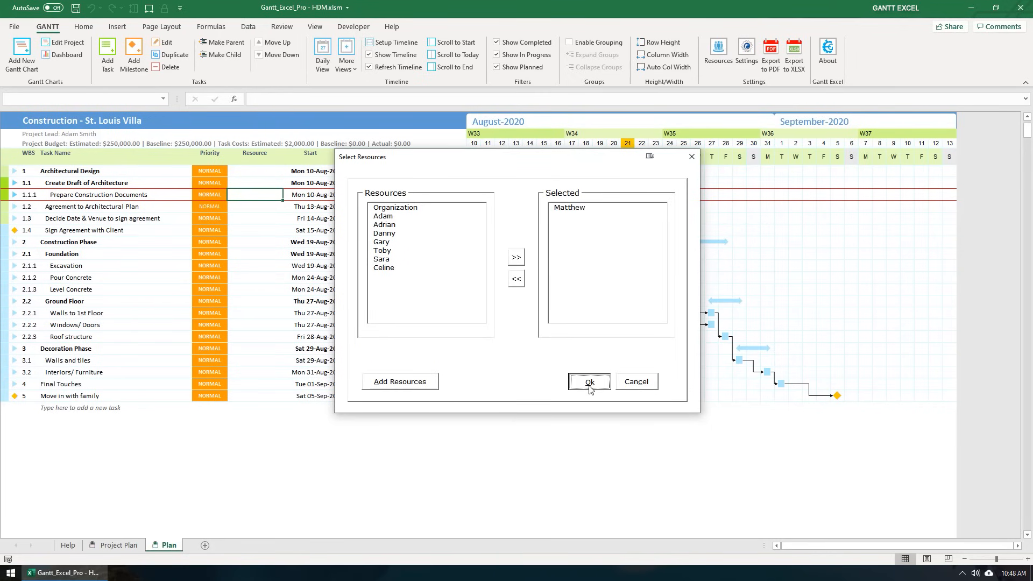
Assign Matthew to Prepare Construction Documents, resource the other tasks, and set Excavation's priority to HIGH
click(589, 382)
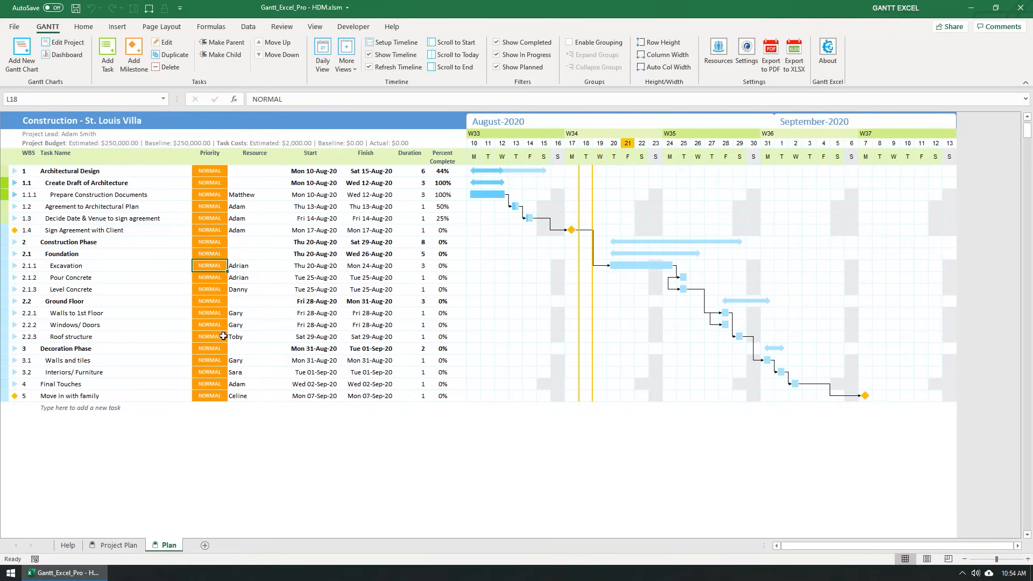
text(Hi)
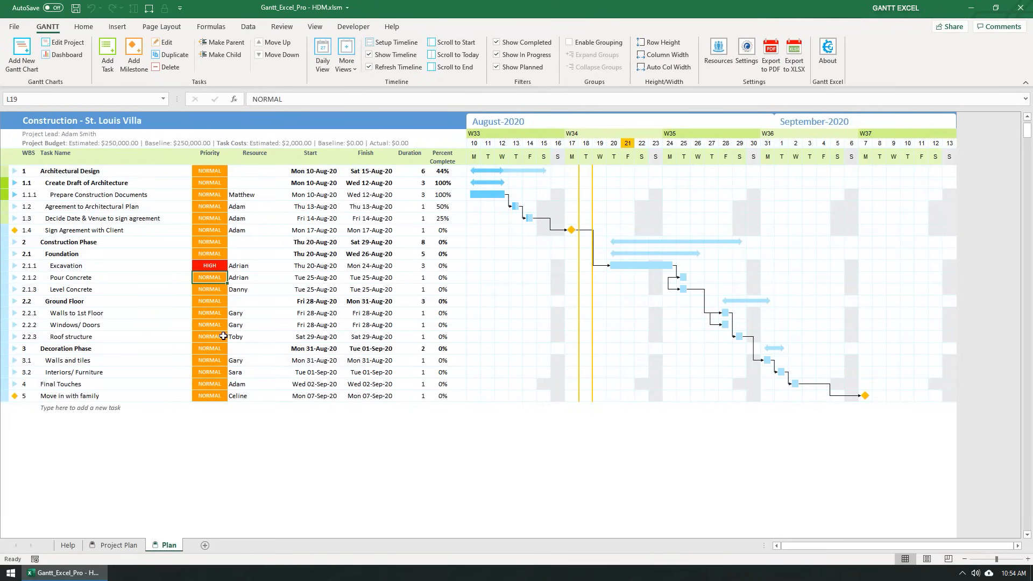
Set the Task Name column width to 40 and bring up the Columns settings list
click(663, 53)
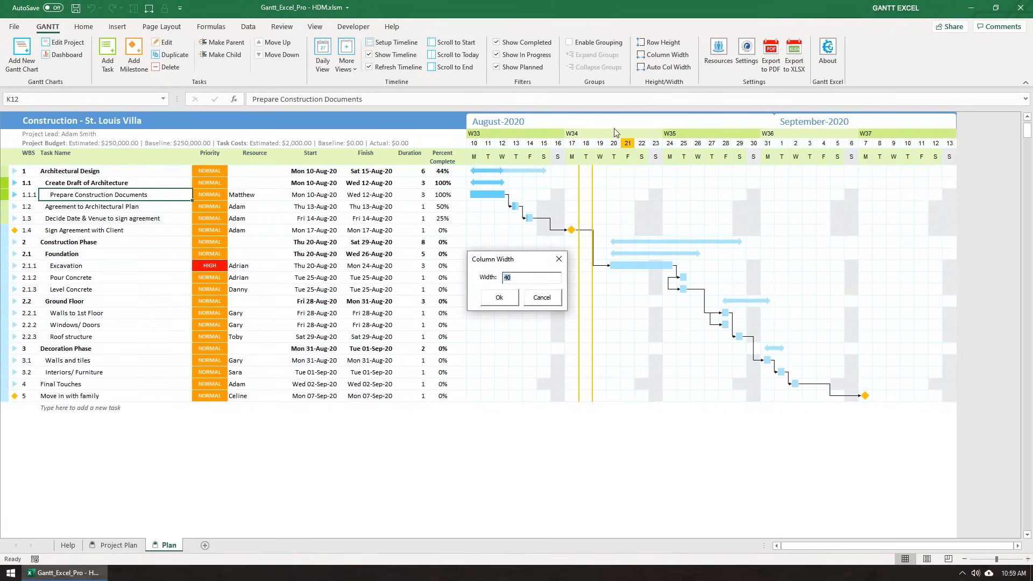
click(499, 297)
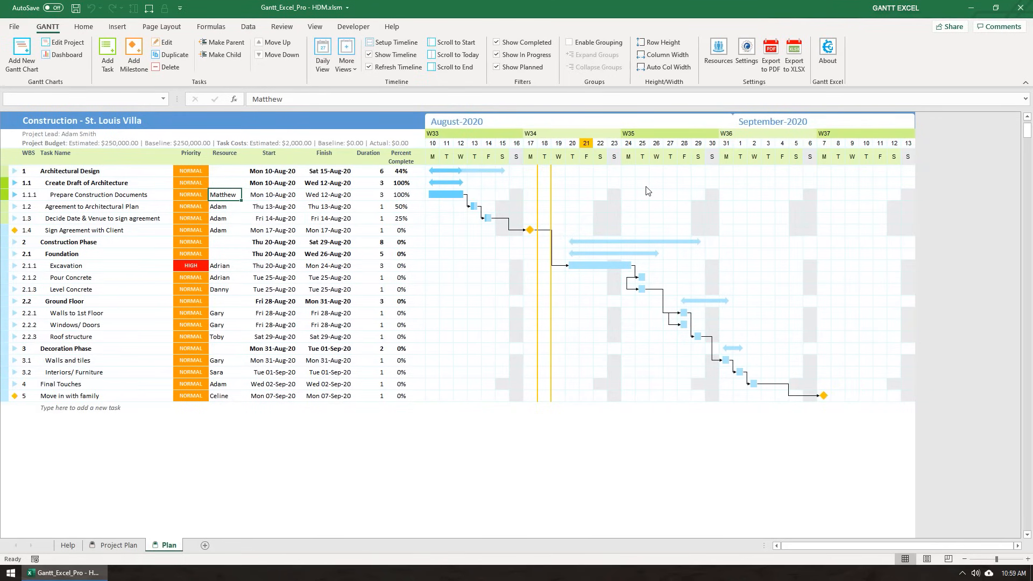
click(747, 48)
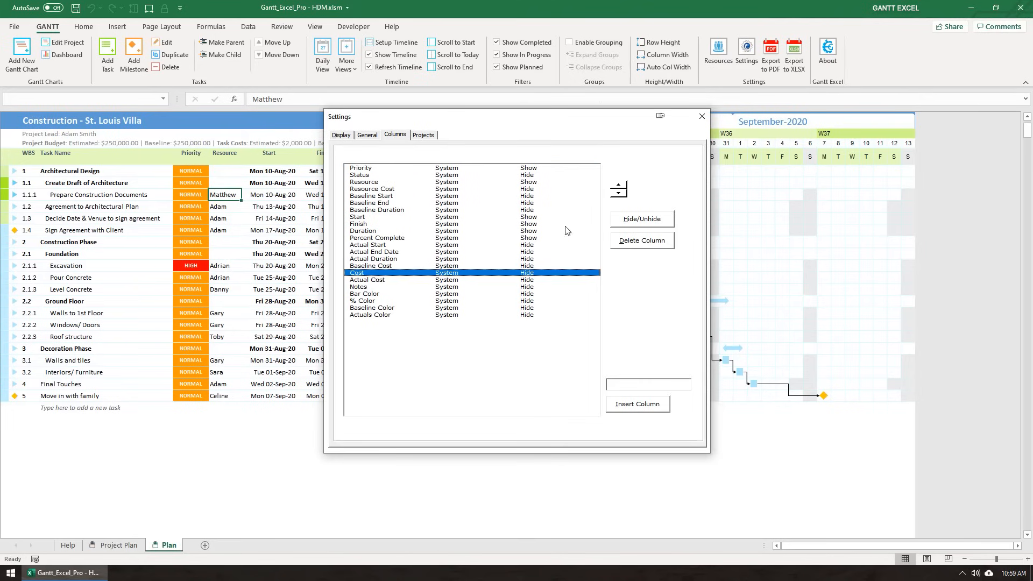
Unhide the Cost column and enter task costs such as 25000, totalling $398,000
click(701, 116)
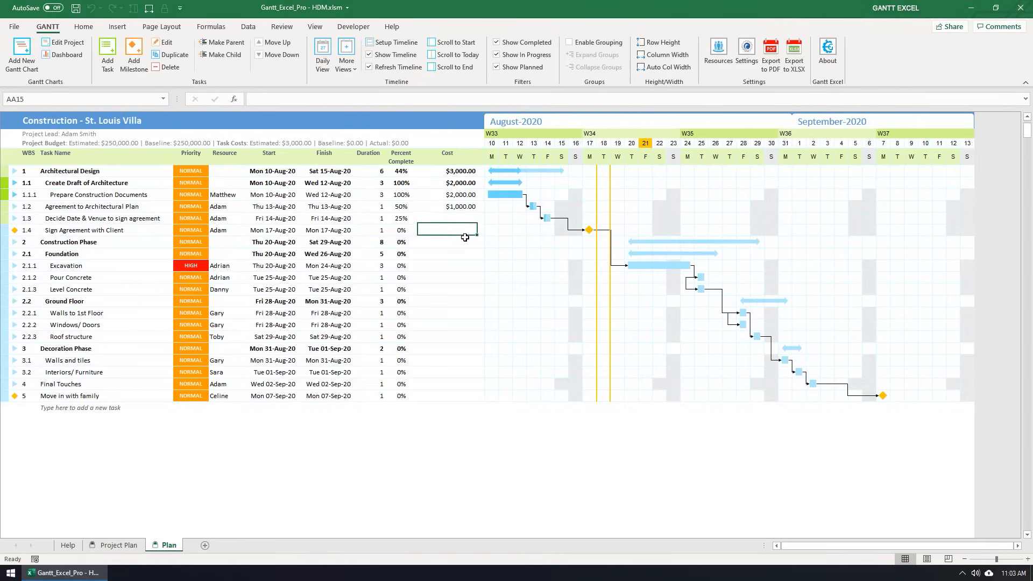
text(250000.00)
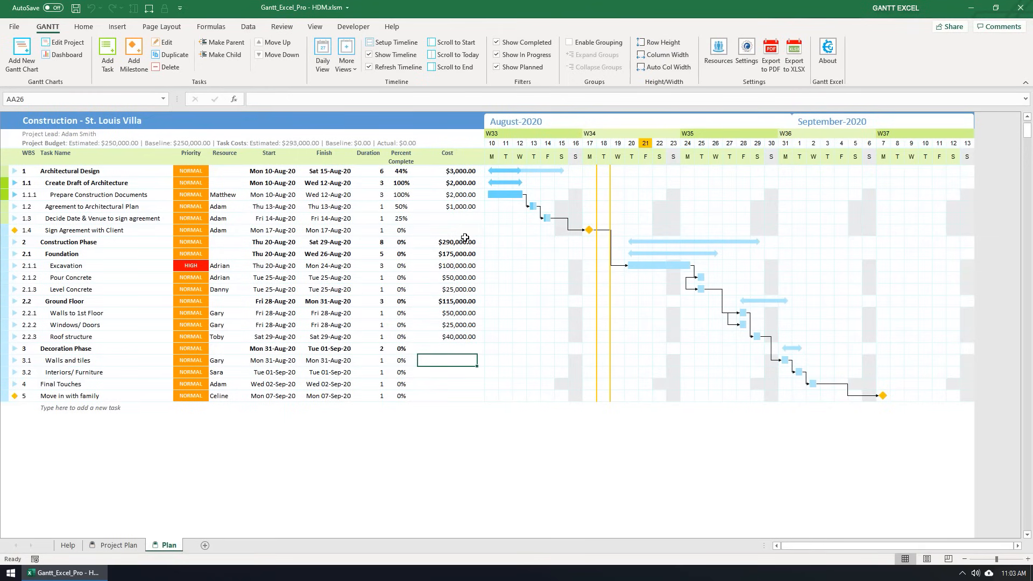
click(448, 384)
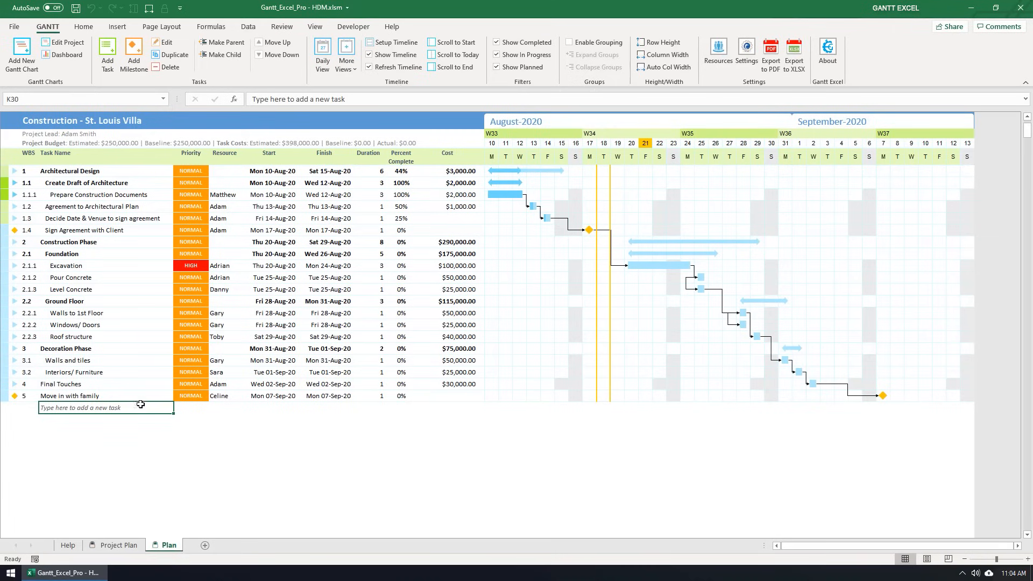
mouse_move(299, 150)
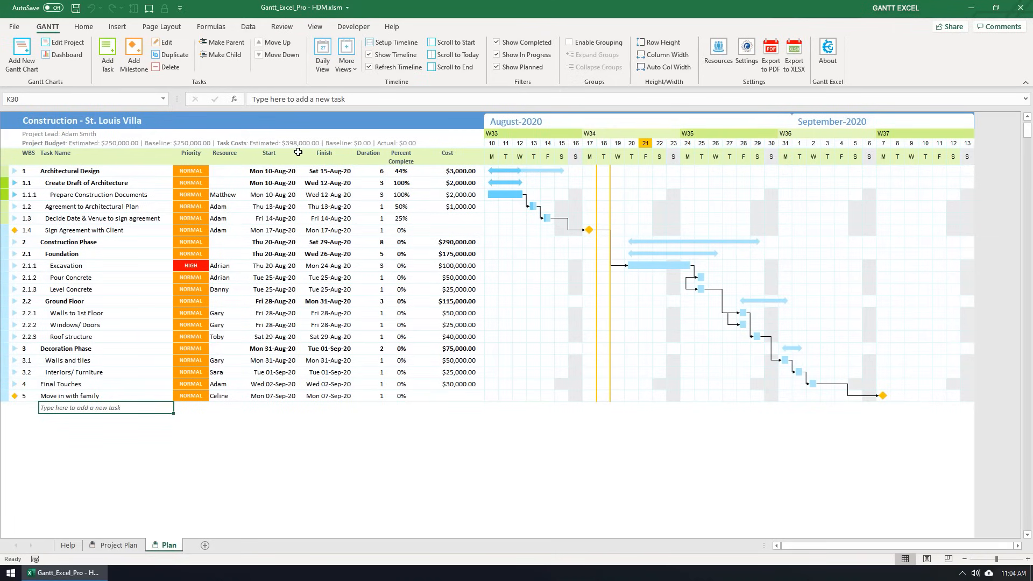
mouse_move(301, 149)
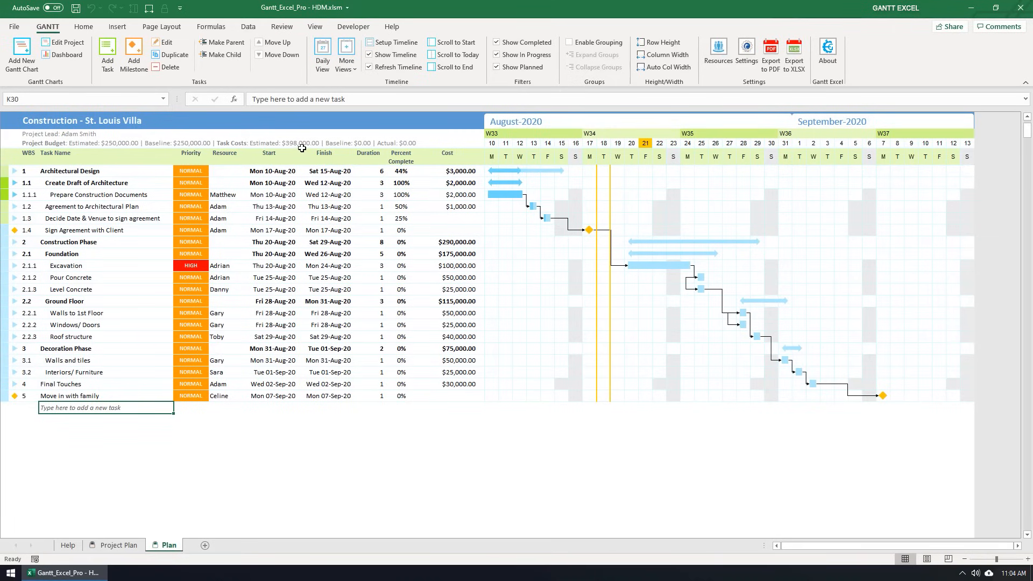
mouse_move(130, 153)
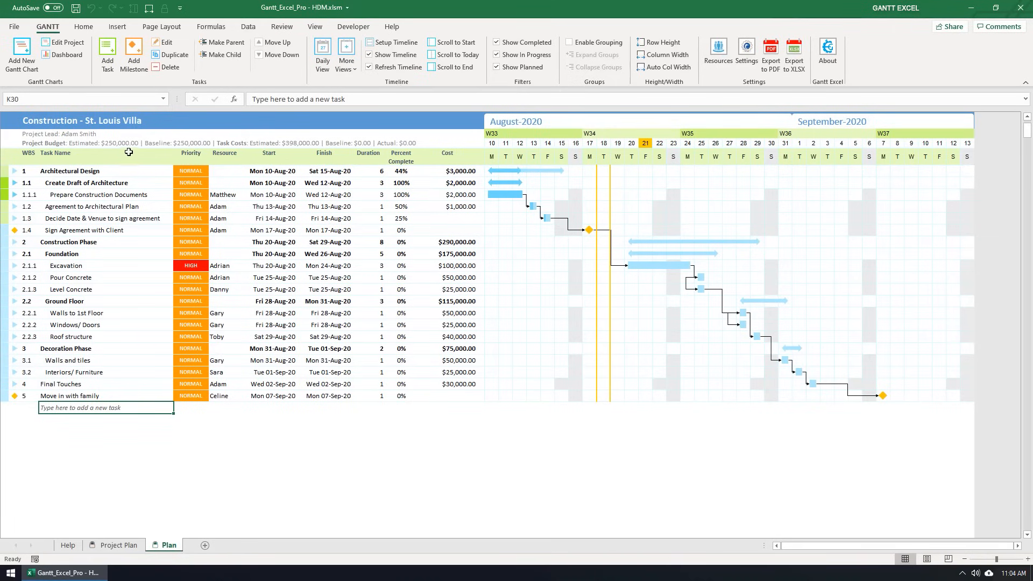
mouse_move(143, 405)
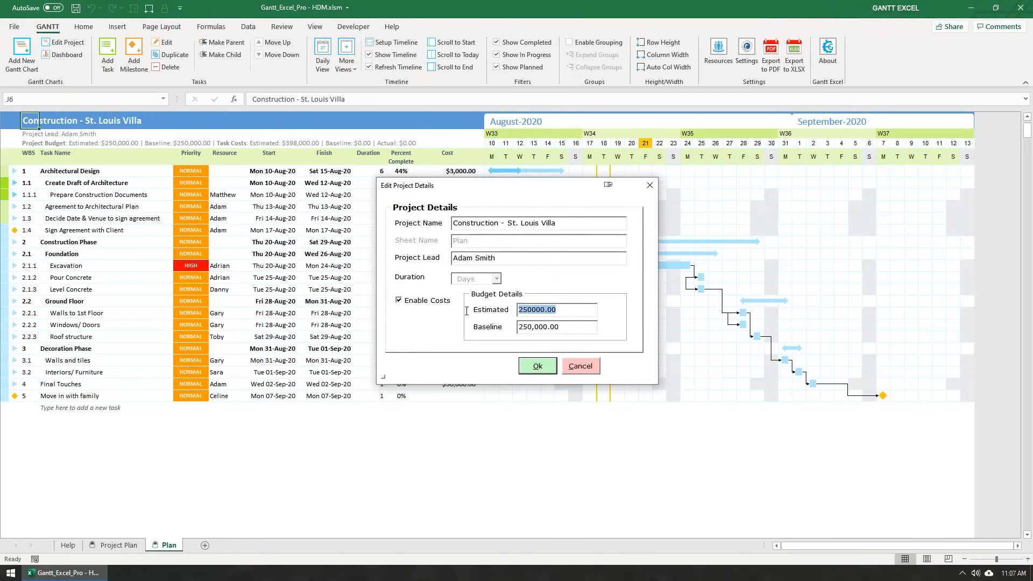
text(40000)
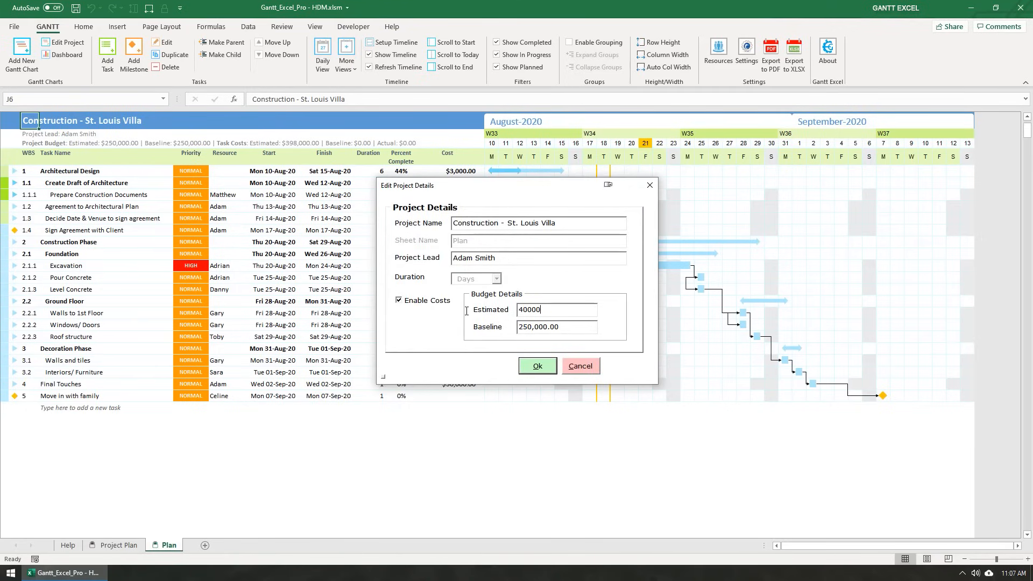
click(538, 365)
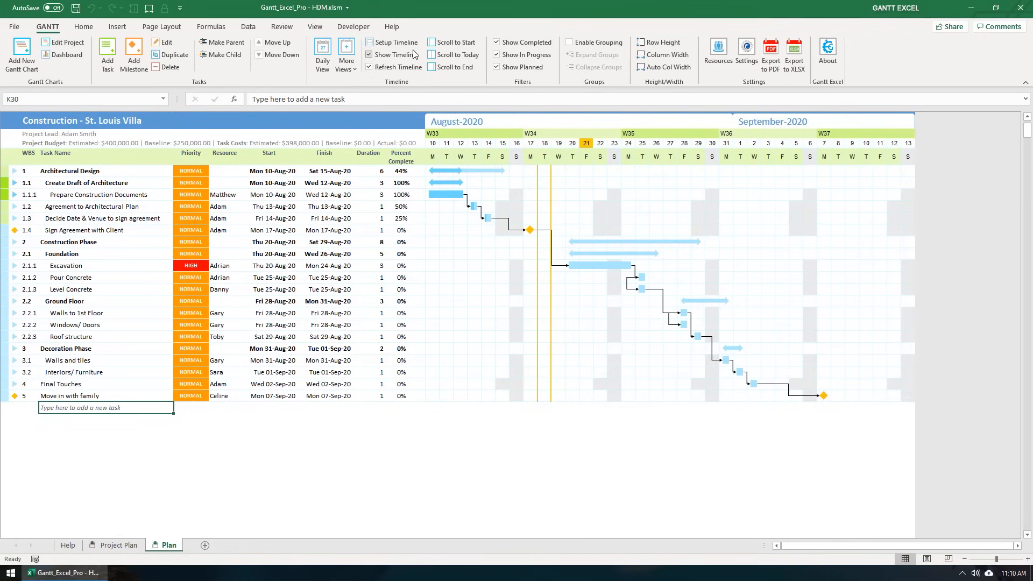
Via Setup Timeline, set the End Date to 20-Sep-2020 and update the timeline
click(376, 42)
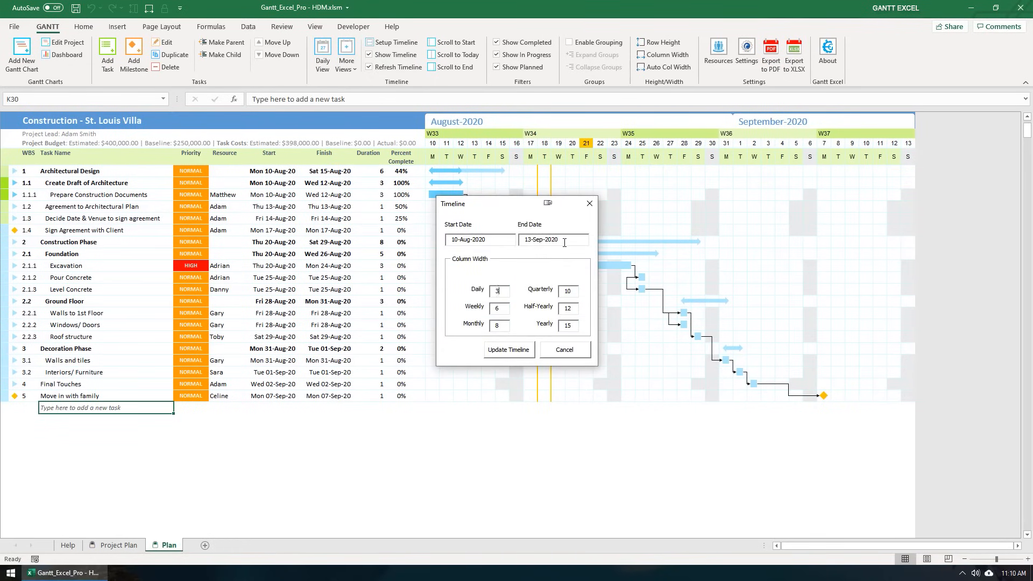
click(552, 239)
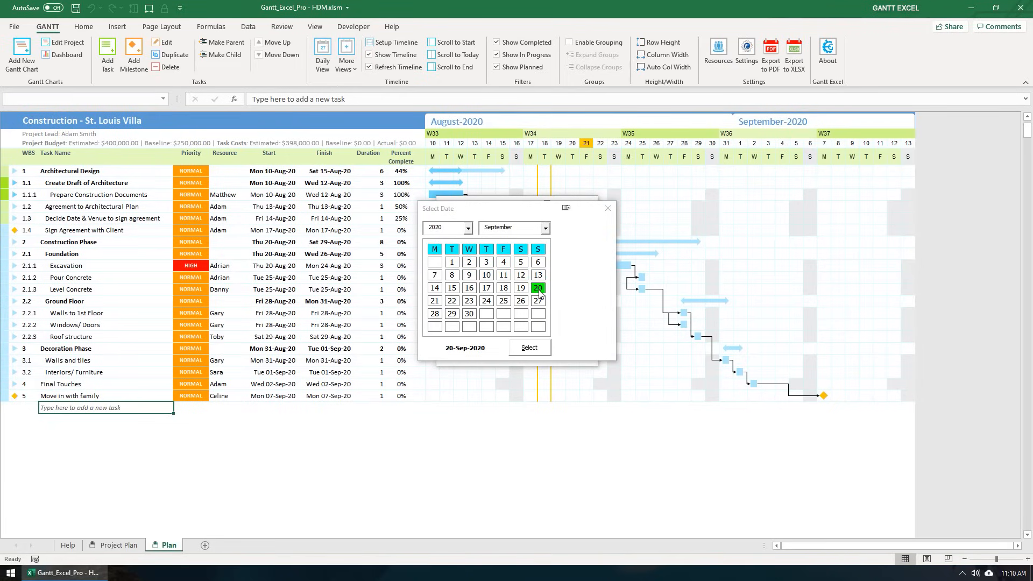
click(529, 348)
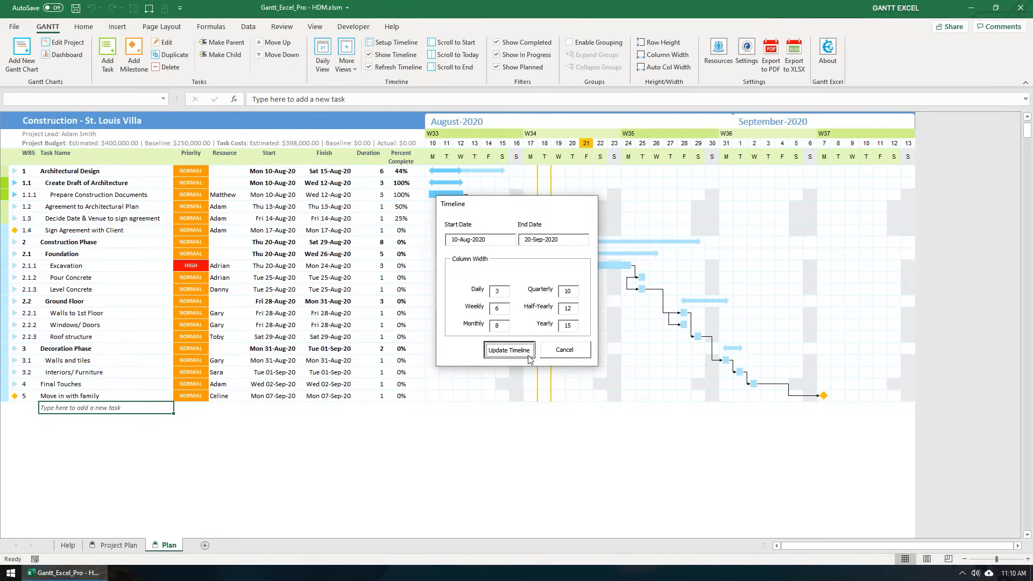
click(509, 350)
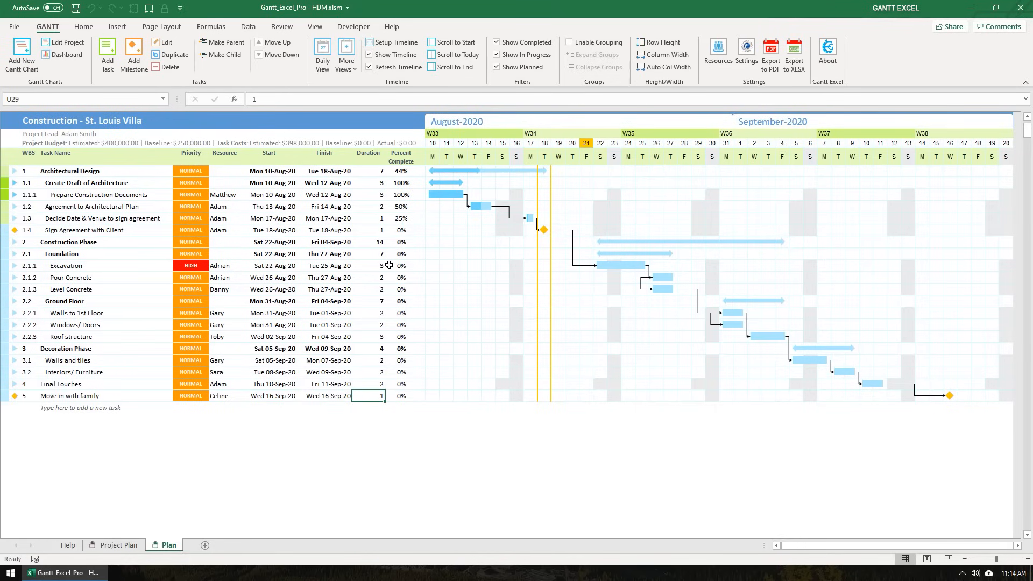
In Edit Task for Agreement to Architectural Plan, set green Estimated and darker green % Bar colours
click(81, 407)
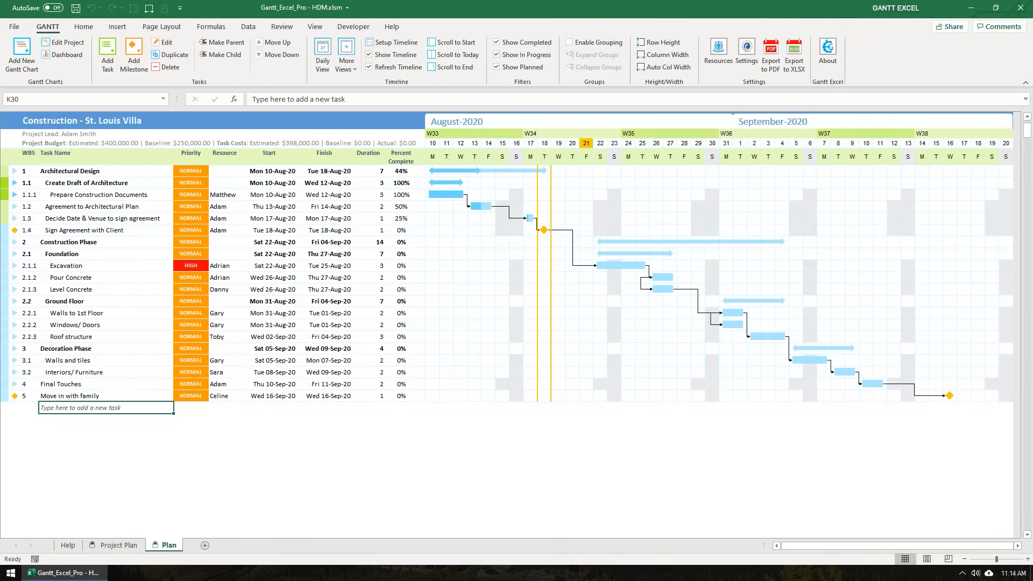
mouse_move(152, 207)
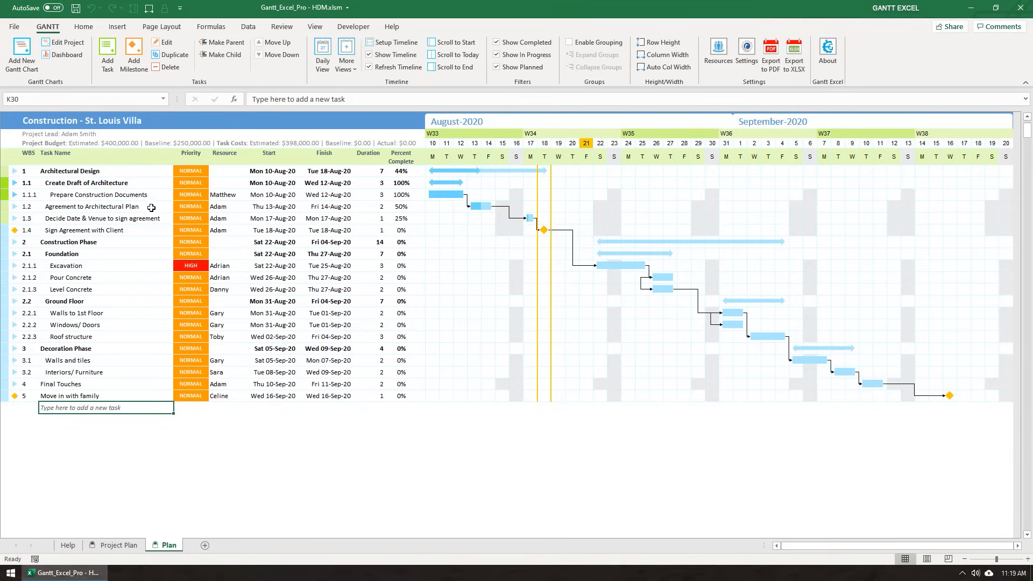
double_click(91, 207)
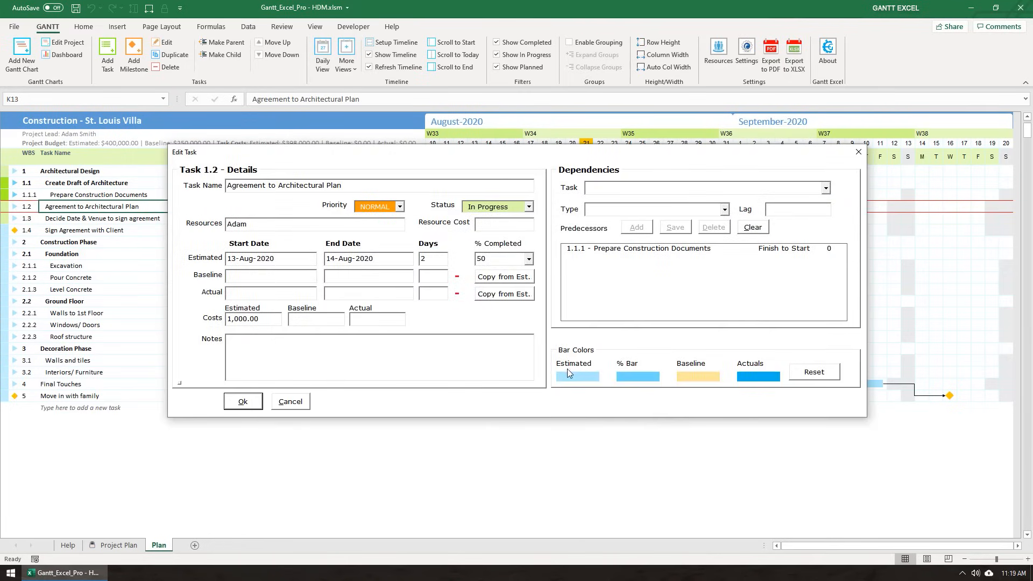
click(578, 376)
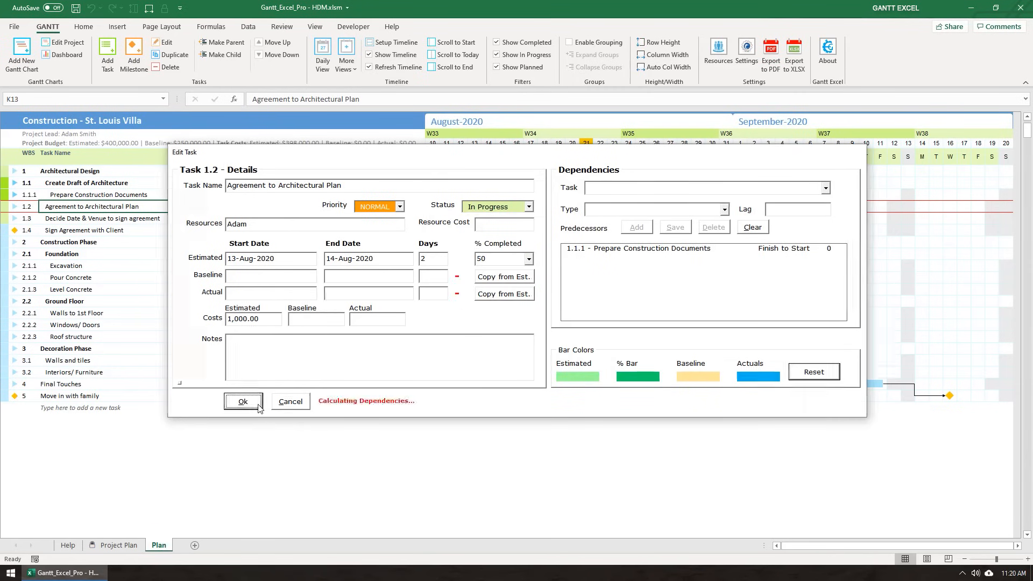
click(244, 401)
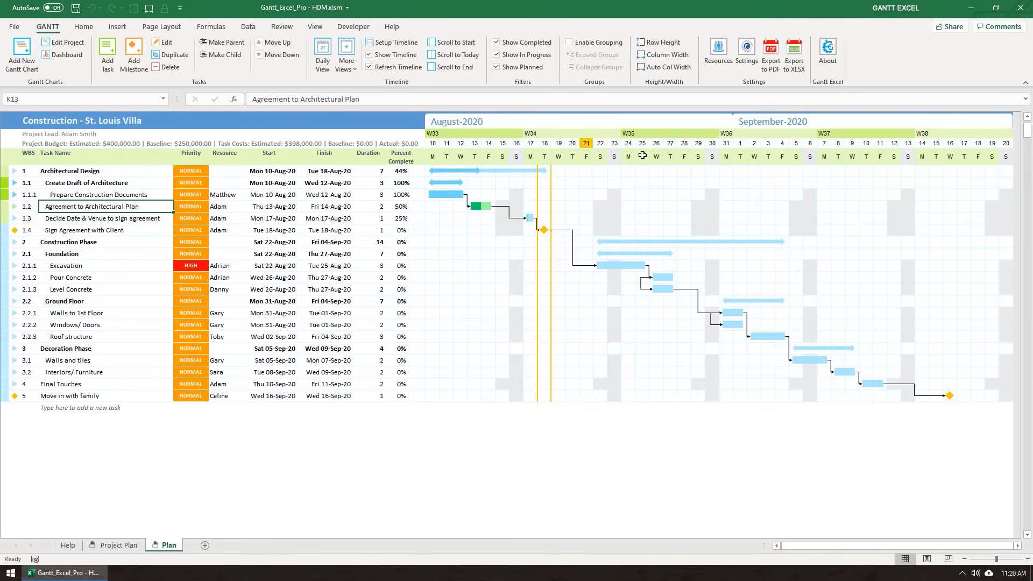
click(747, 46)
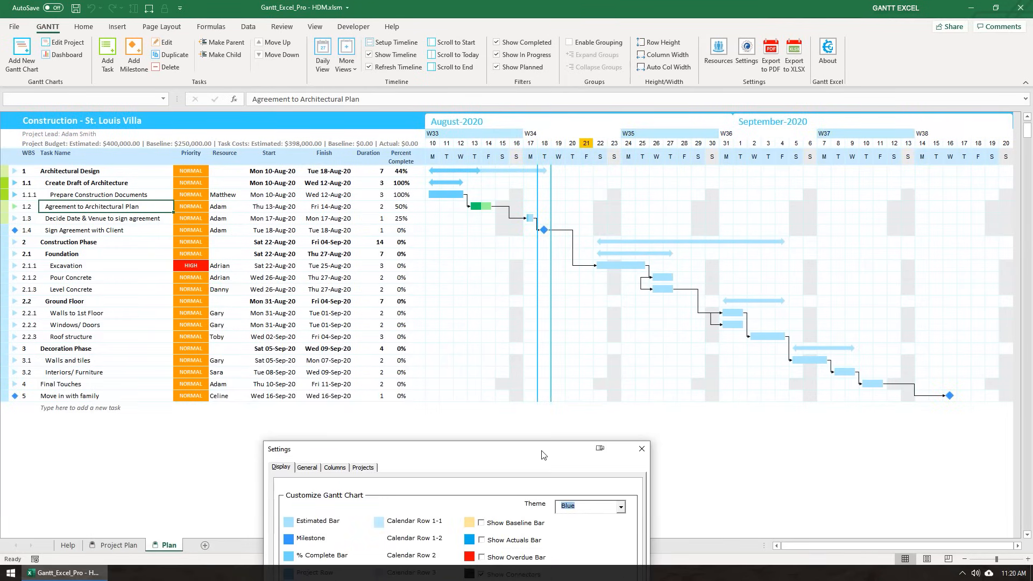
Choose a custom colour theme, unhide the Bar Color and % Color columns, and refresh the Gantt chart
click(620, 506)
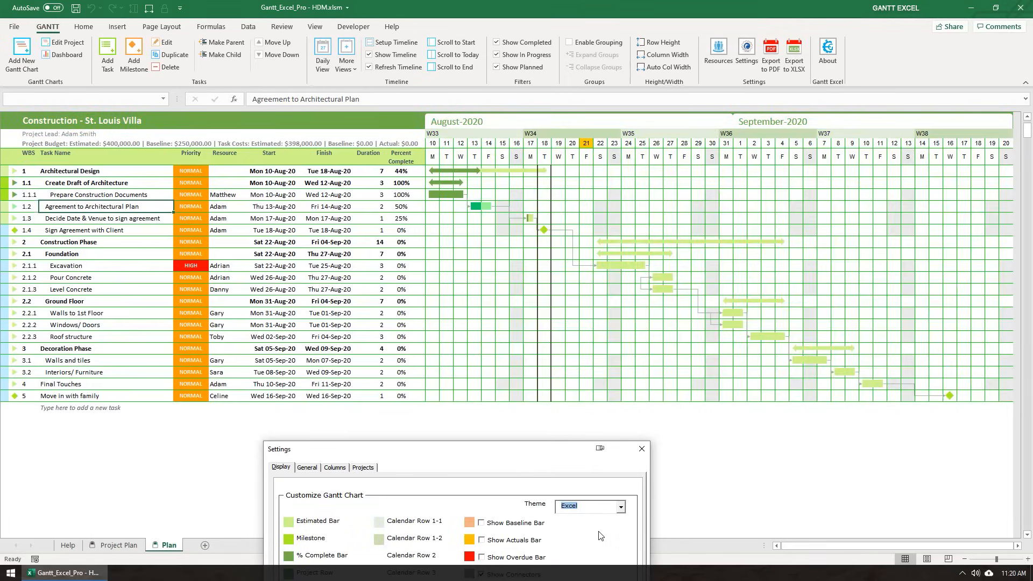
click(620, 505)
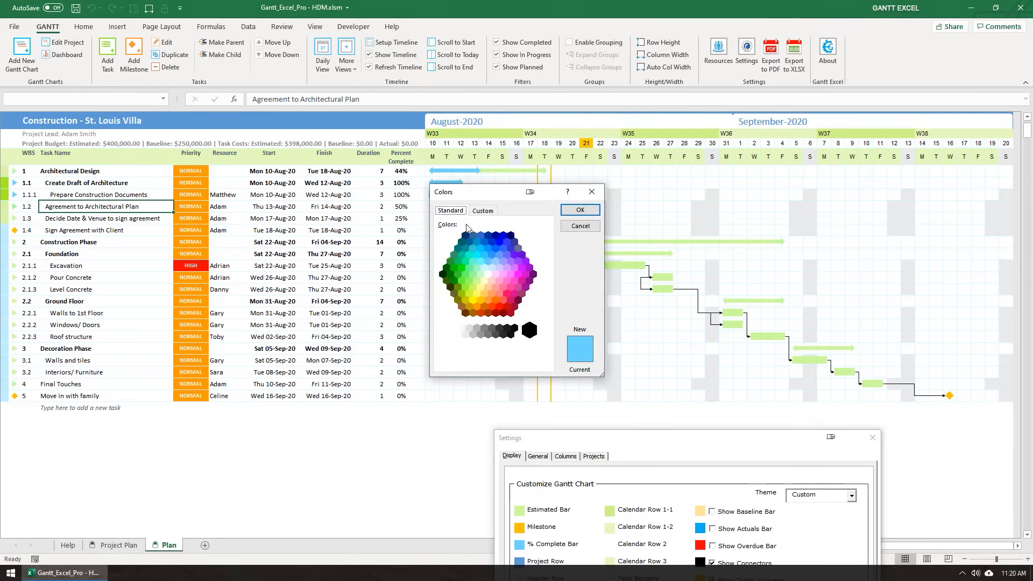
click(461, 280)
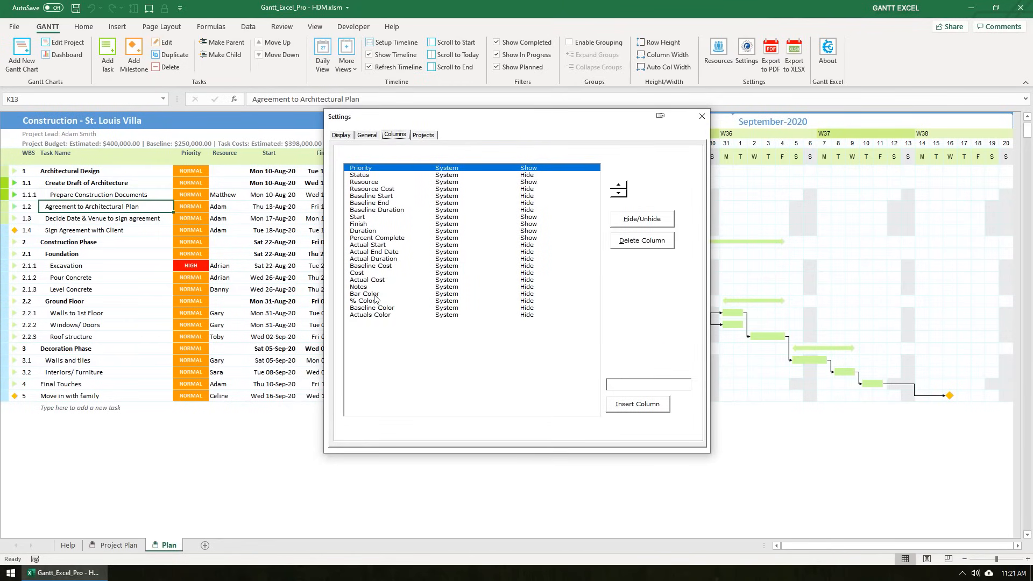
click(363, 301)
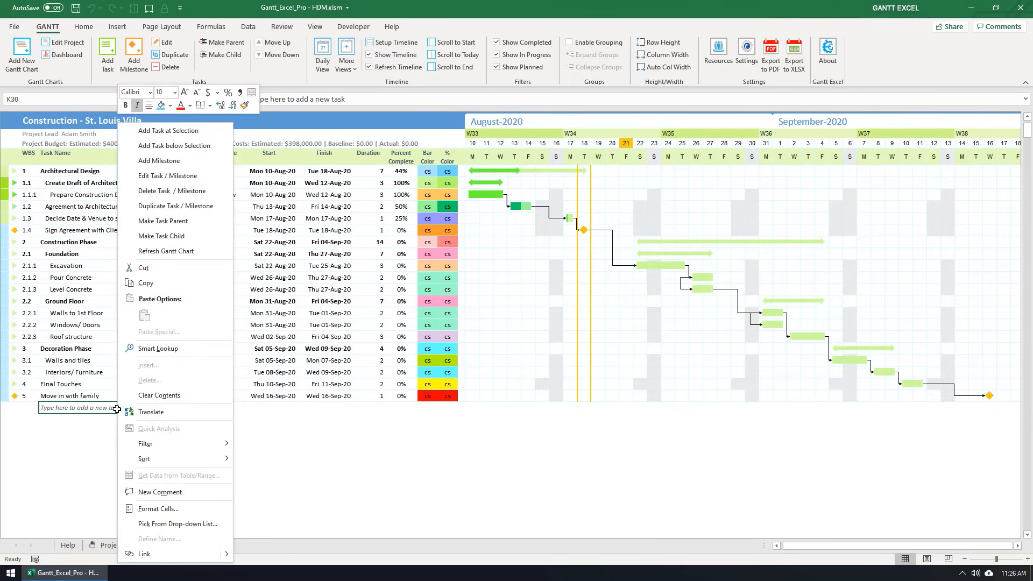
mouse_move(190, 257)
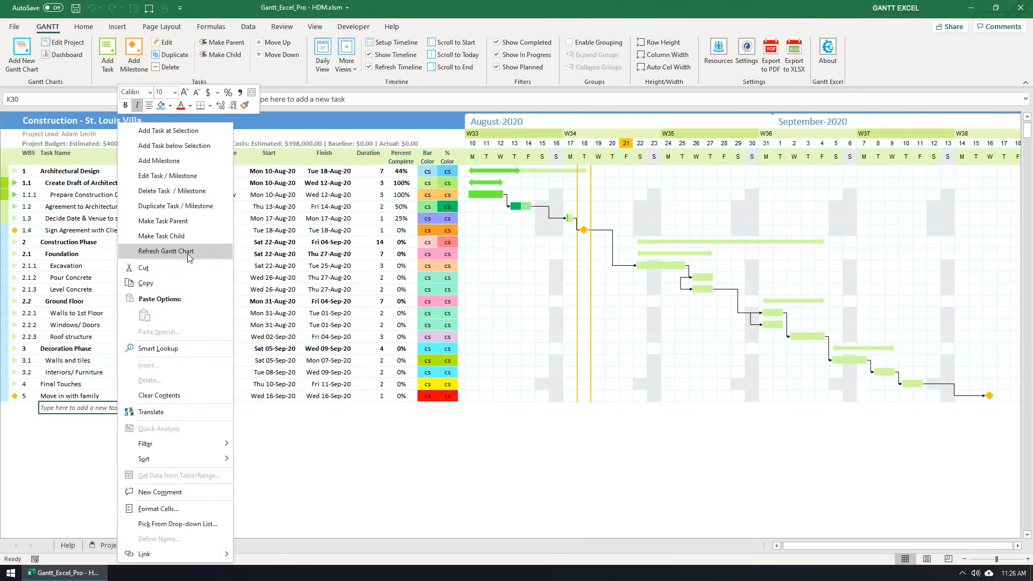
click(166, 252)
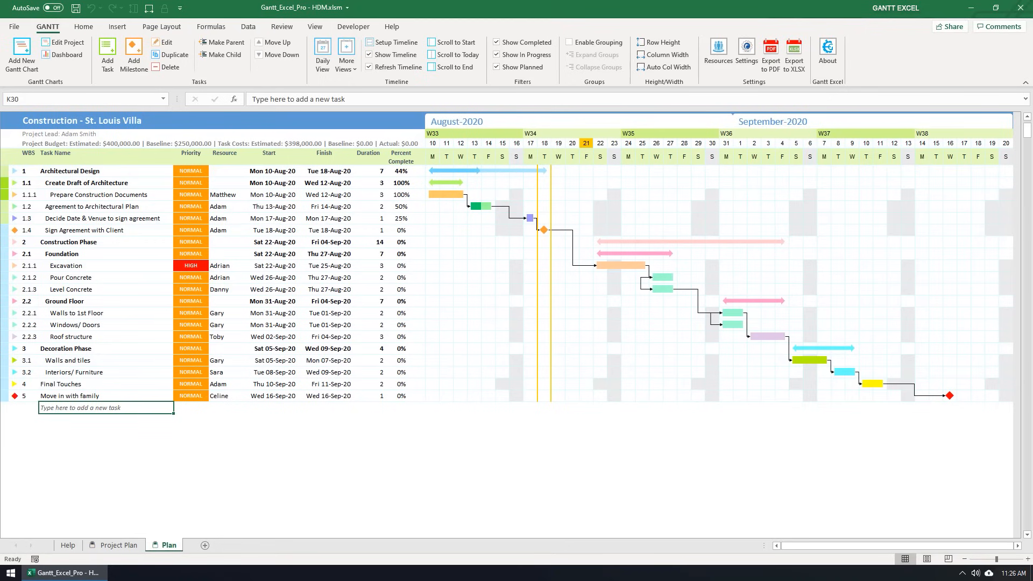
mouse_move(607, 211)
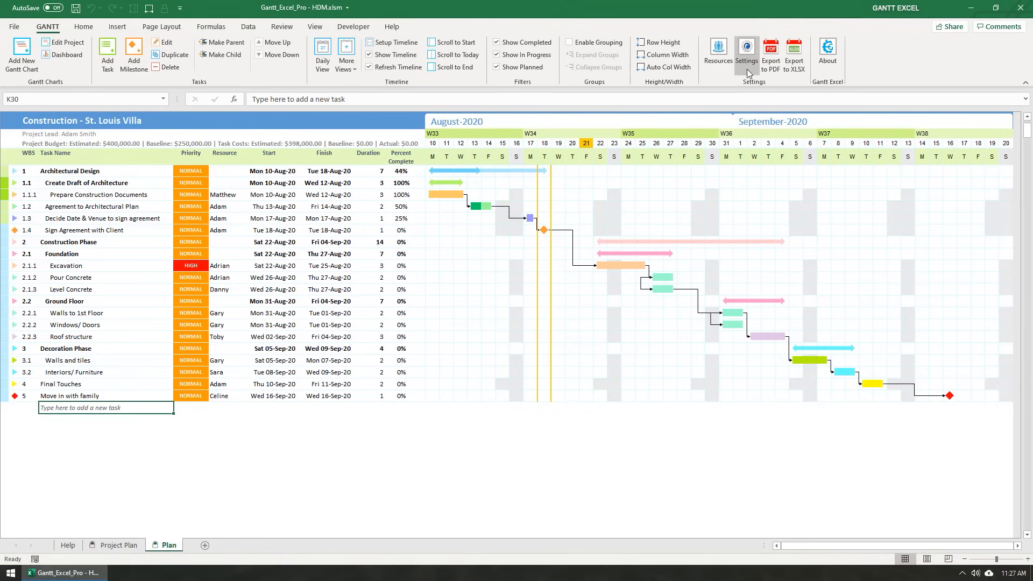
Enable text labels on the Gantt bars so task names appear on each bar
click(747, 48)
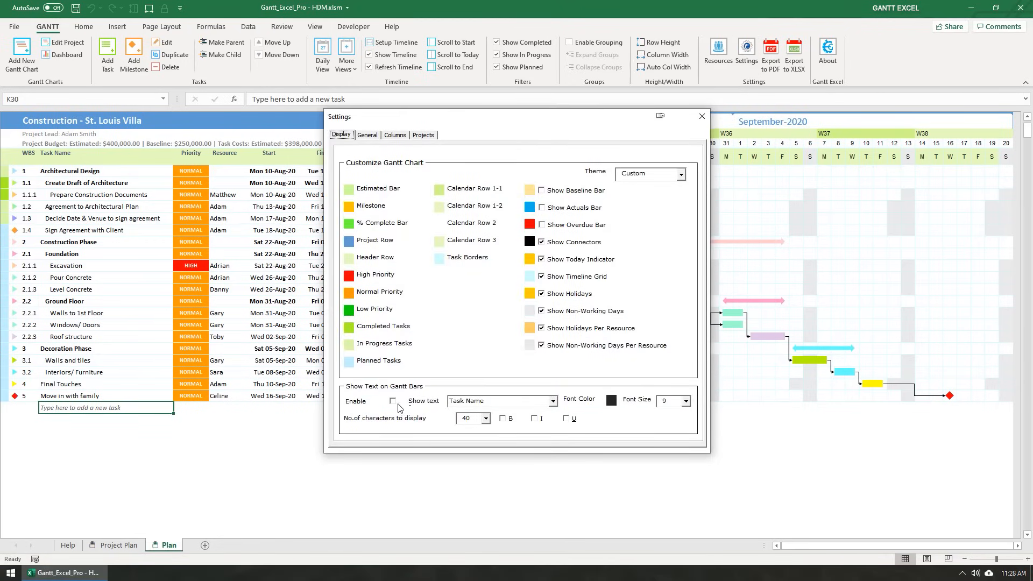
click(391, 400)
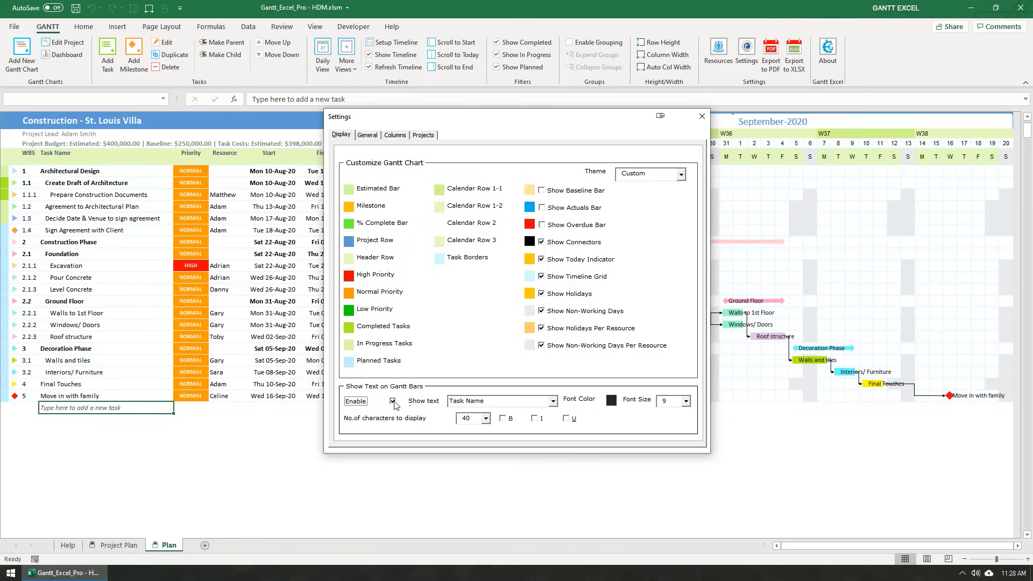
click(701, 116)
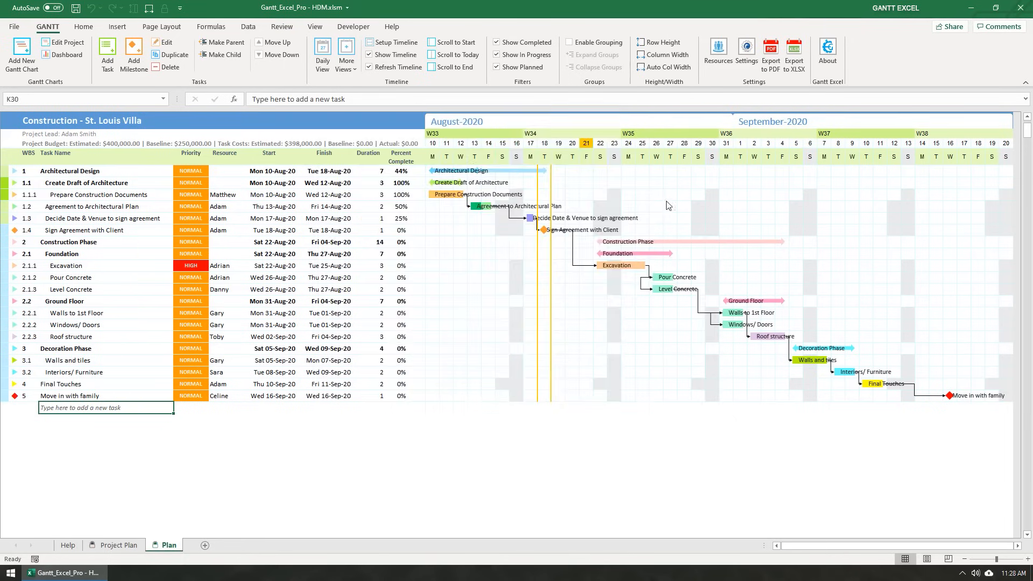
mouse_move(740, 338)
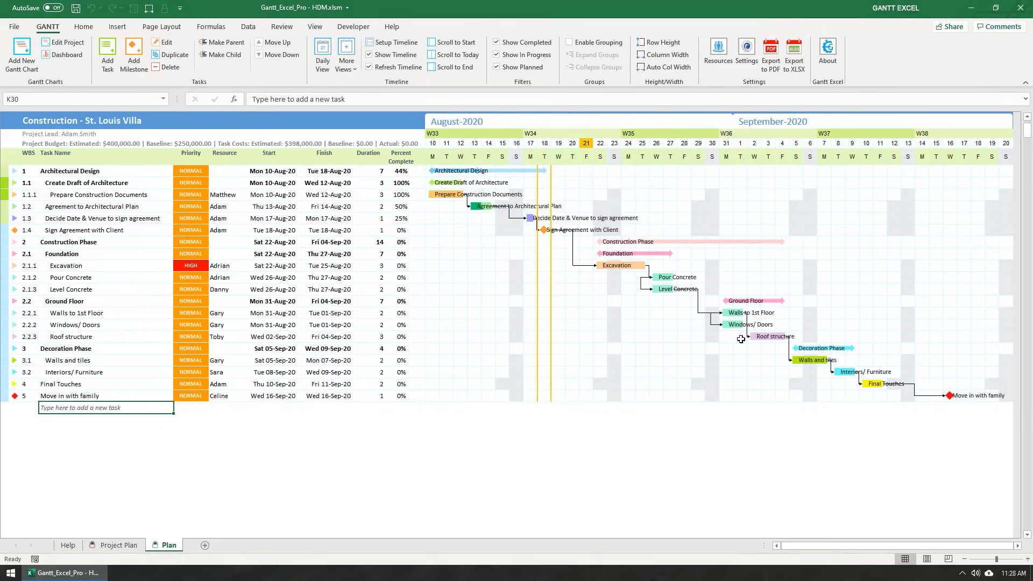
mouse_move(746, 48)
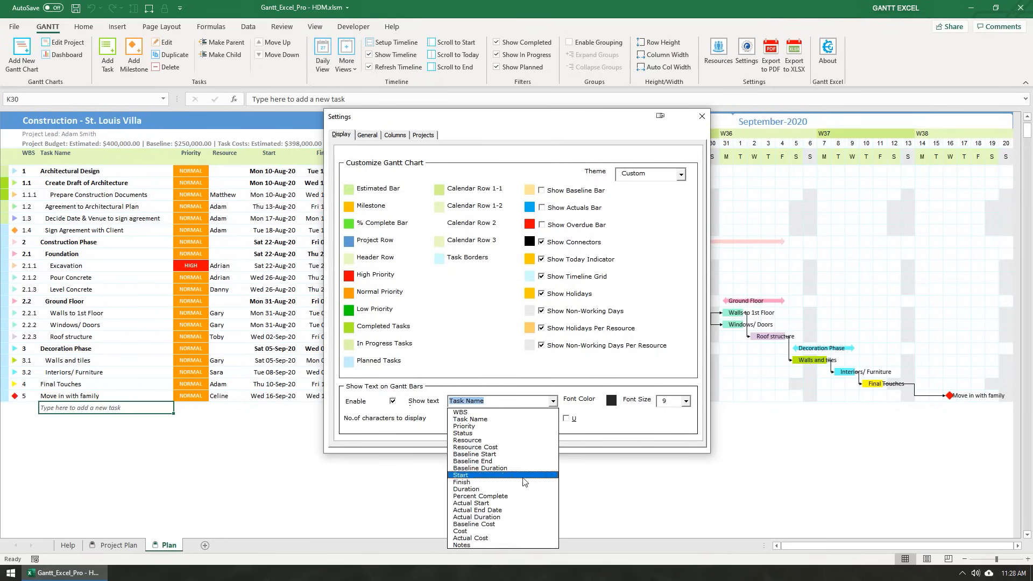
Switch the bar labels to Cost, showing values like 100,000.00 on Excavation
click(460, 530)
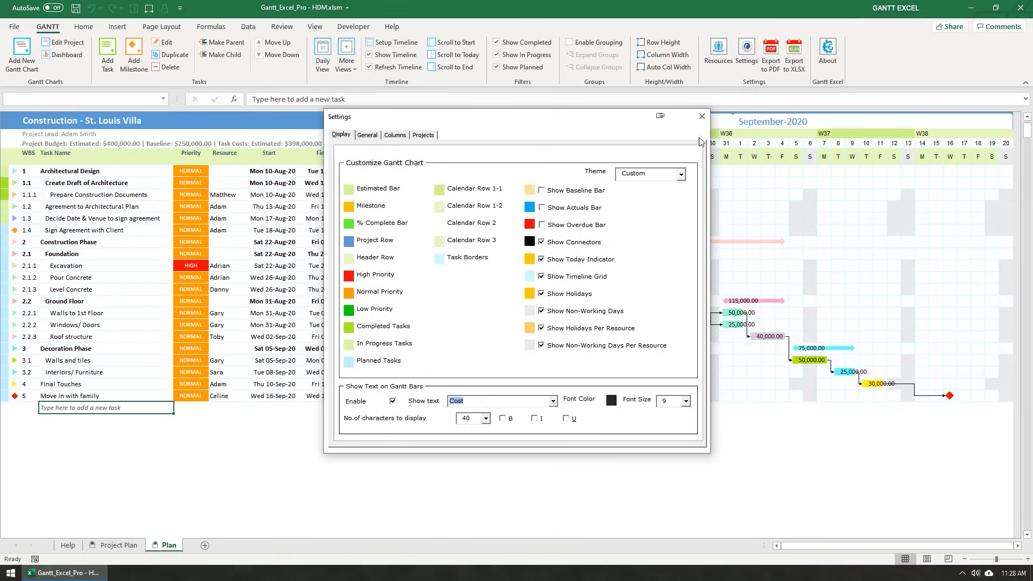
click(702, 116)
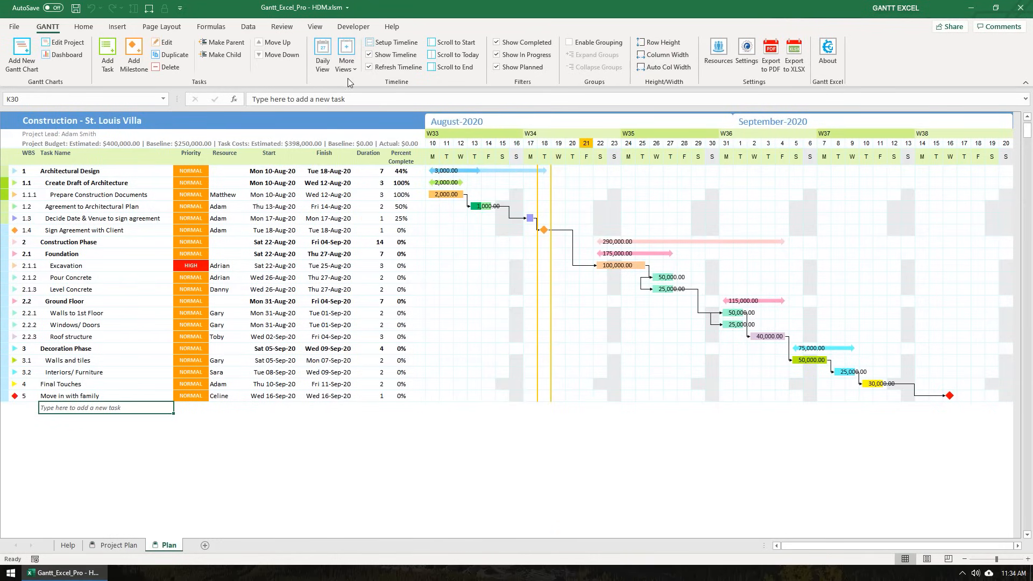
click(346, 54)
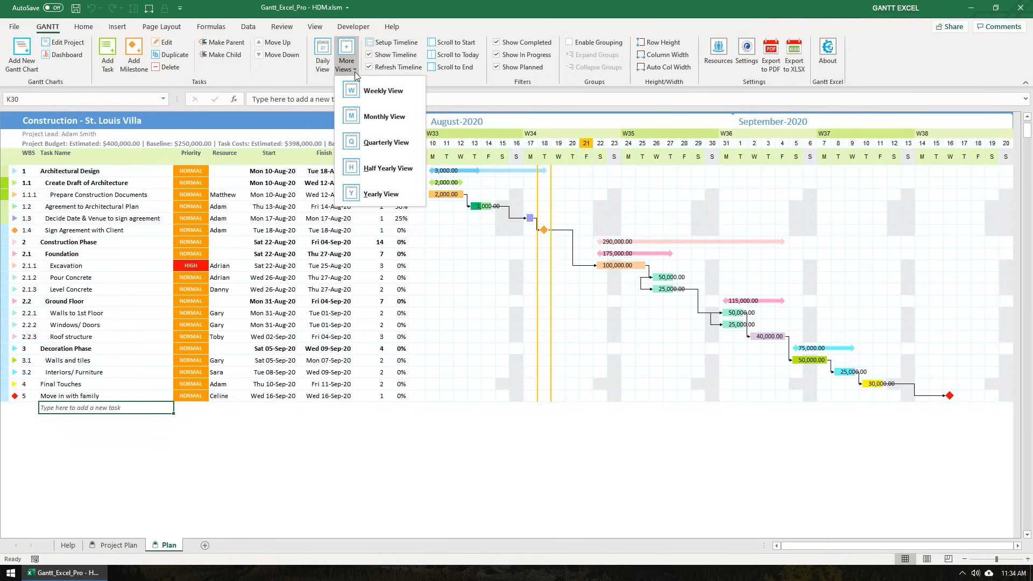